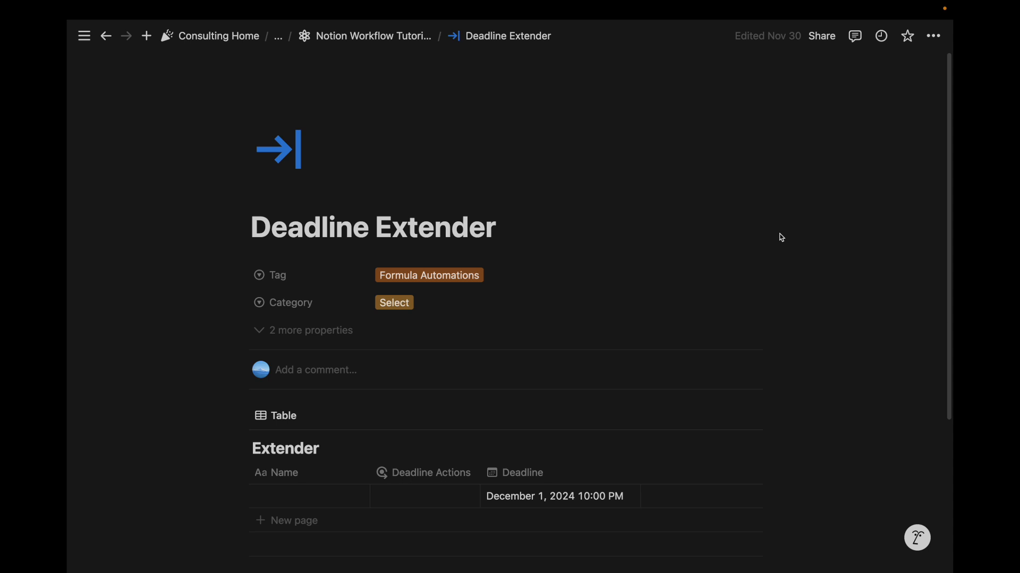
Pick Add 1 Week then another extension so Deadline moves to December 11, 2024 and the cell clears.
left_click(395, 303)
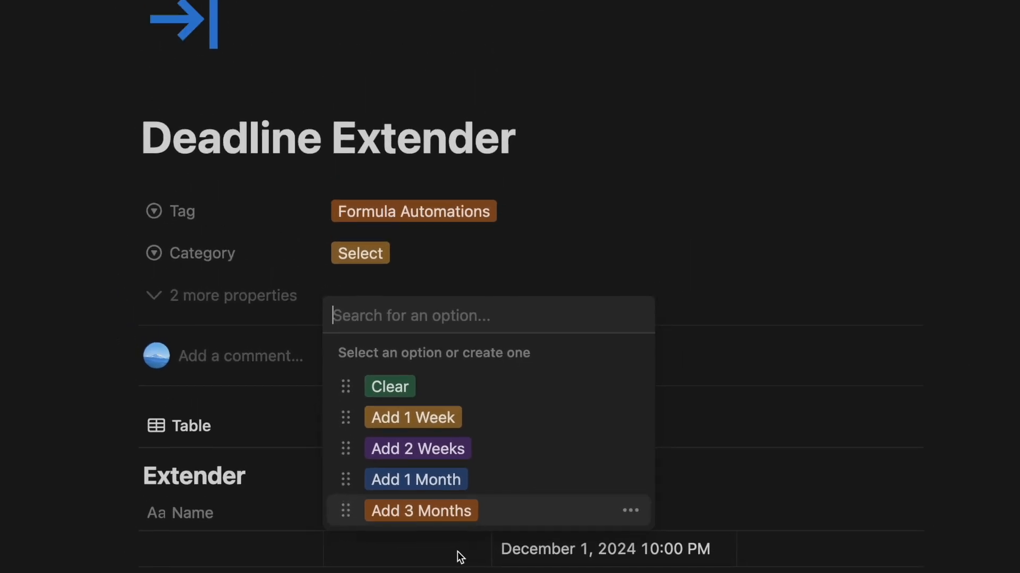
left_click(412, 416)
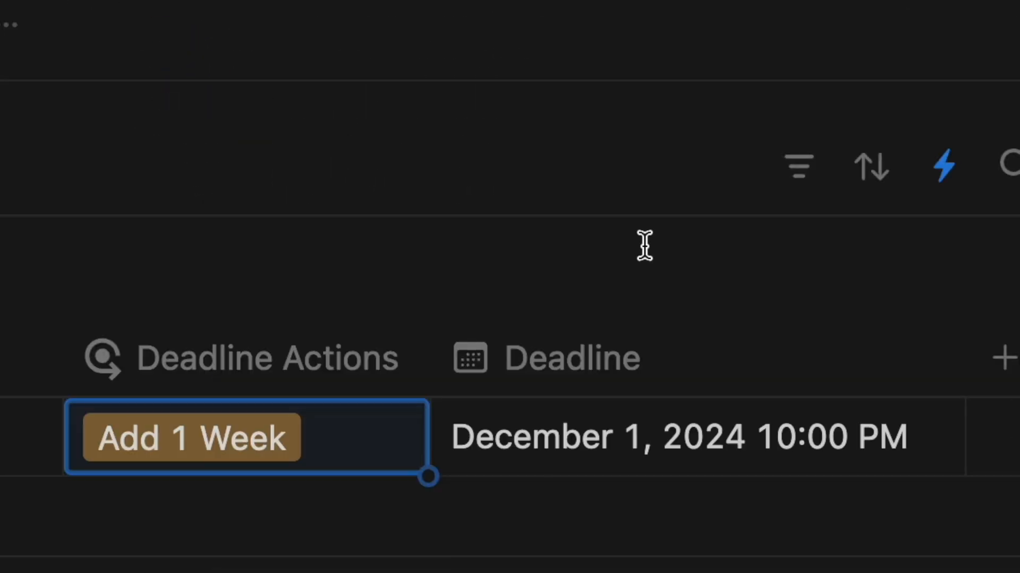
left_click(192, 438)
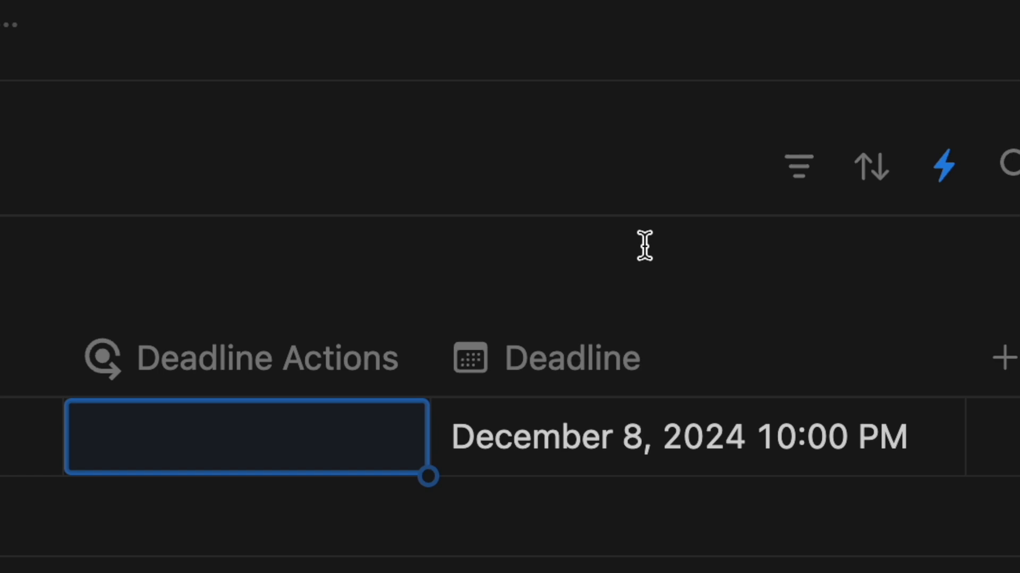
left_click(245, 436)
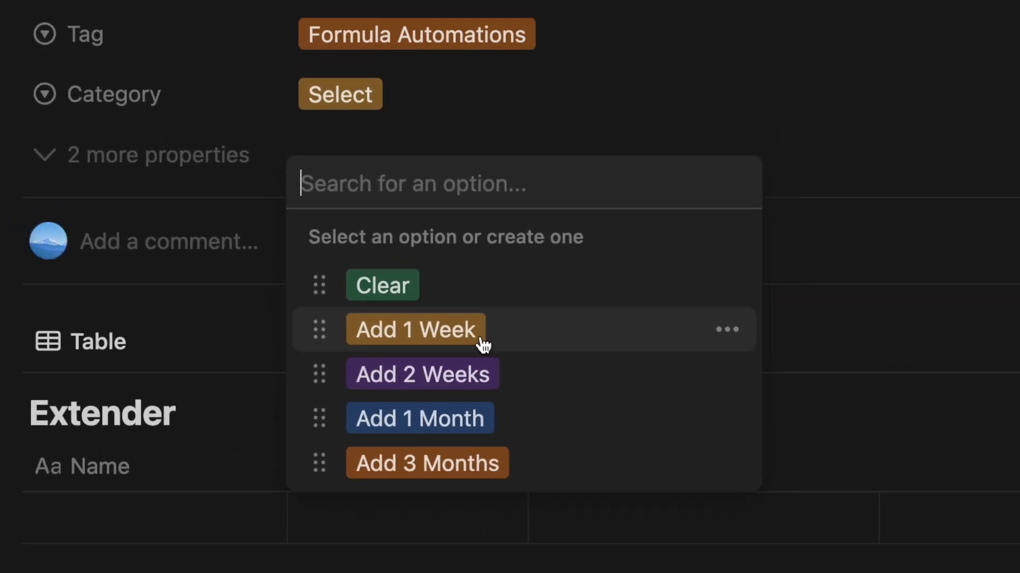
left_click(415, 329)
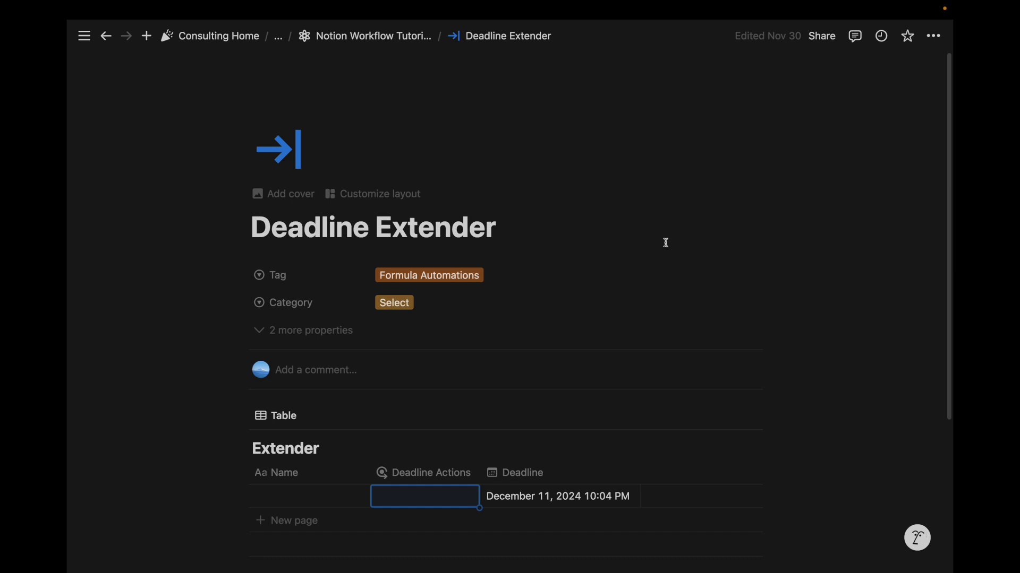
Insert an inline database via /database and name it Extender.
type("/dat")
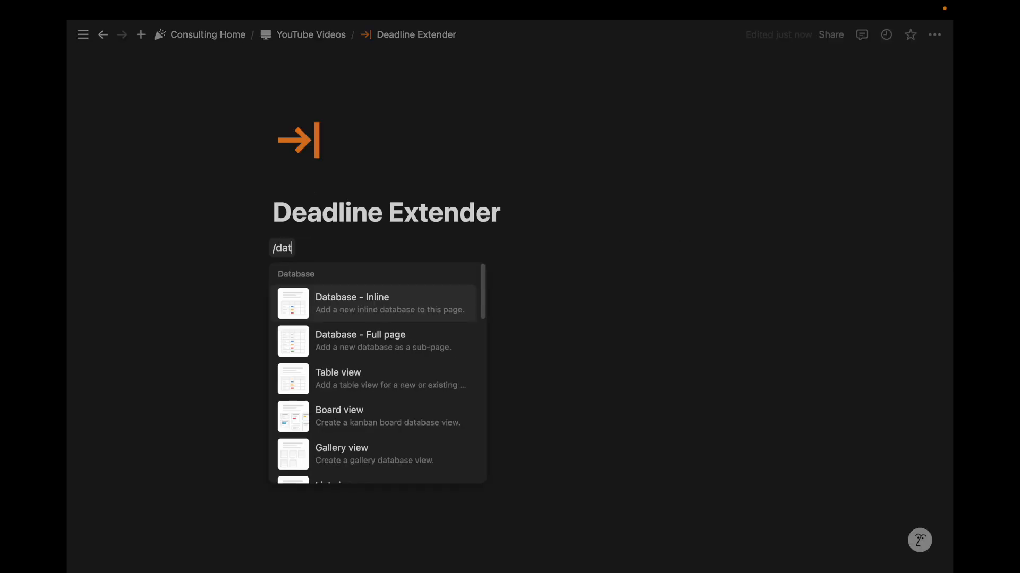
left_click(351, 303)
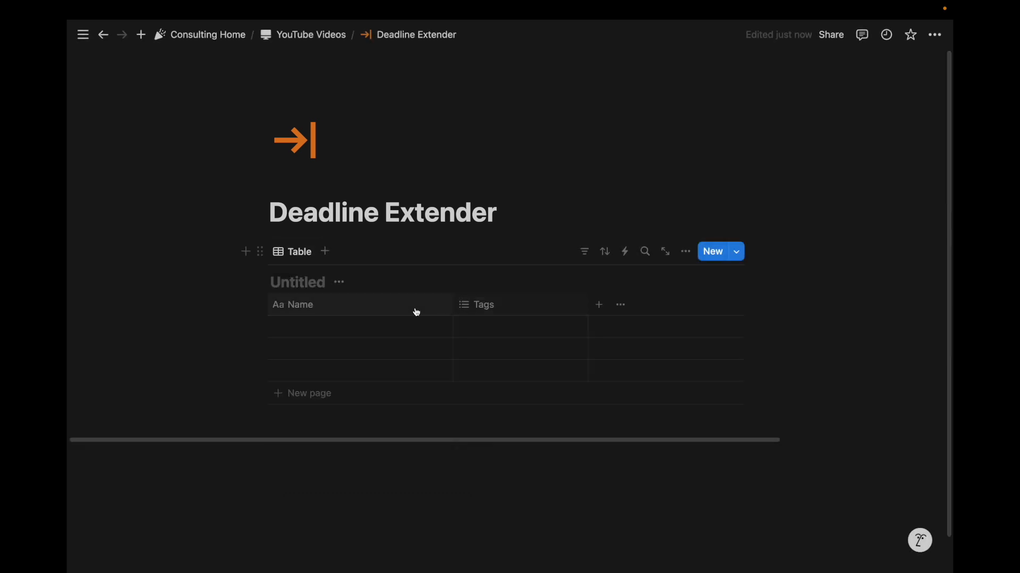
type("Extender")
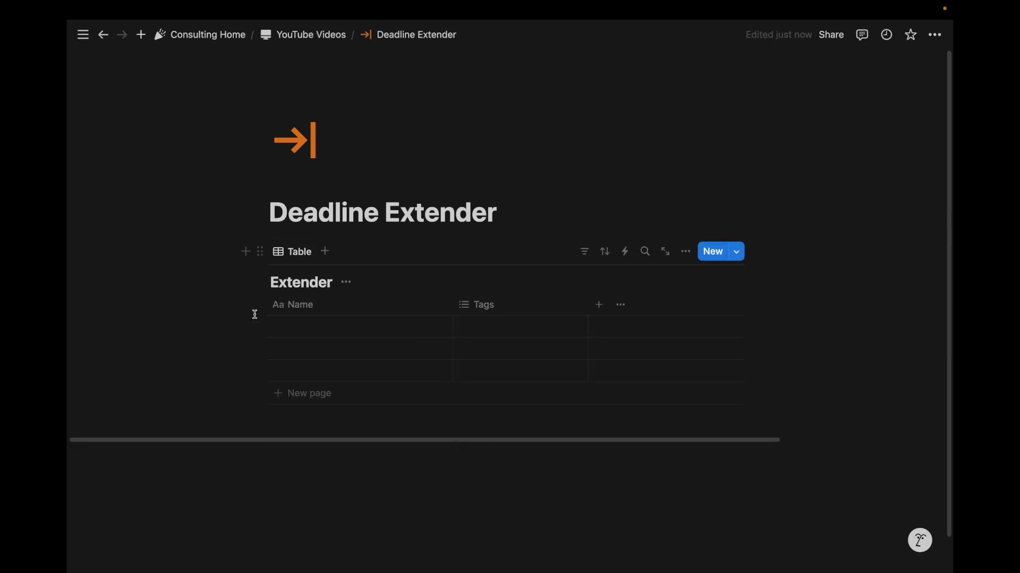
Create the Clear and Add 1 Week/Month extension options, then change Tags to a Select property.
left_click(520, 327)
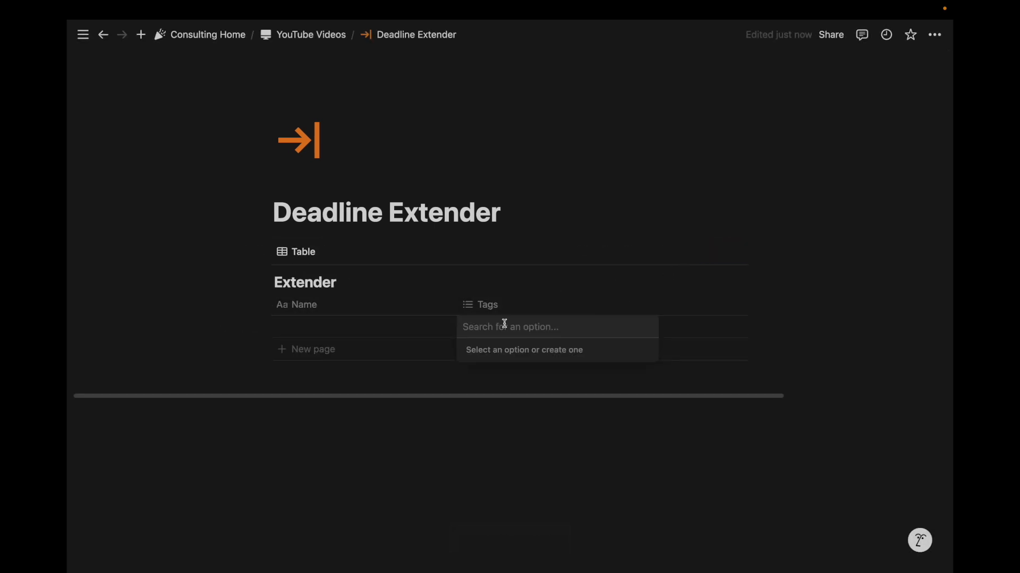
type("Clea")
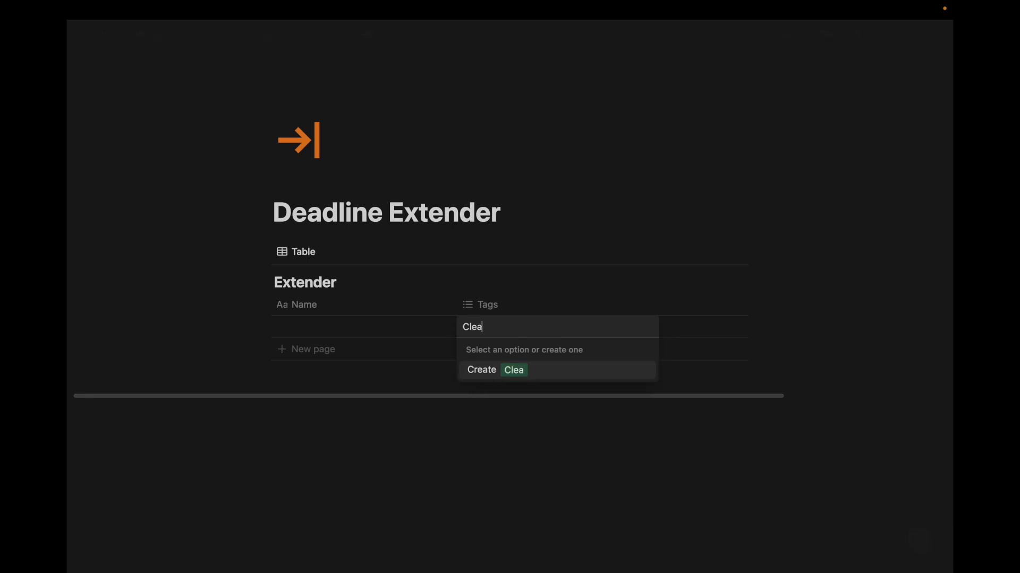
left_click(494, 369)
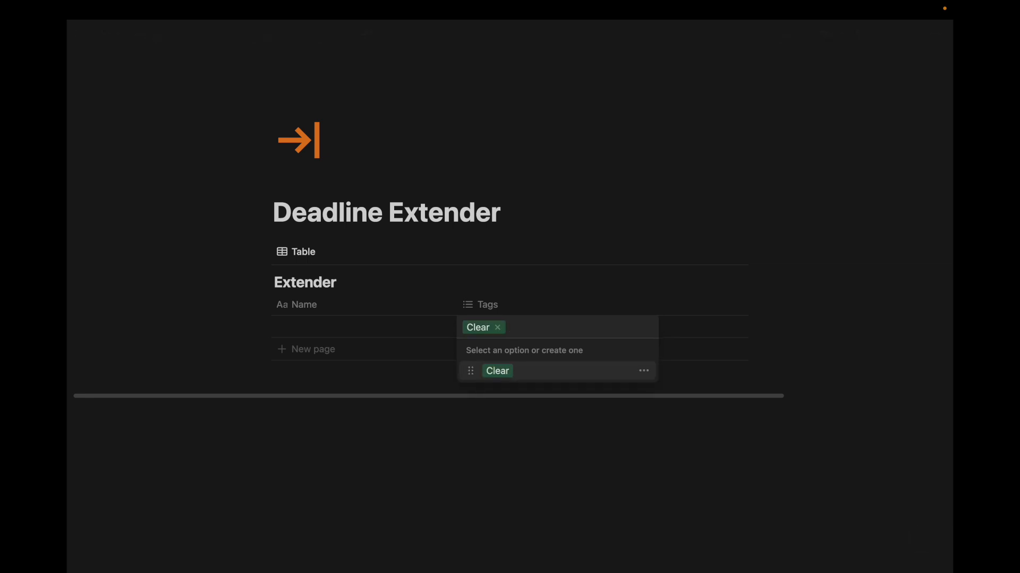
type("Add 1 m")
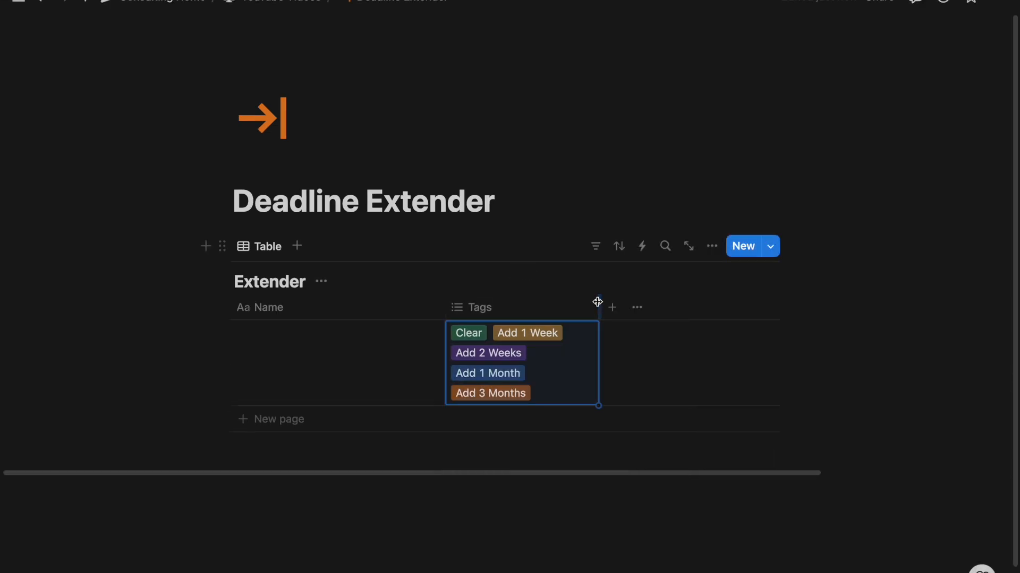
left_click(636, 307)
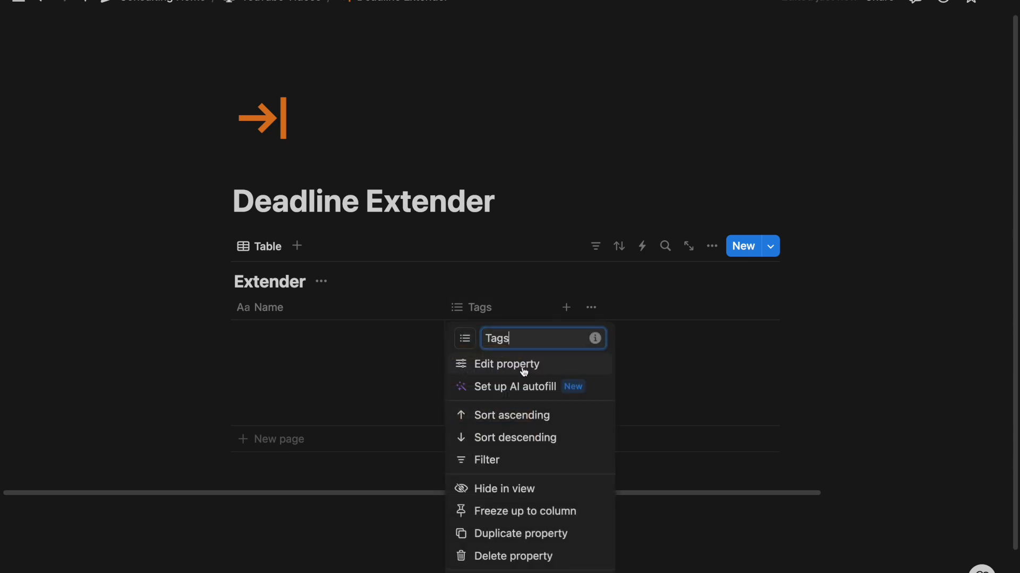
left_click(505, 363)
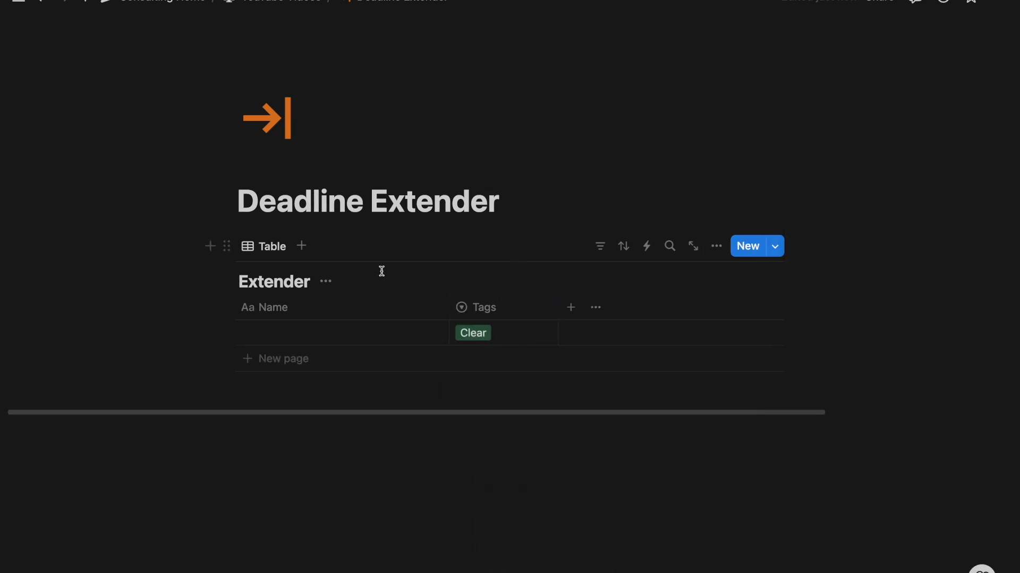
Add a Deadline date property and set the row's Tags to Add 1 Week.
left_click(571, 308)
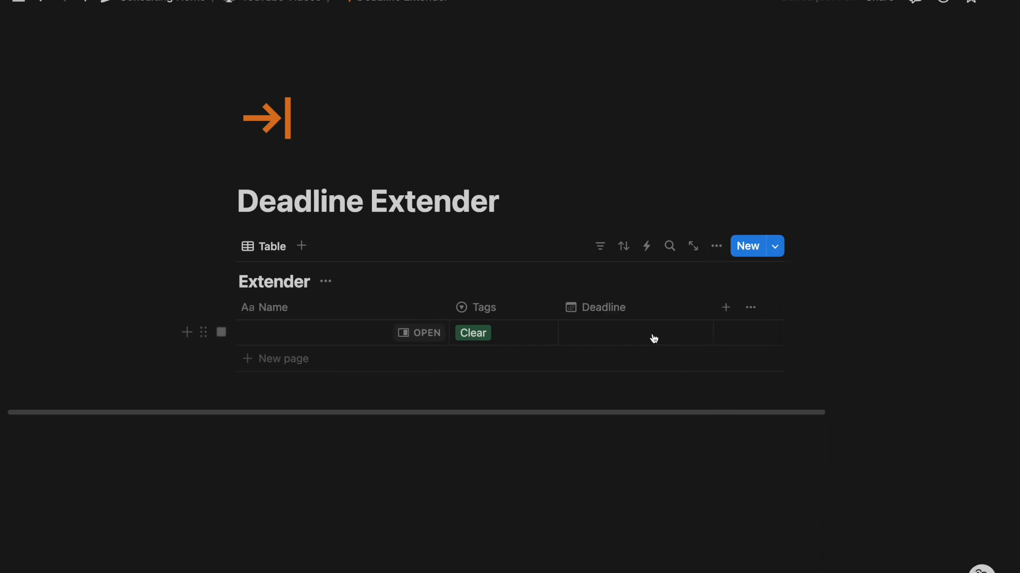
left_click(635, 332)
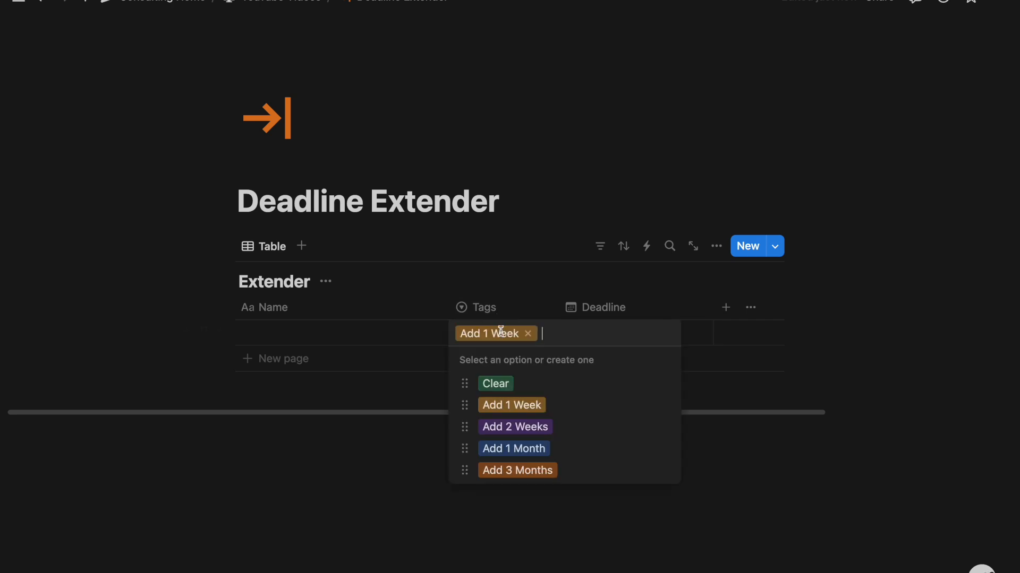
Create a new automation with trigger 'Tags is edited' and move on to its actions.
left_click(647, 246)
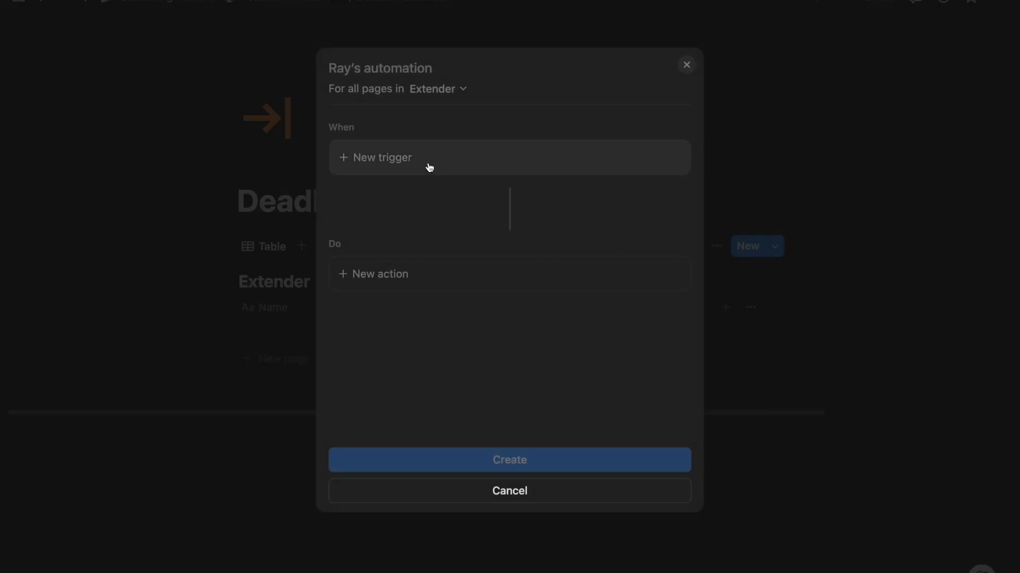
left_click(383, 158)
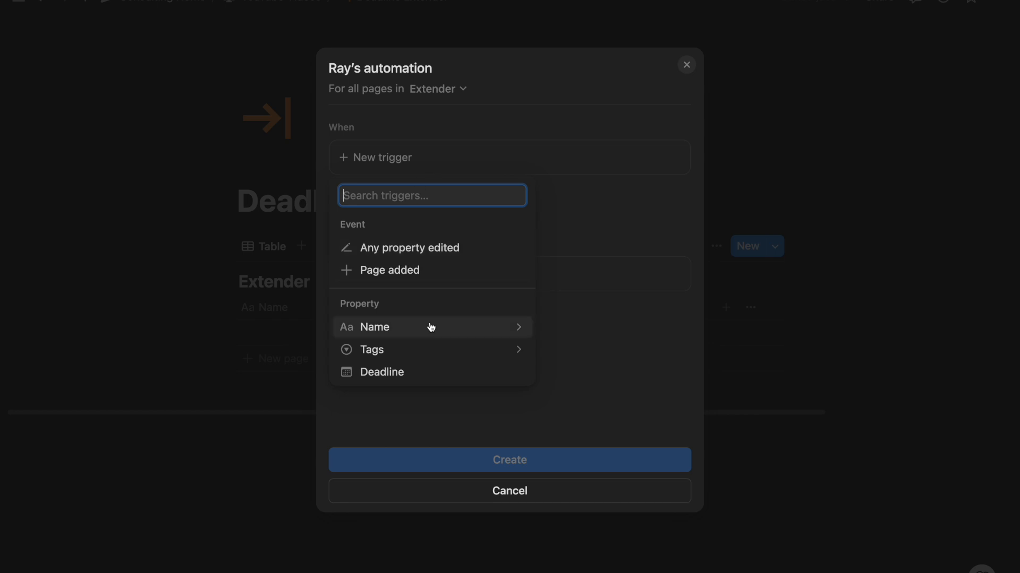
left_click(372, 349)
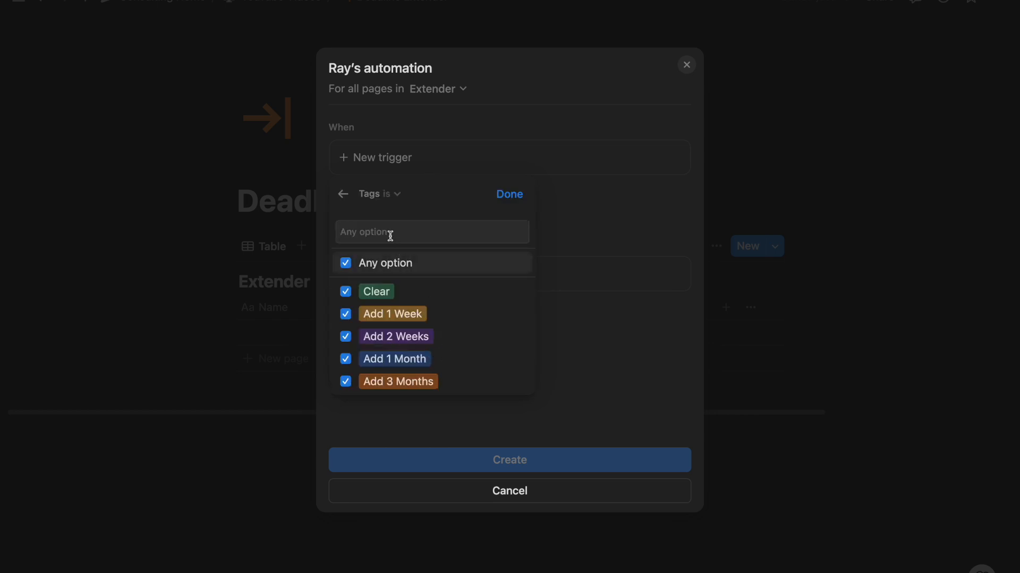
left_click(390, 194)
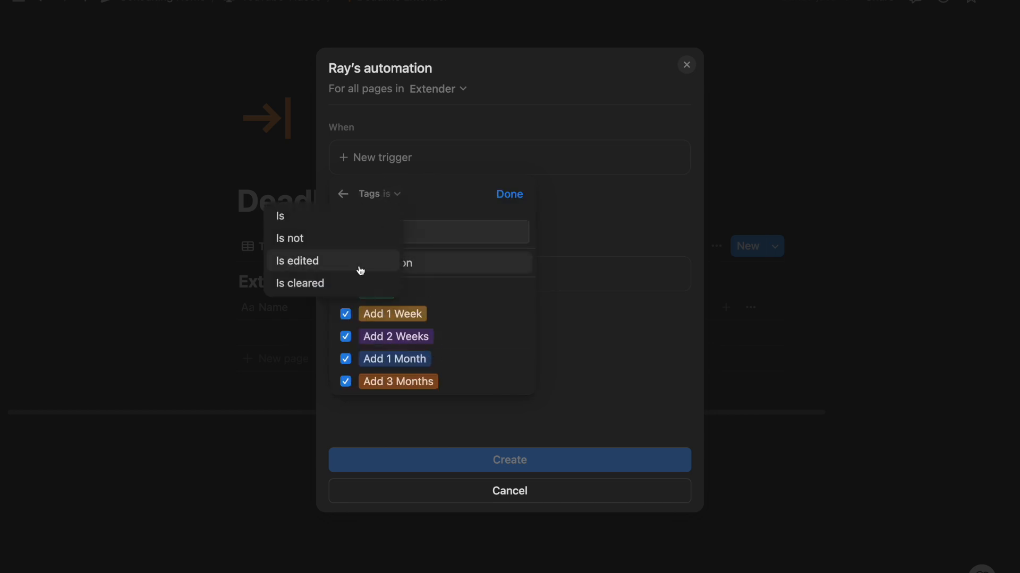
left_click(296, 262)
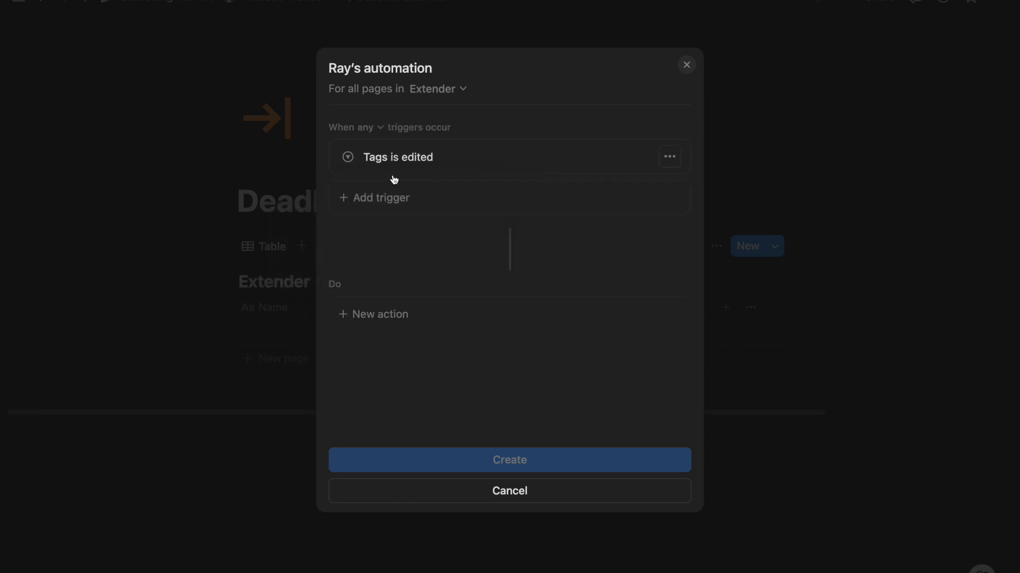
left_click(380, 314)
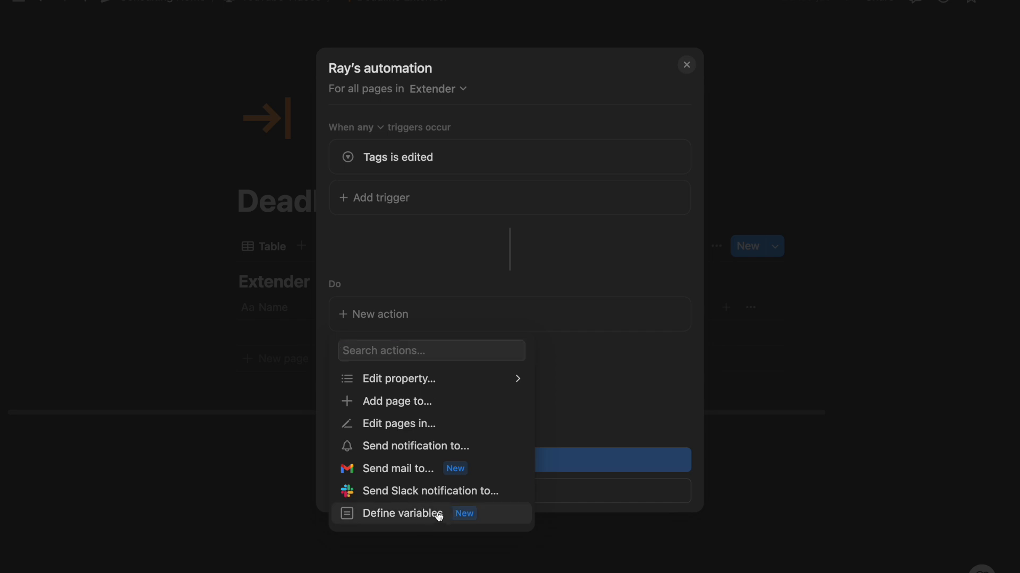
Add a Define variables action named Add to Date, then add a second property-editing action.
left_click(401, 513)
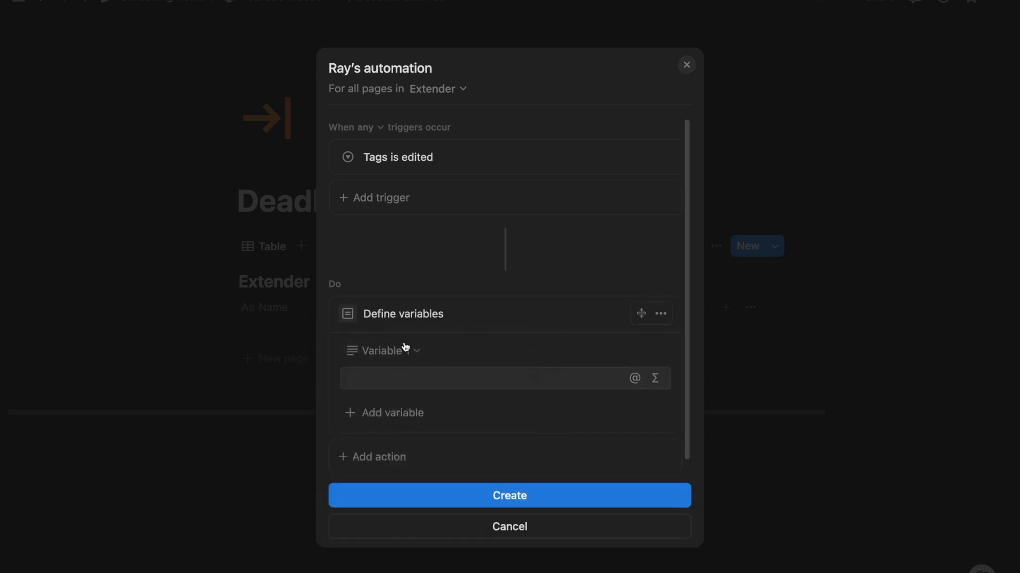
left_click(383, 350)
type("Add to Date")
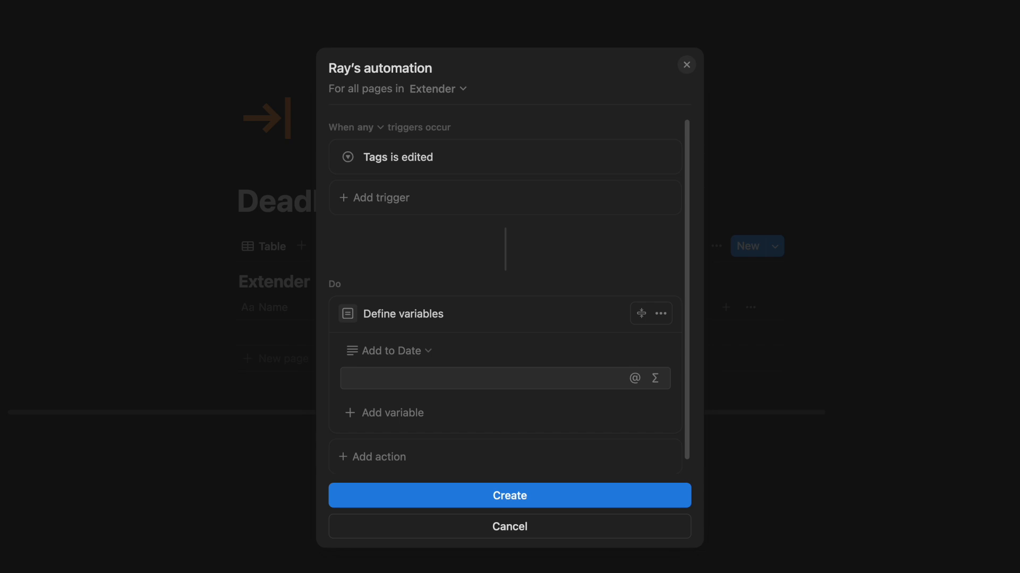
mouse_move(421, 241)
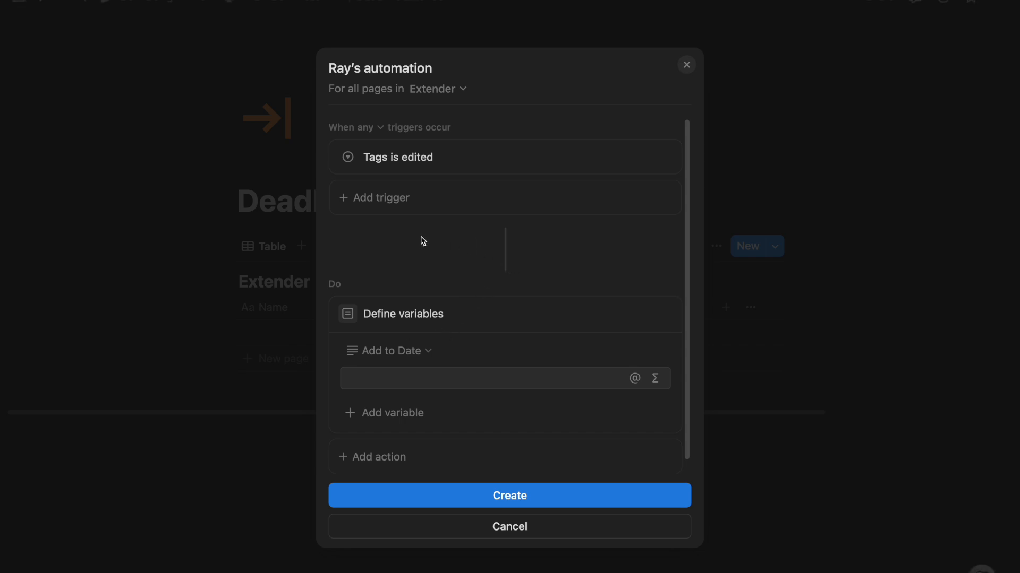
mouse_move(420, 343)
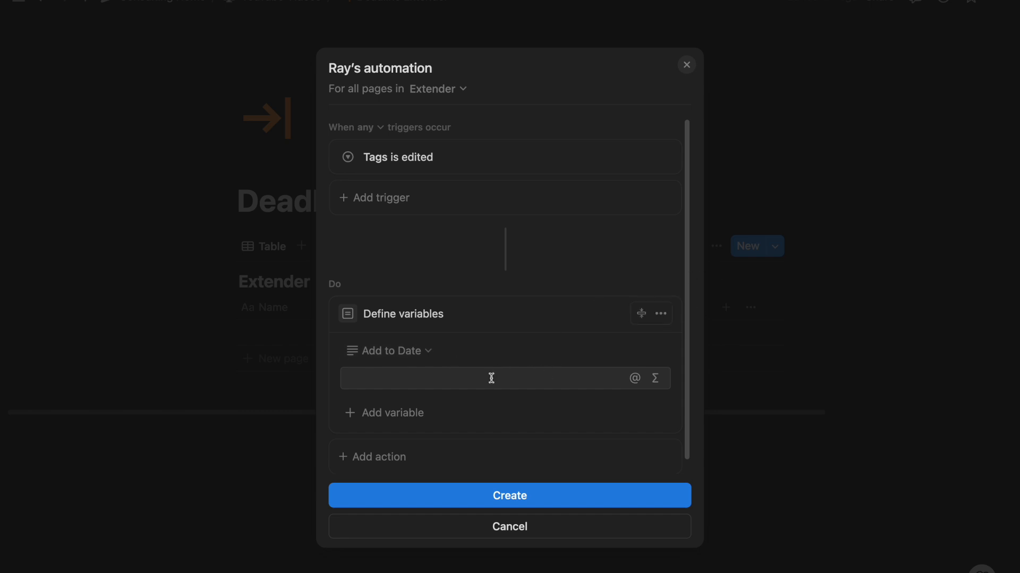
mouse_move(418, 370)
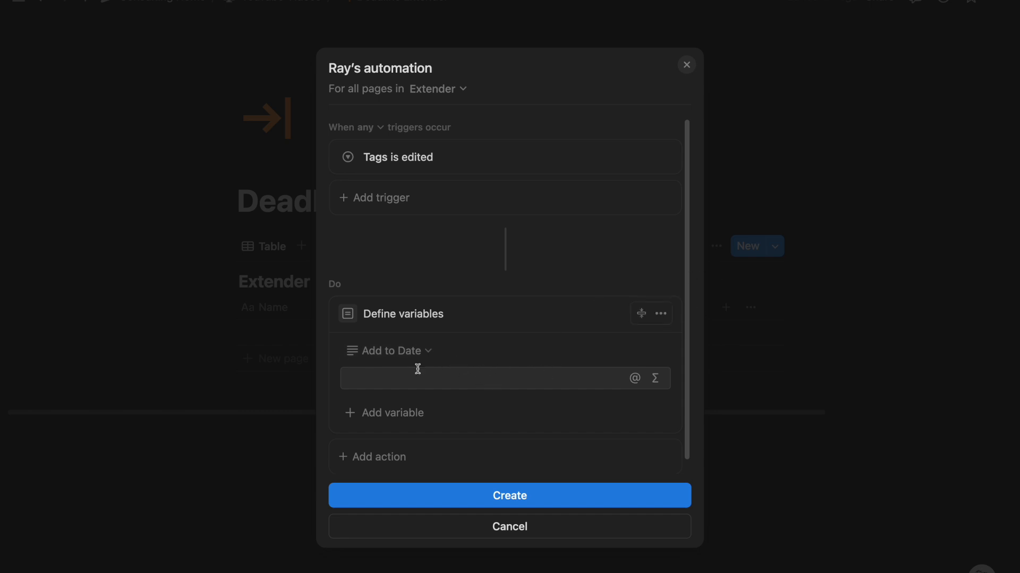
left_click(381, 457)
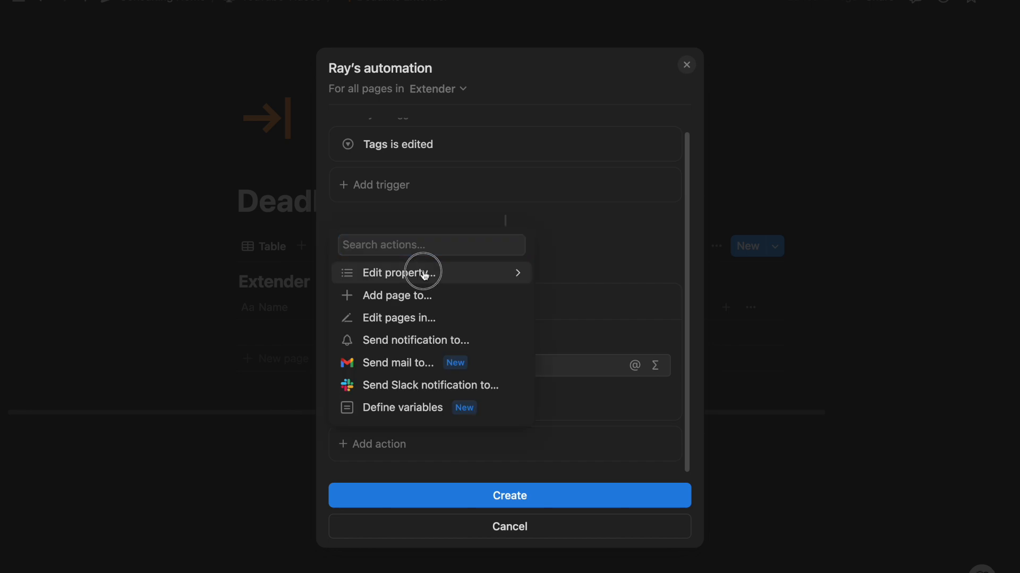
left_click(398, 273)
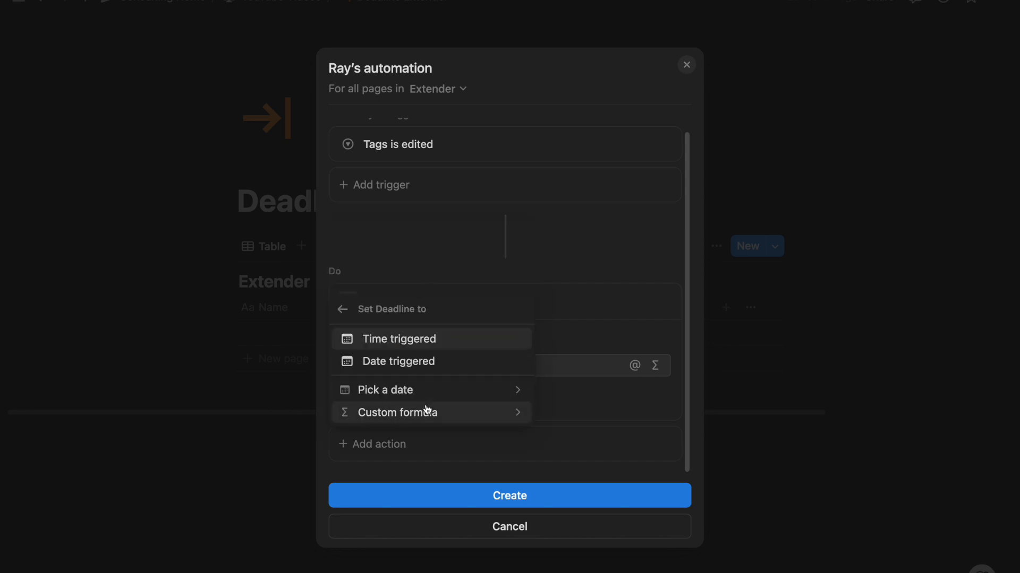
Set the action to change Deadline to a custom value and bring up the Add to Date variable's options.
left_click(396, 412)
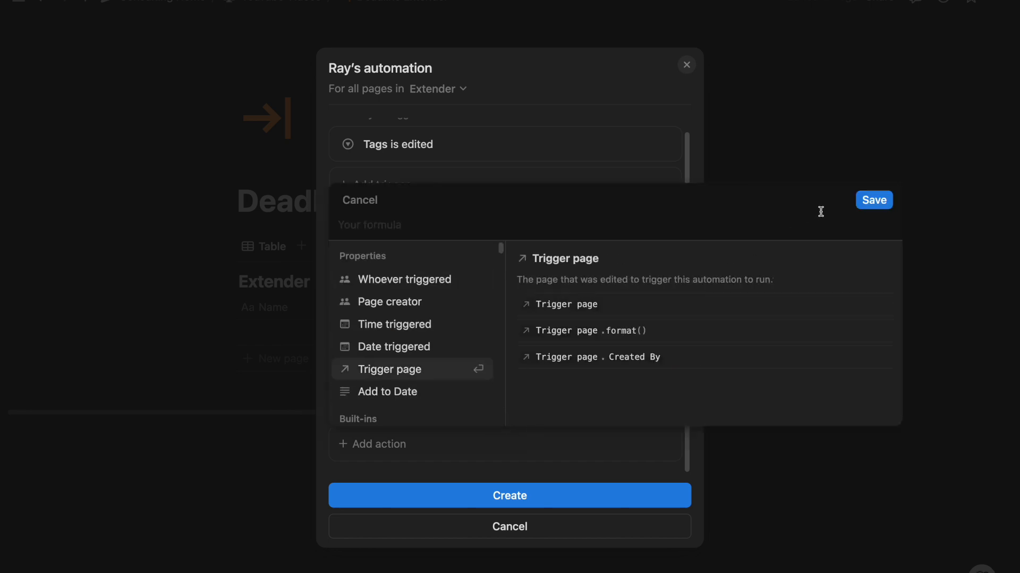
left_click(388, 392)
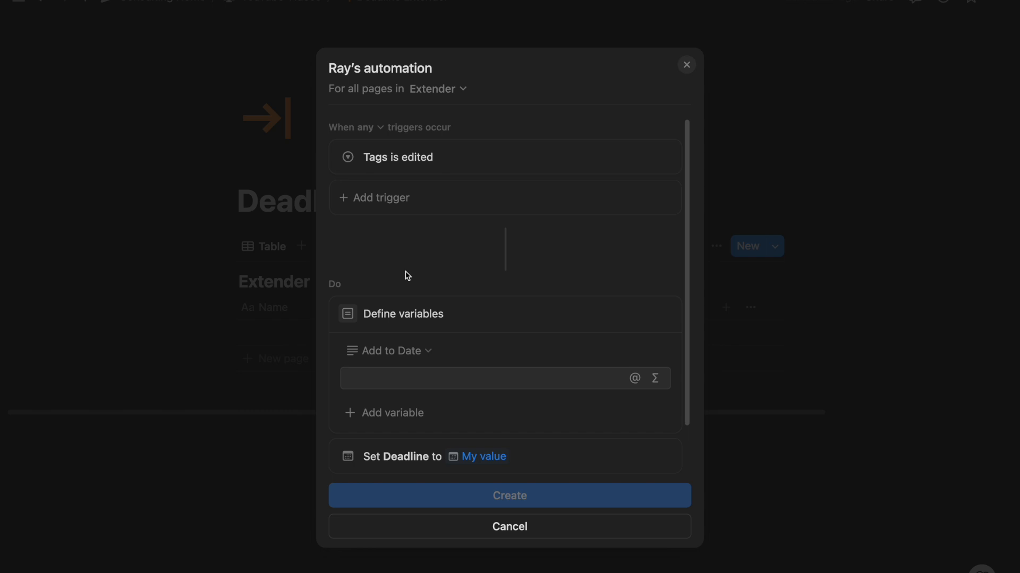
mouse_move(436, 88)
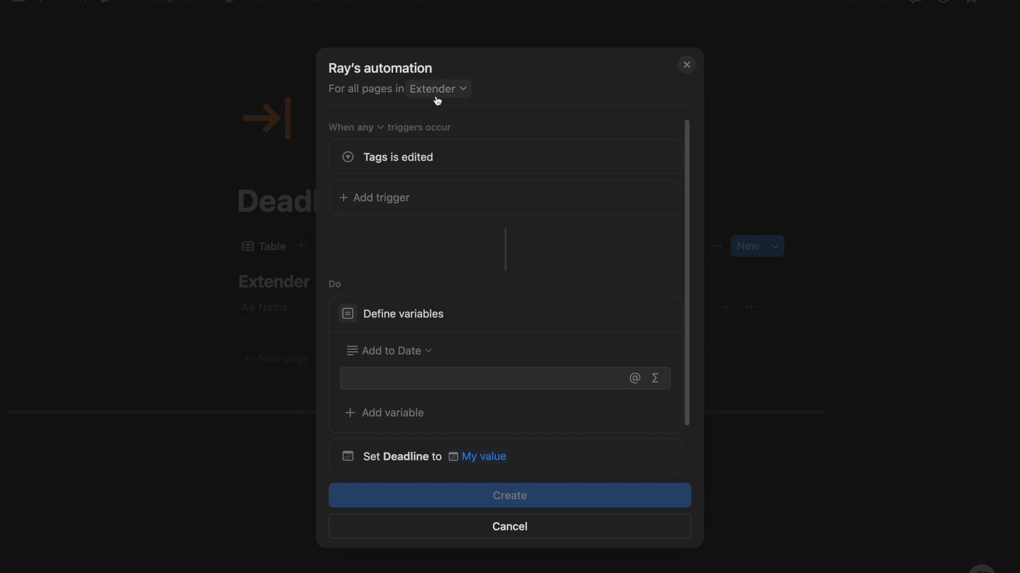
mouse_move(389, 161)
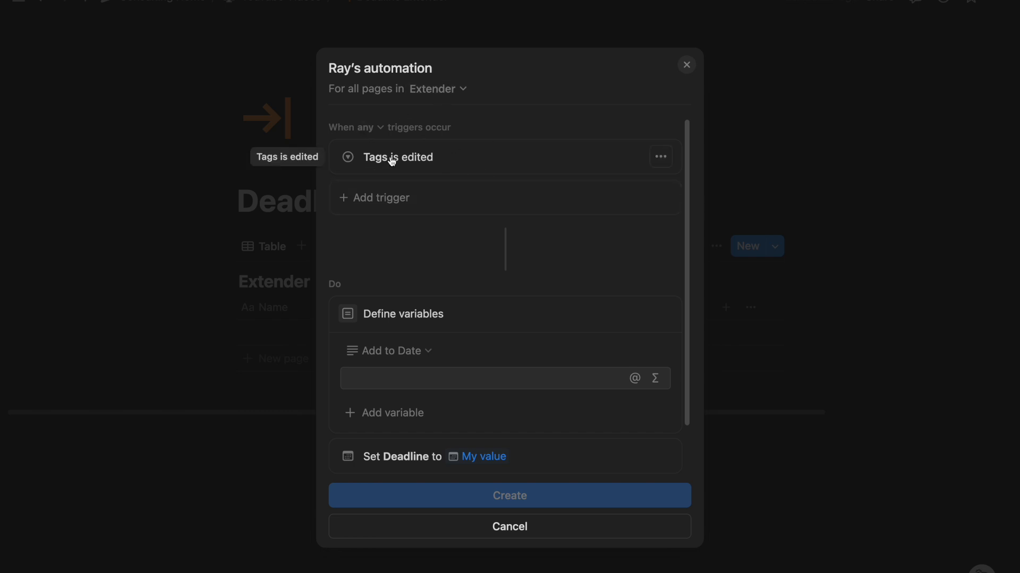
scroll("down", 3)
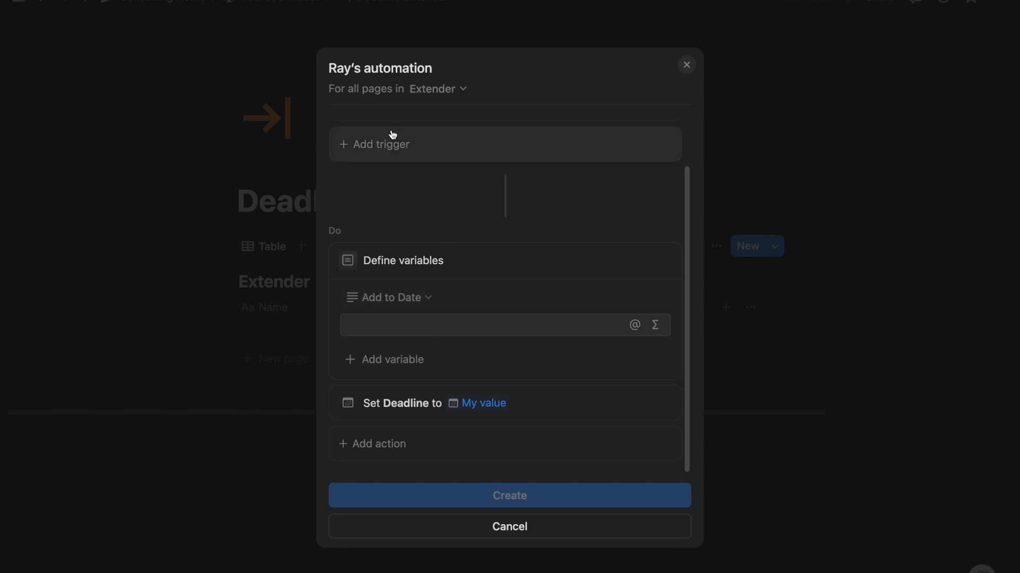
left_click(393, 145)
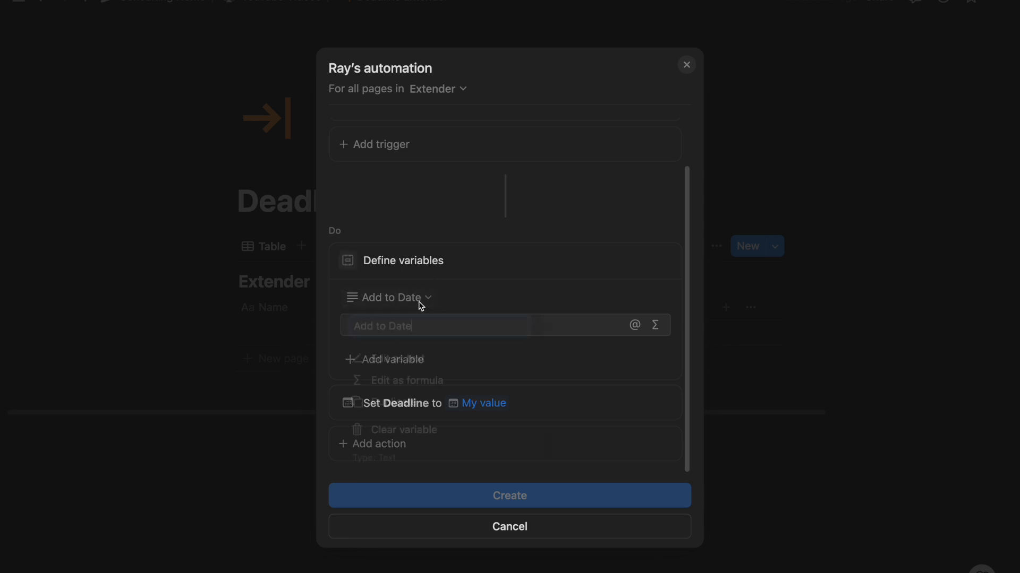
Save the variable as ifs(Tags == "Clear", "", Tags == "Add 1 Week", Deadline.dateAdd(7,"days")).
left_click(655, 325)
type("ifs( Trigger page . Tags")
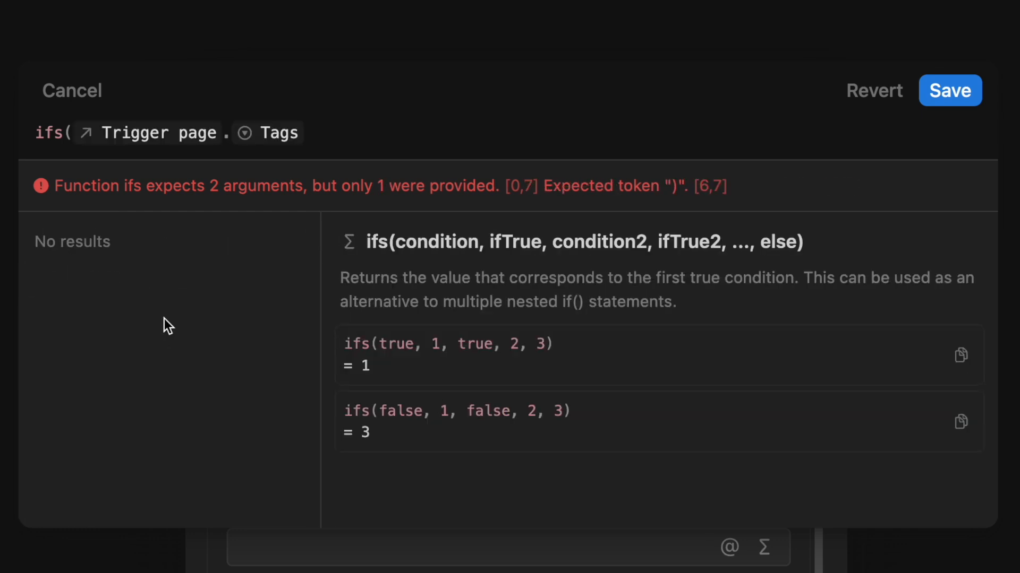
type("== \"Clear\",\"\",")
type("Trigger page .tags")
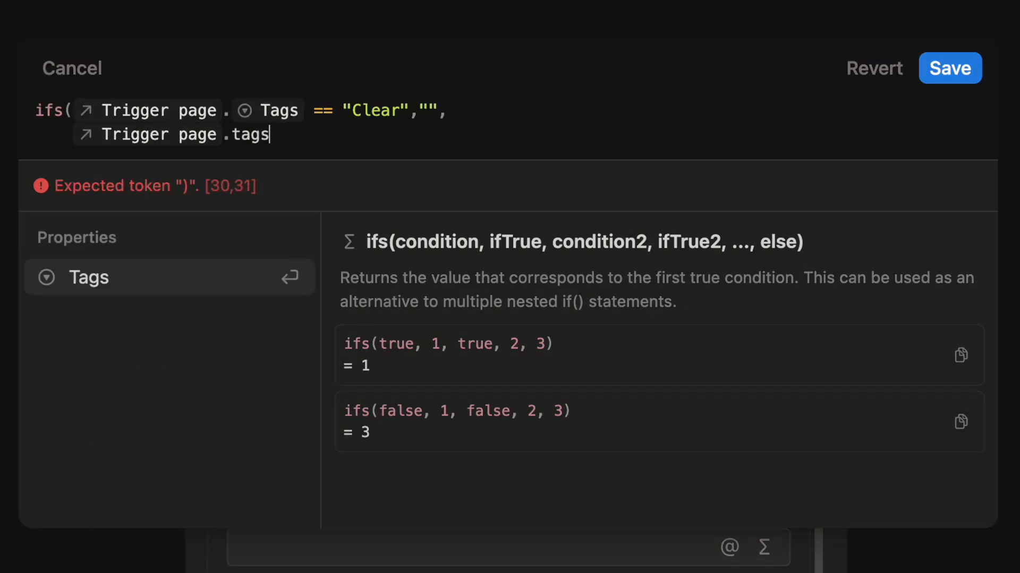
type("Tags == \"Add 1 Week\", d")
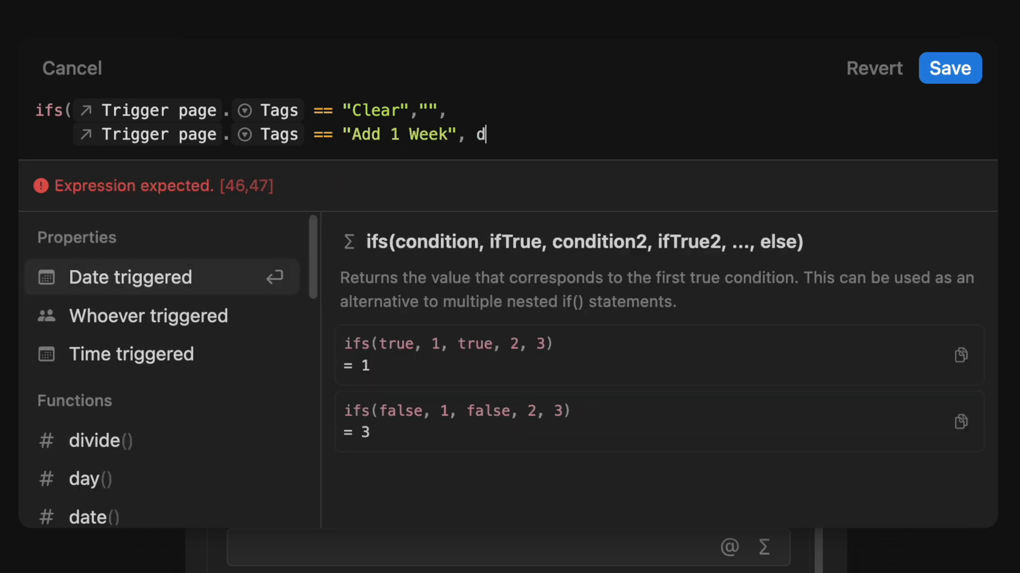
type("rigger page.da")
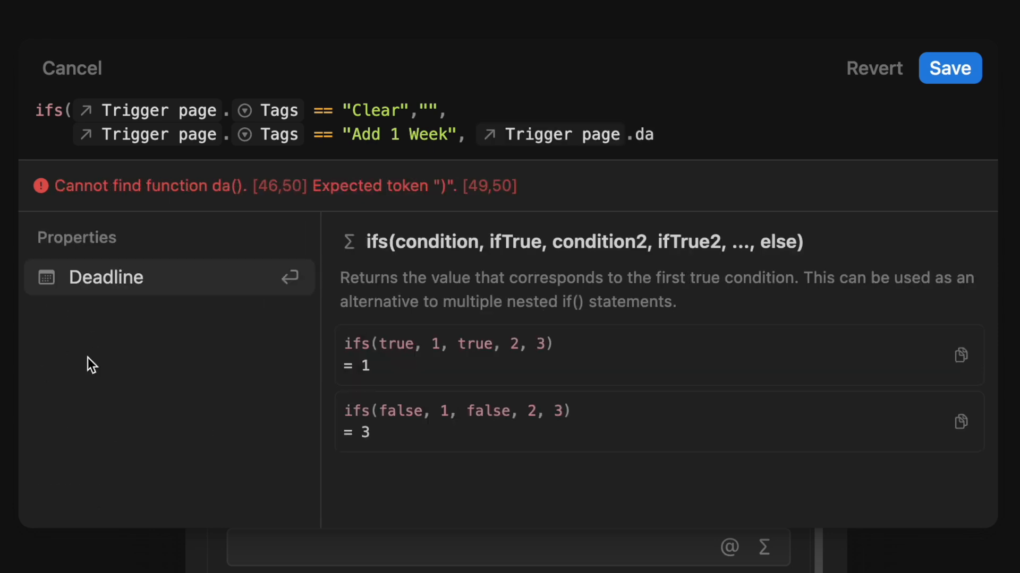
left_click(106, 278)
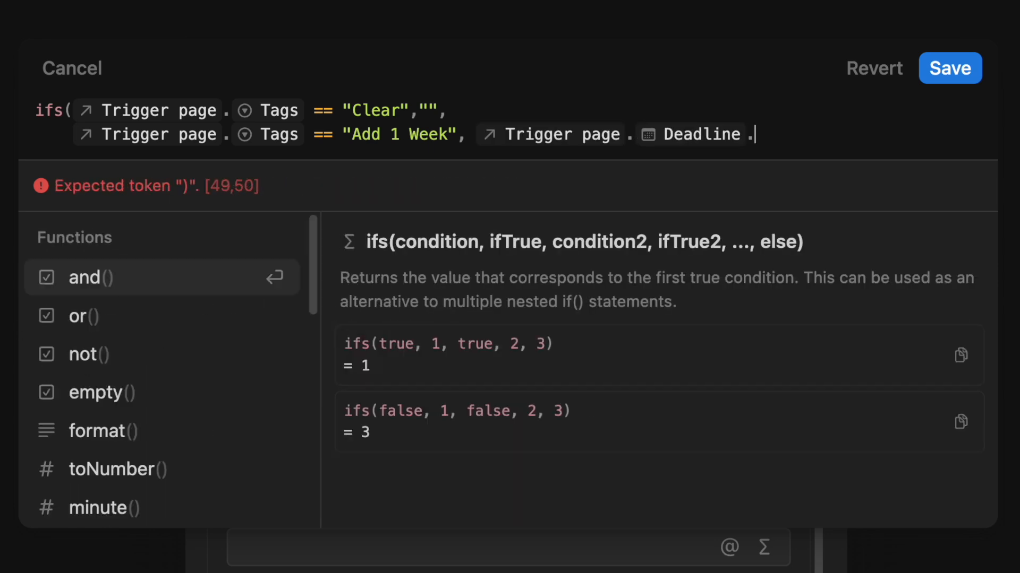
type("dateAdd()")
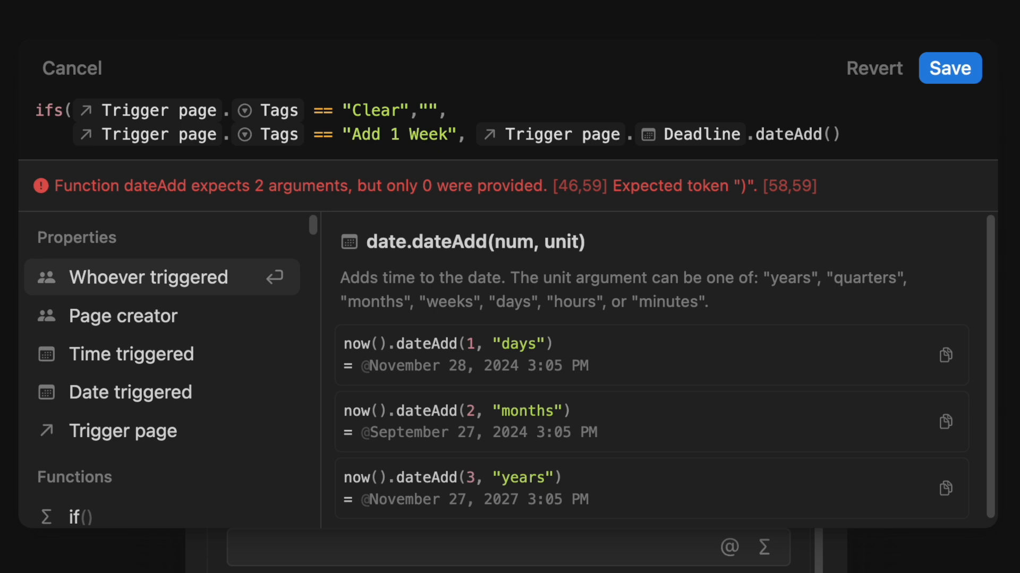
type("7,\"day")
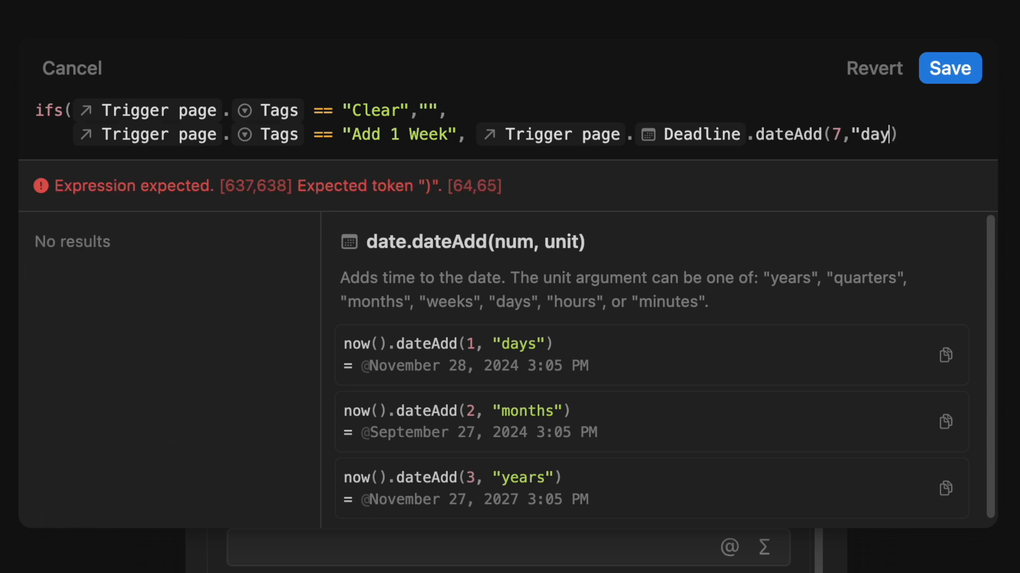
type("s\"))")
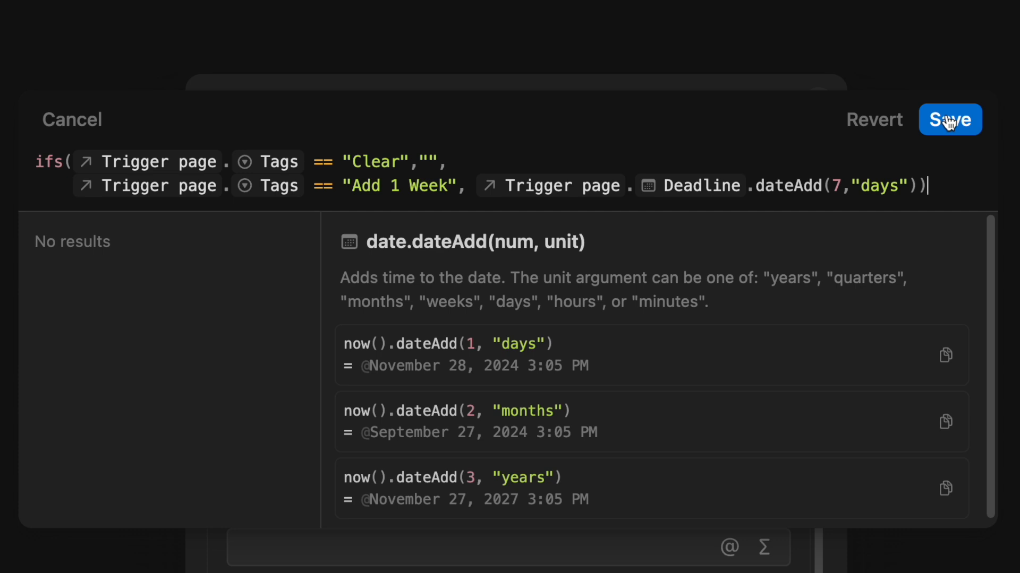
left_click(949, 119)
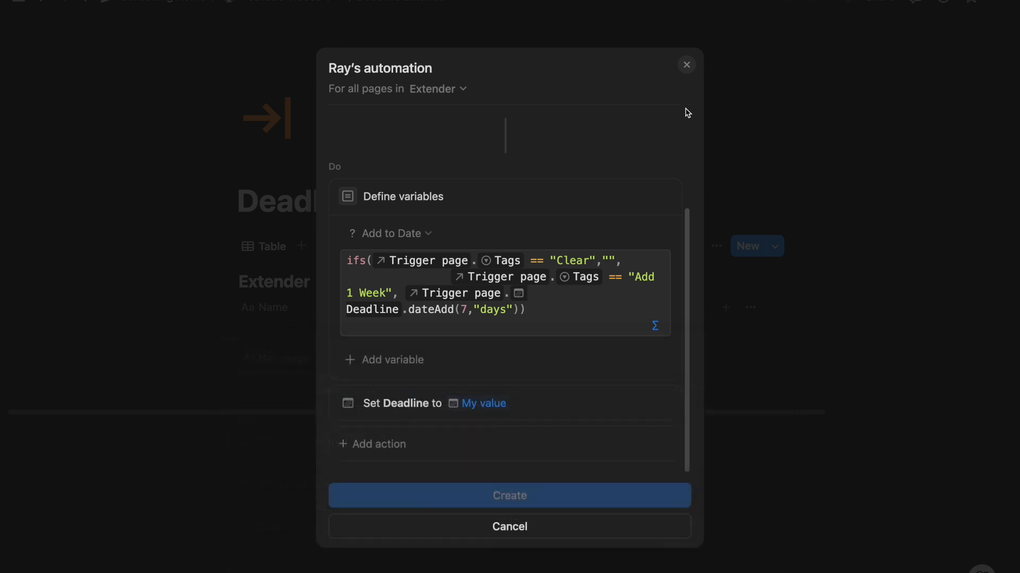
Replace the Clear case's "" with now() and create the automation so it shows Active.
left_click(508, 526)
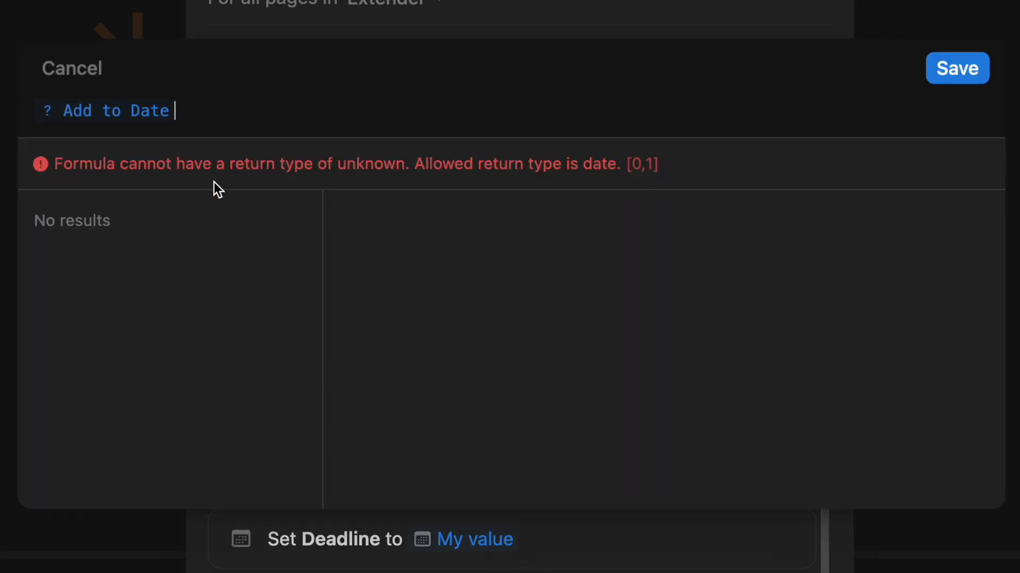
mouse_move(441, 165)
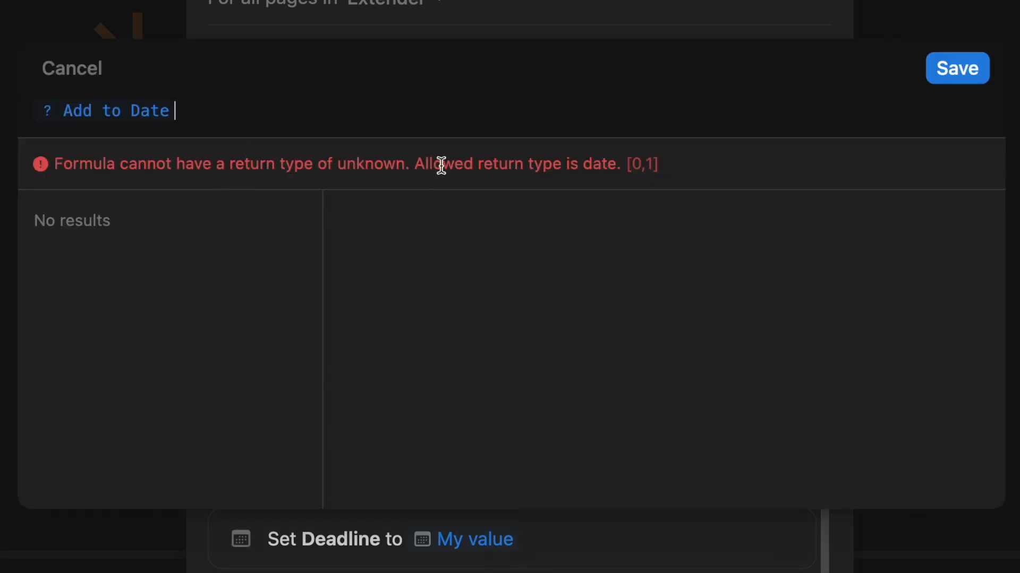
mouse_move(934, 58)
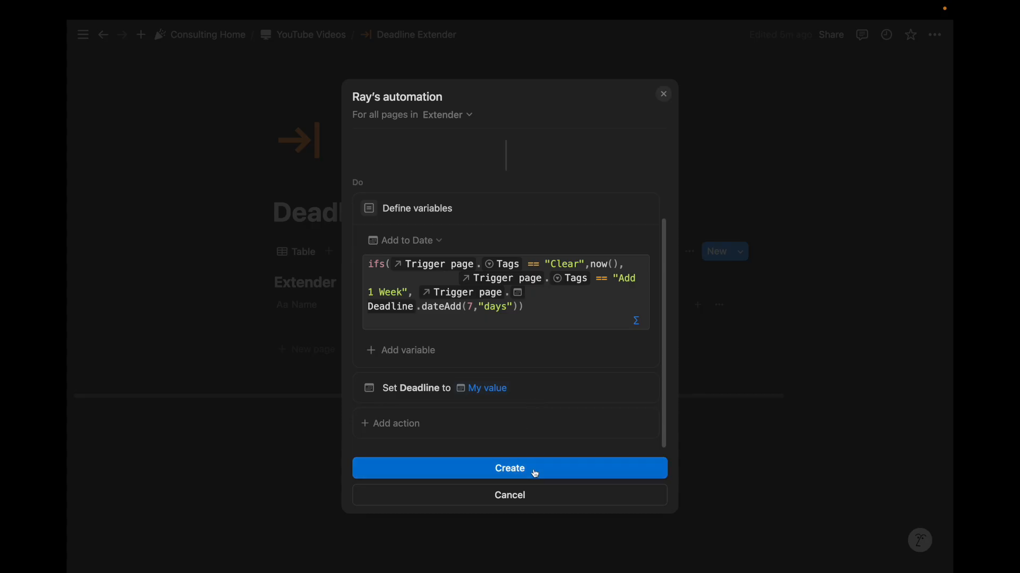
left_click(405, 240)
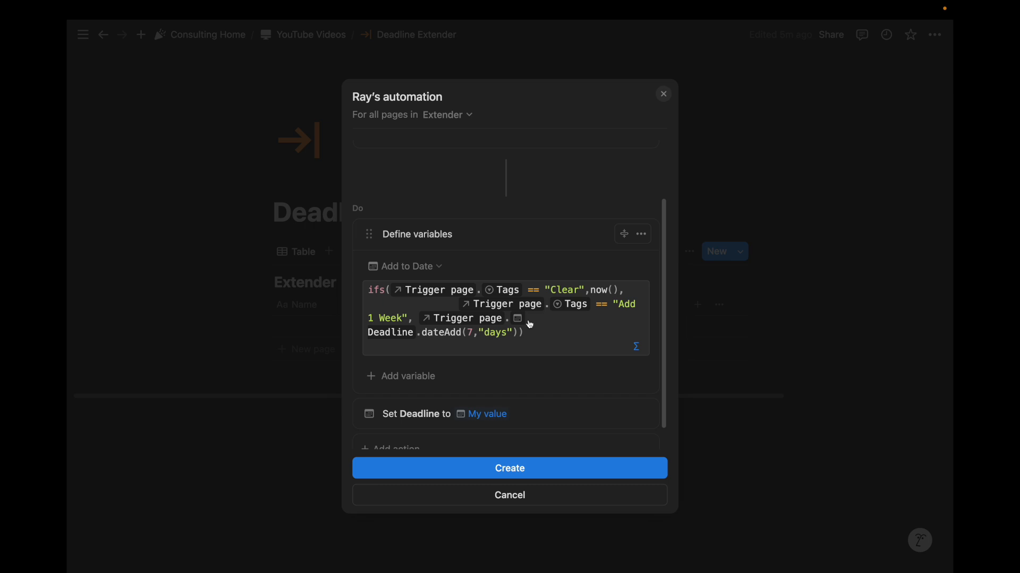
scroll("up", 3)
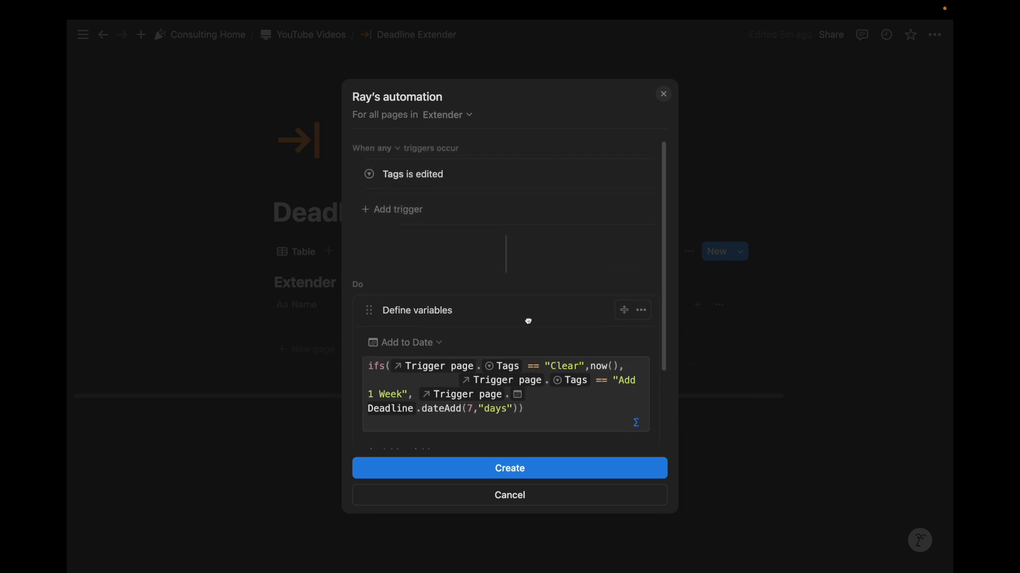
scroll("down", 3)
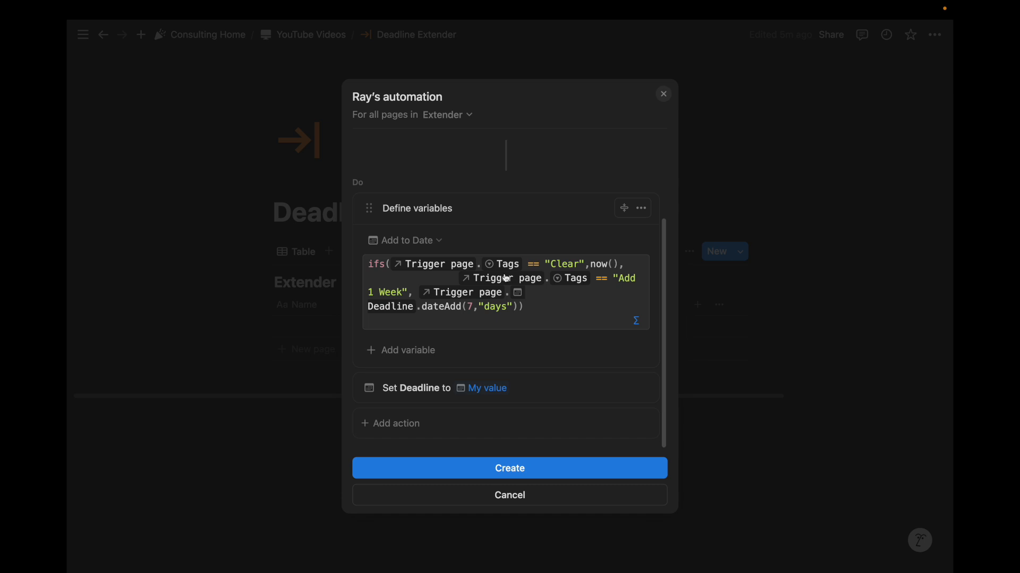
mouse_move(616, 267)
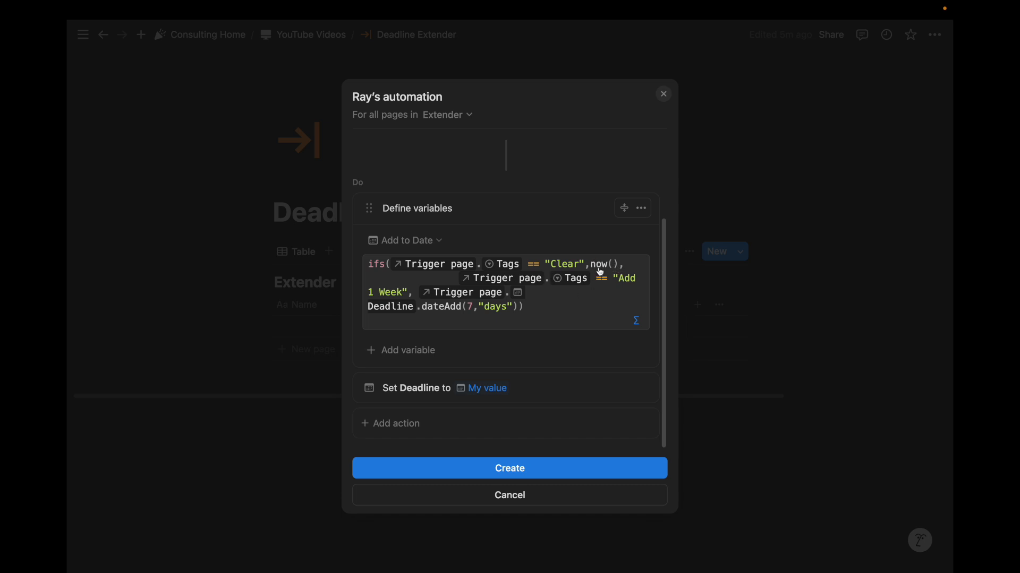
mouse_move(525, 308)
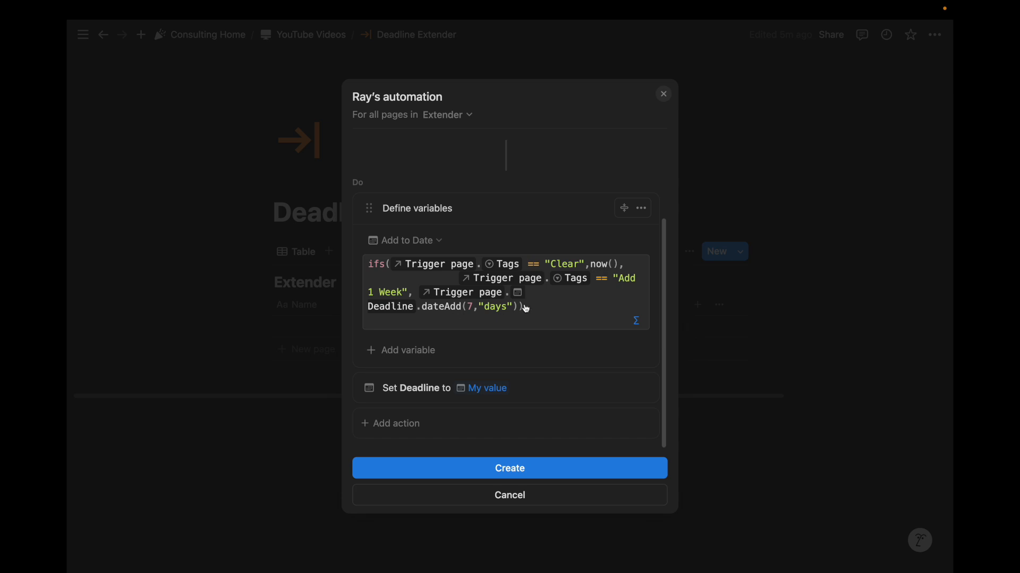
left_click(509, 468)
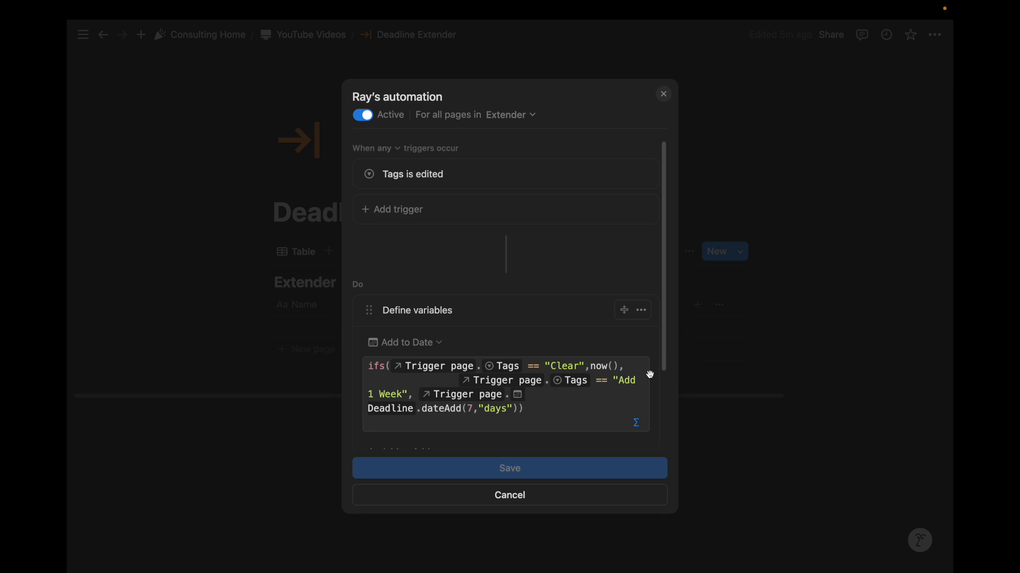
mouse_move(662, 94)
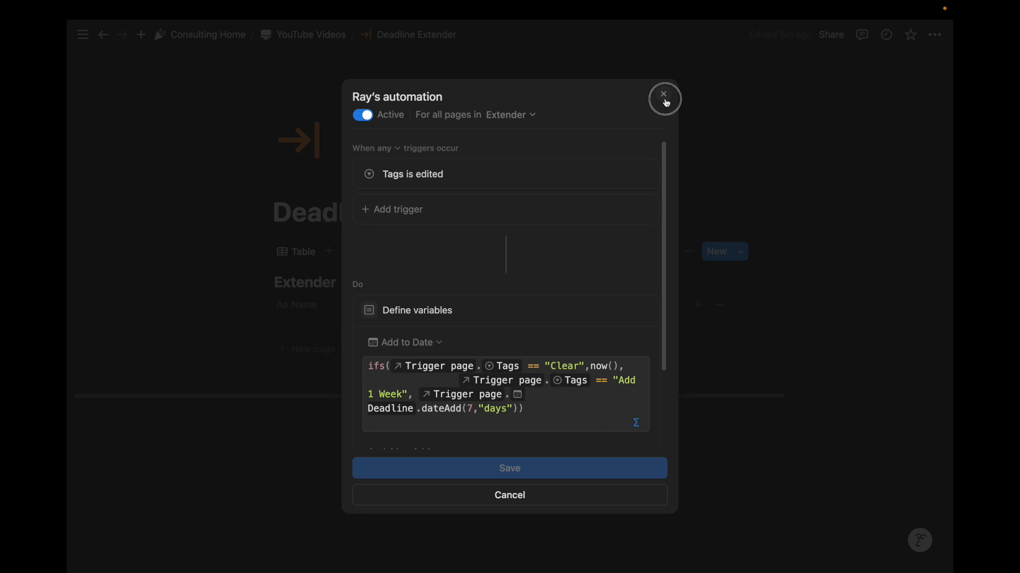
Test by tagging Add 1 Week (Deadline → December 8) then Clear (Deadline → November 27, 3:10 PM).
left_click(664, 99)
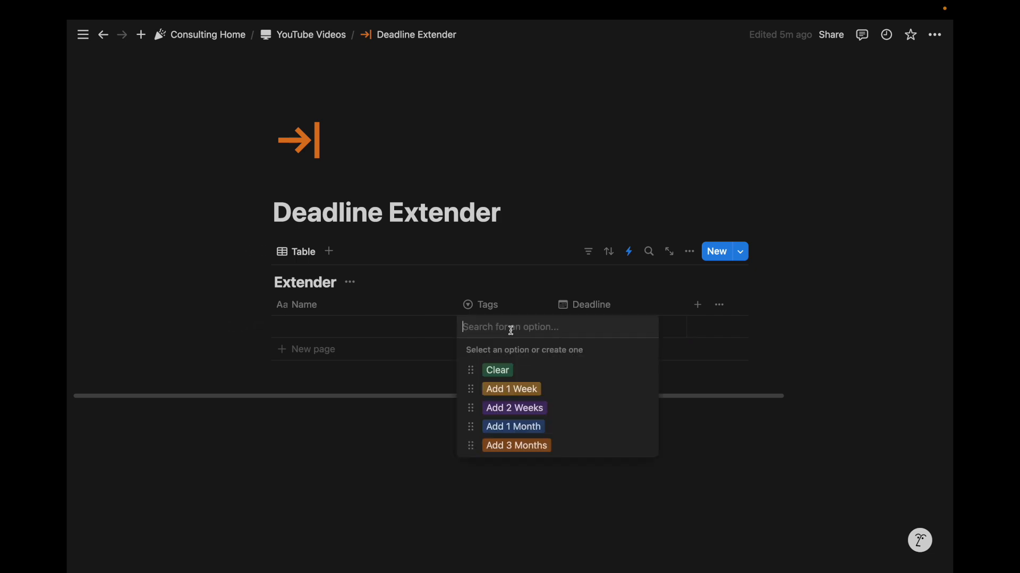
left_click(511, 389)
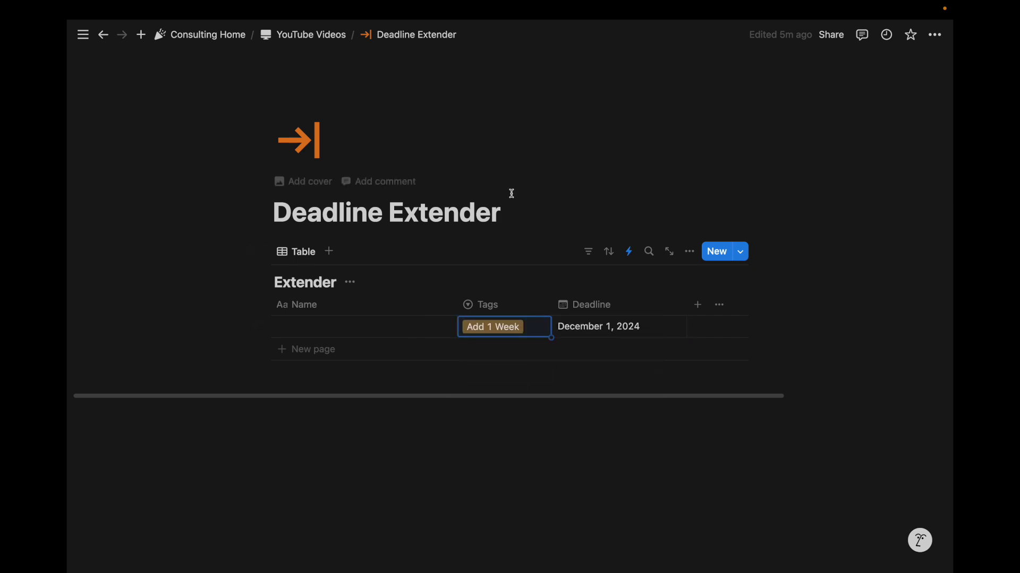
left_click(492, 326)
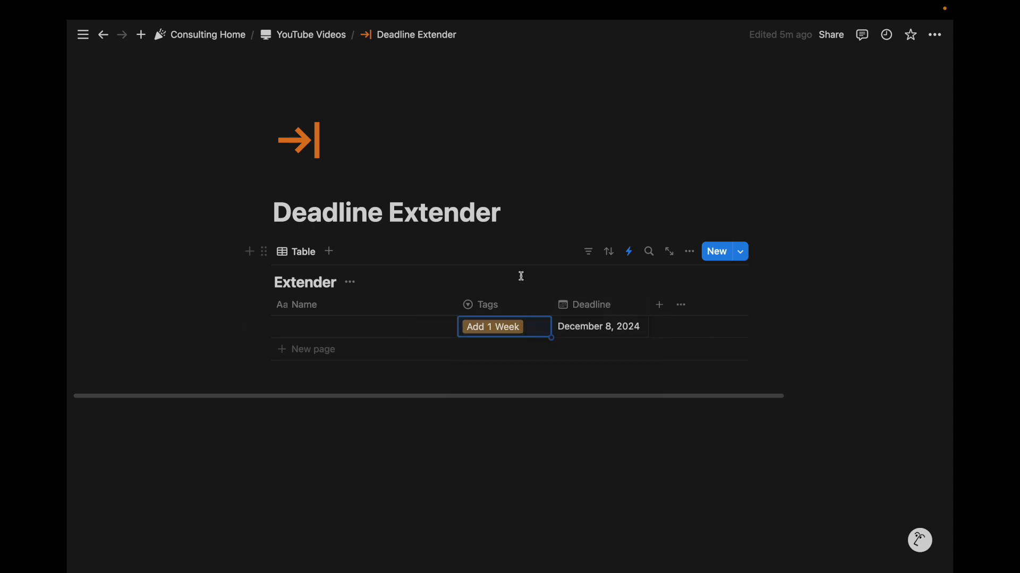
left_click(503, 326)
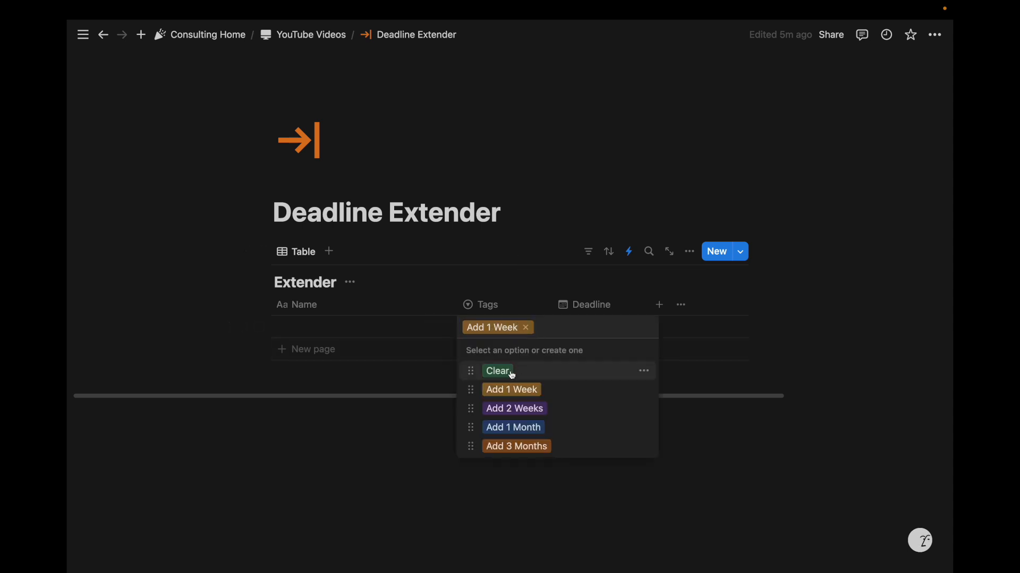
left_click(497, 371)
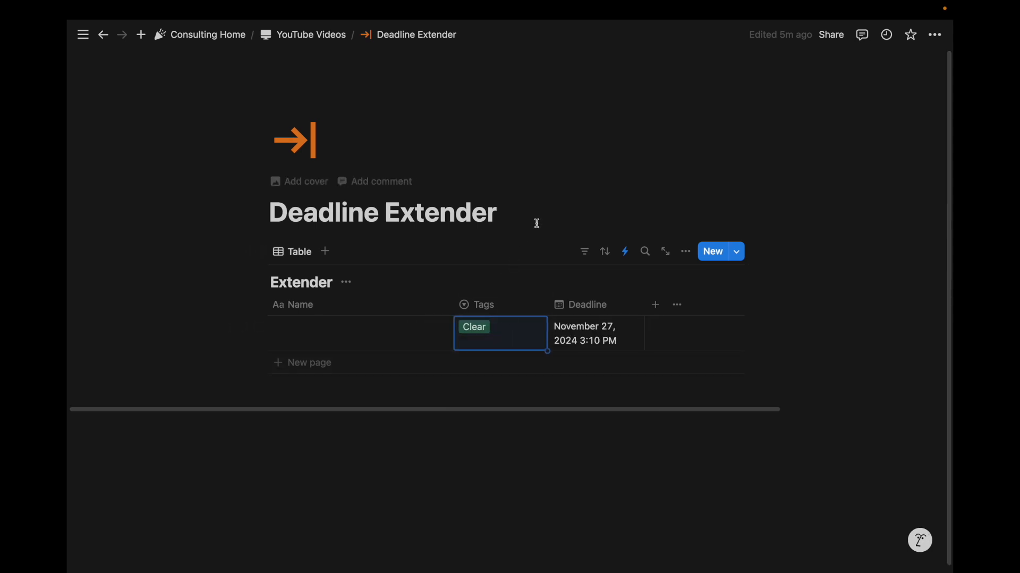
mouse_move(638, 305)
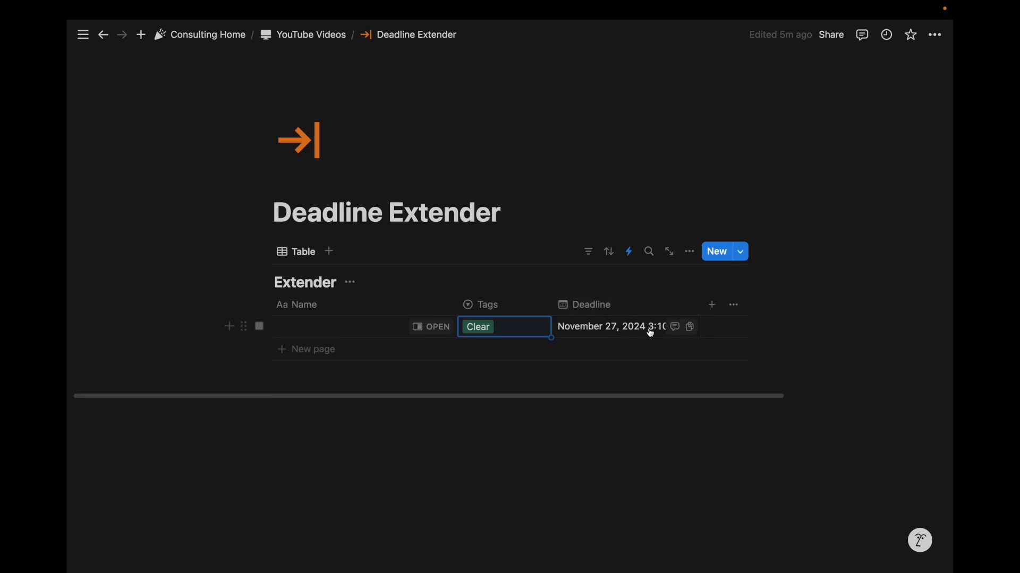
mouse_move(563, 296)
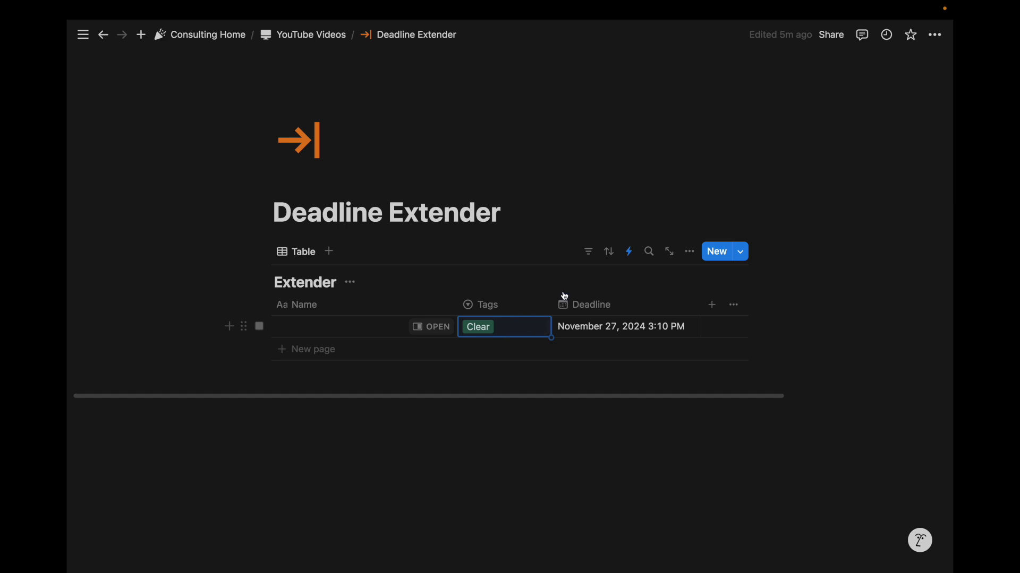
mouse_move(613, 331)
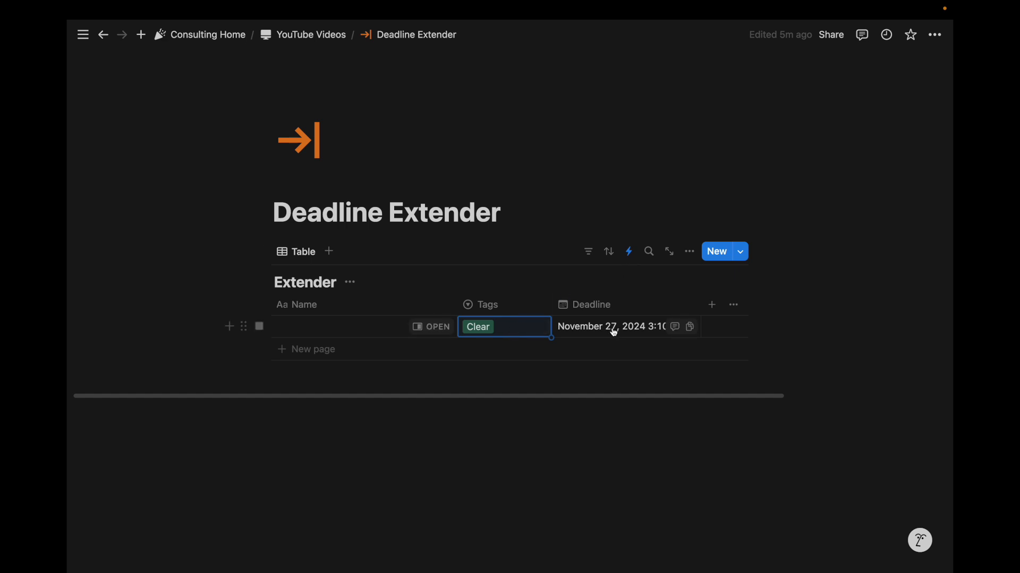
Create a second automation: when Tags is set to Clear, clear the Deadline property.
left_click(628, 252)
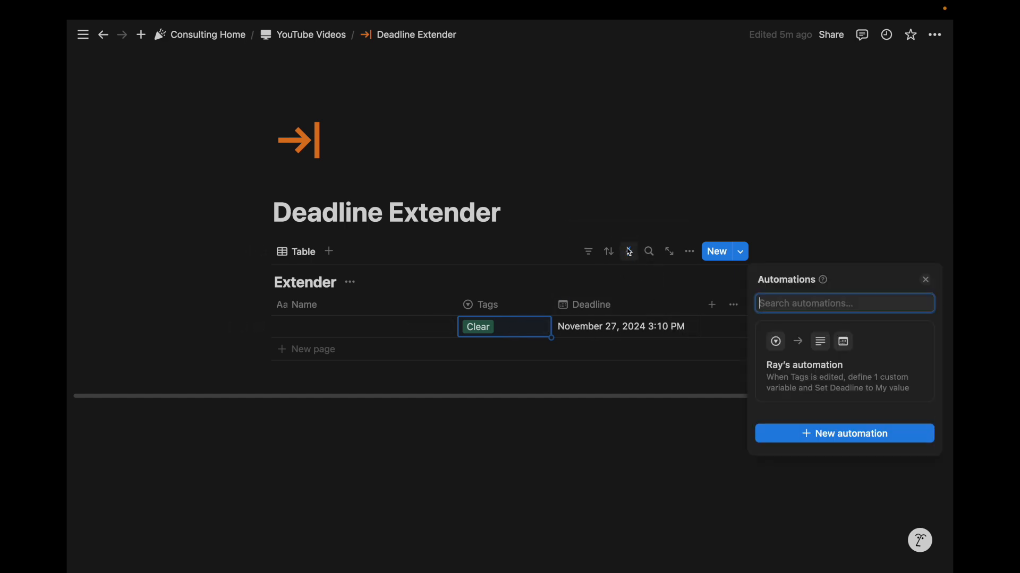
left_click(804, 364)
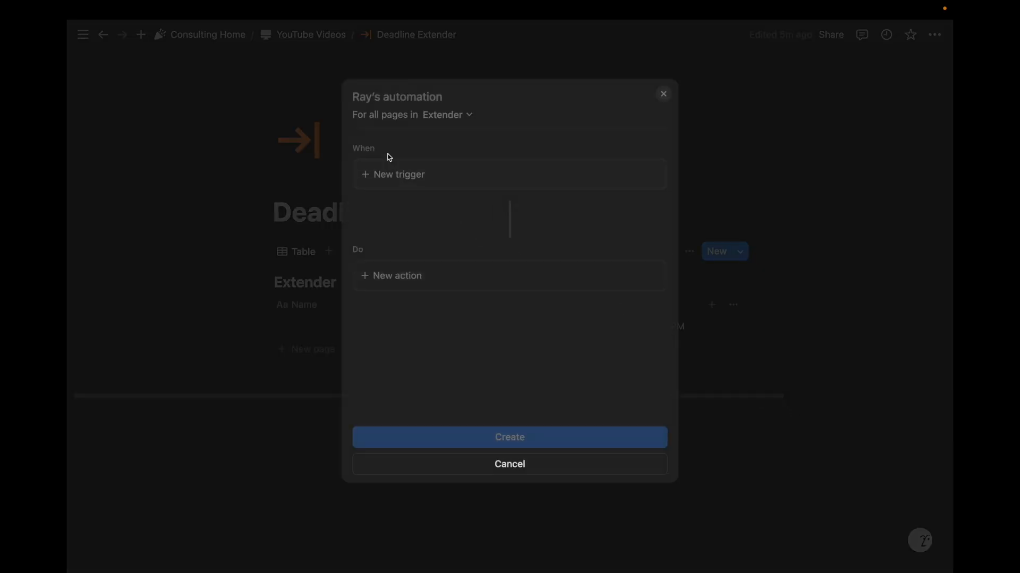
left_click(399, 174)
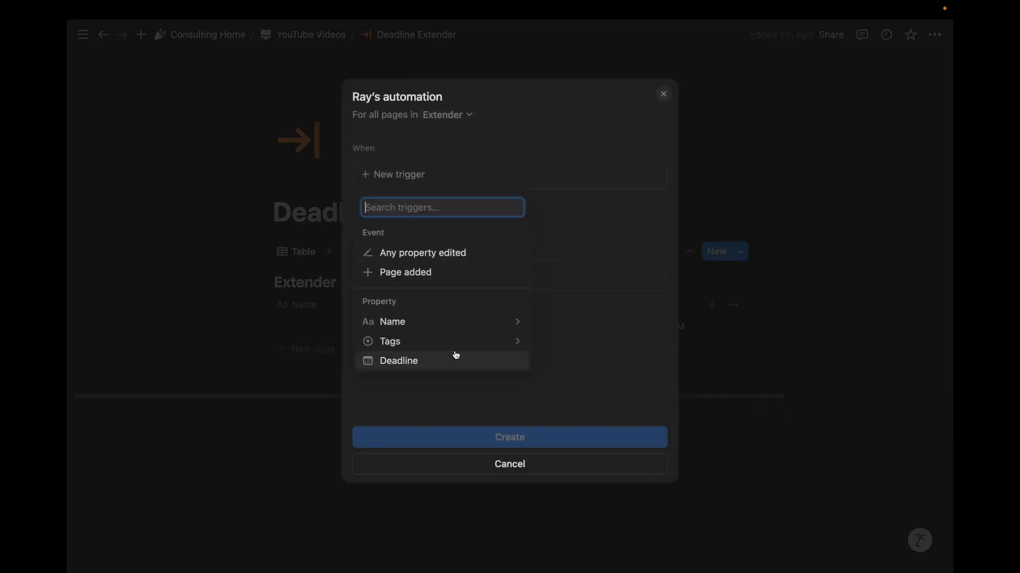
left_click(390, 341)
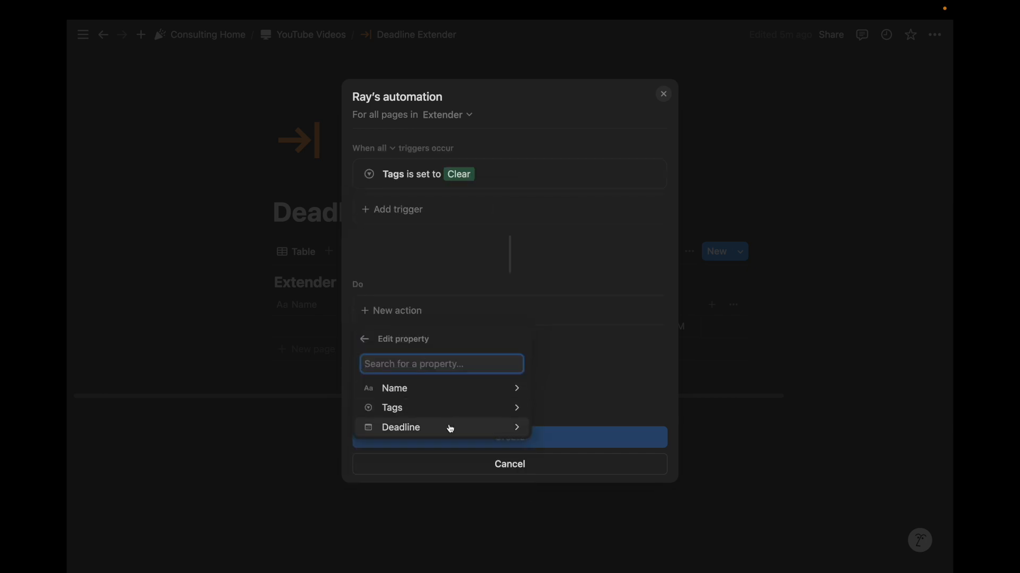
left_click(400, 427)
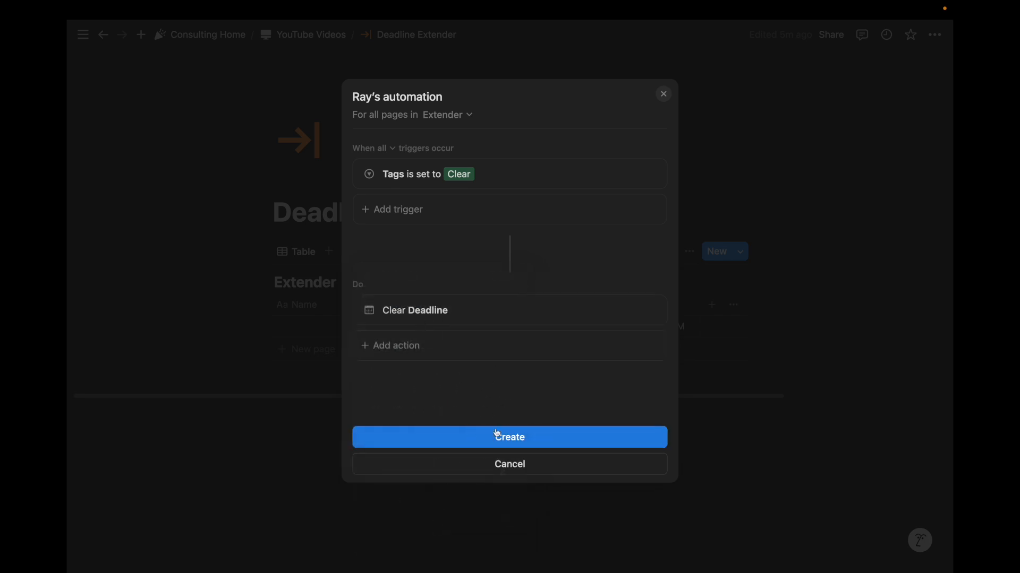
left_click(508, 436)
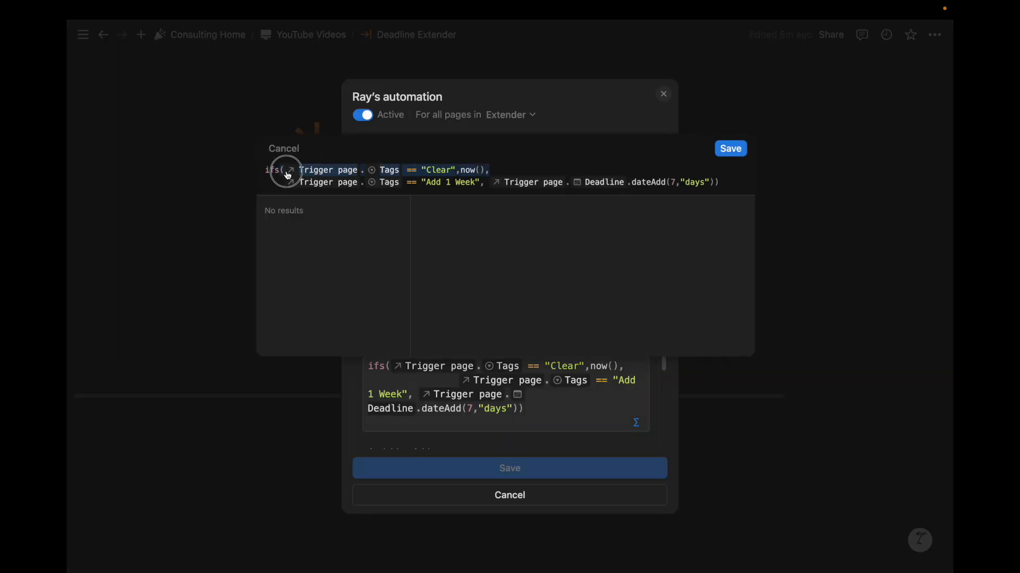
left_click(285, 171)
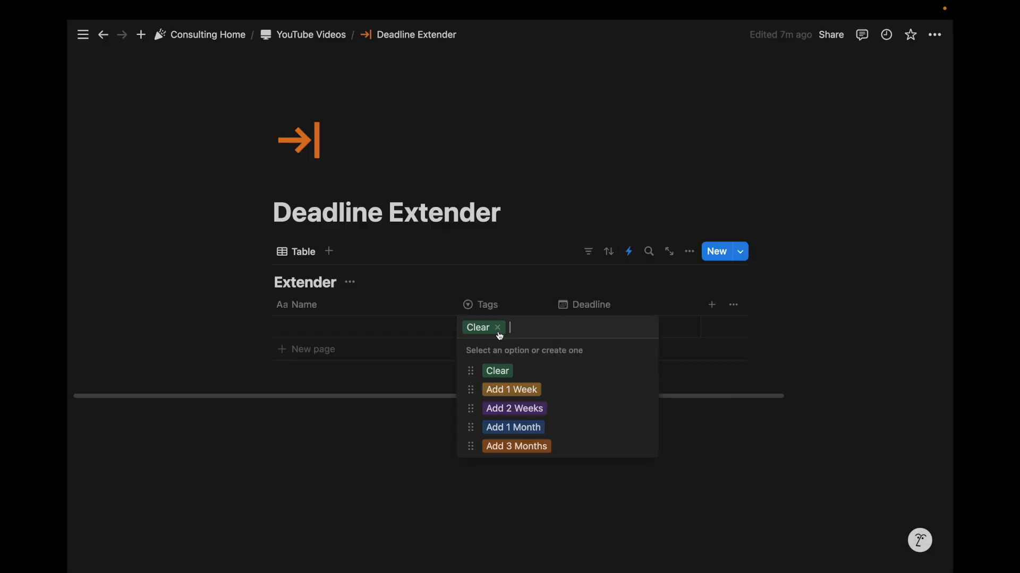
Retag the row Clear so Deadline empties, then show the list of both automations.
left_click(563, 172)
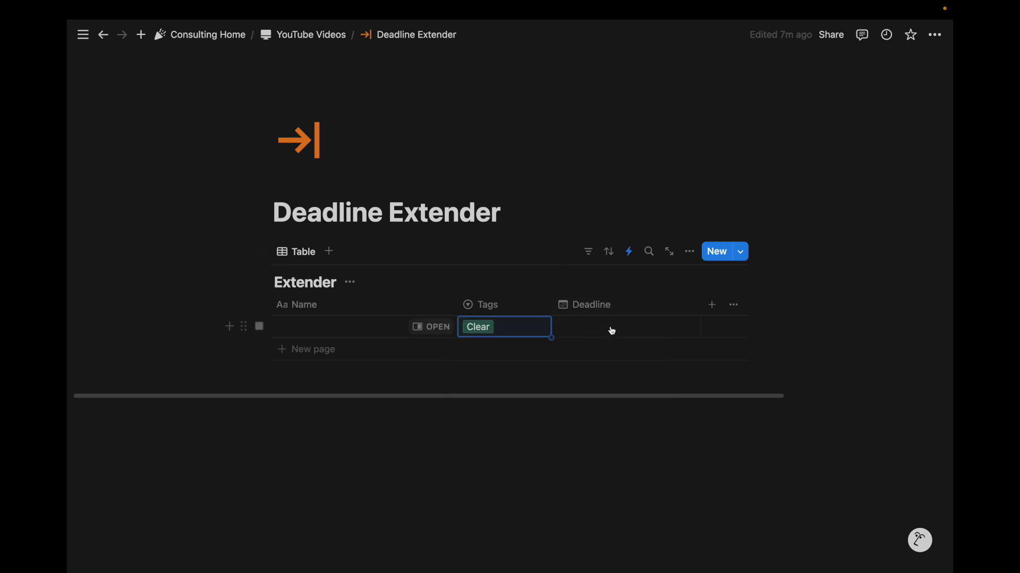
mouse_move(503, 333)
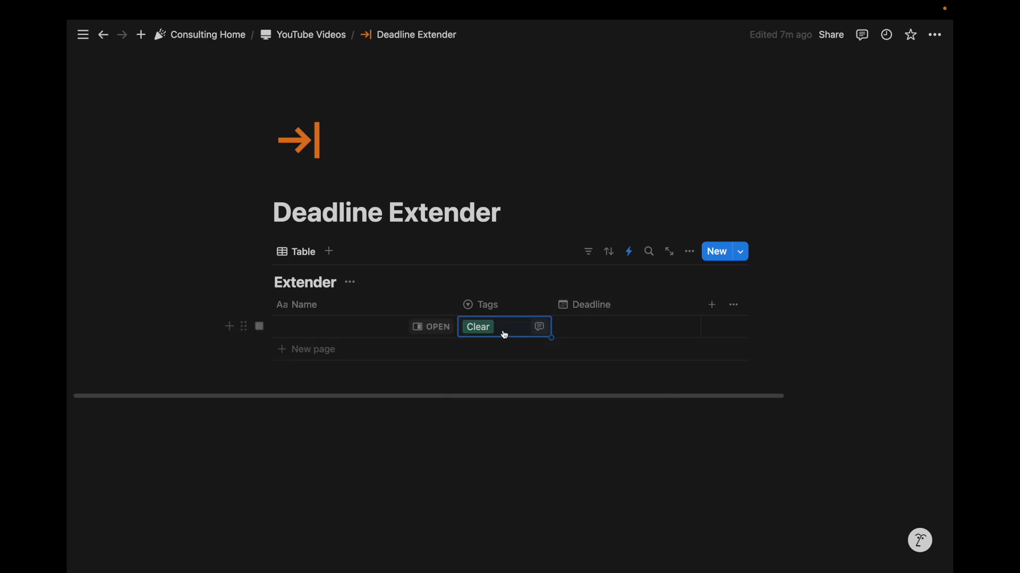
left_click(628, 252)
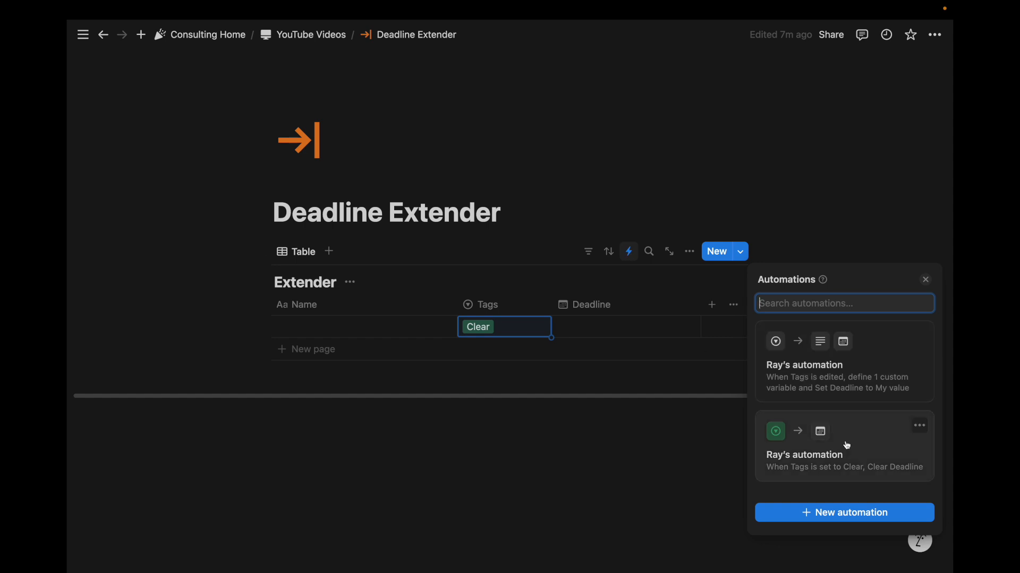
mouse_move(509, 334)
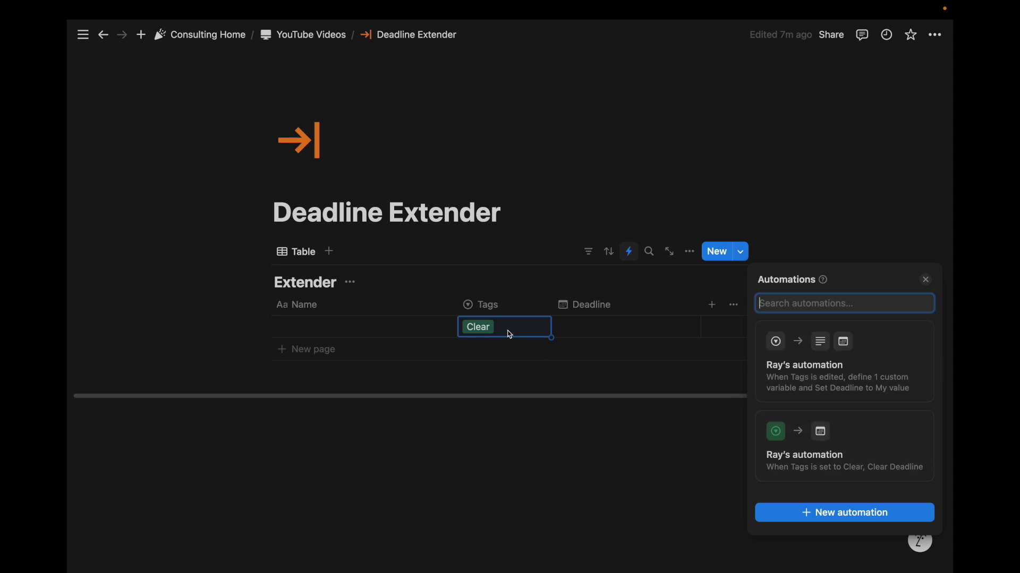
Add an Edit property action that clears Tags to the Clear Deadline automation and save it.
left_click(844, 446)
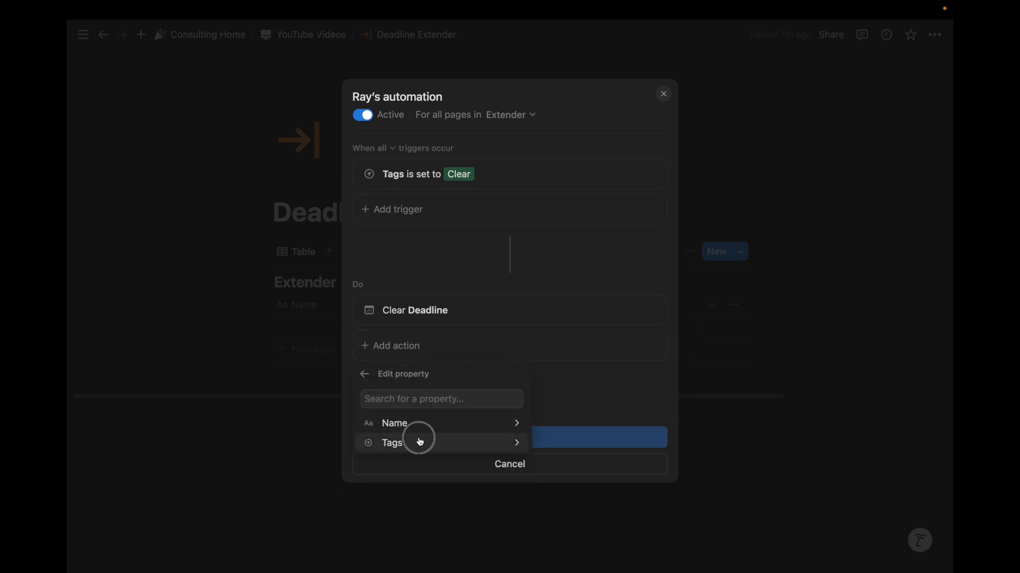
left_click(392, 443)
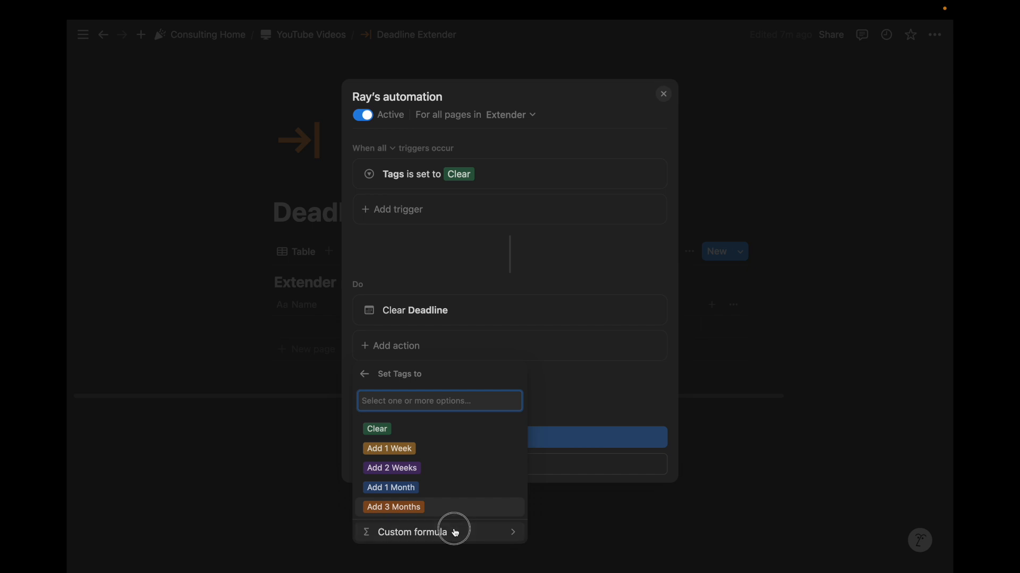
left_click(376, 428)
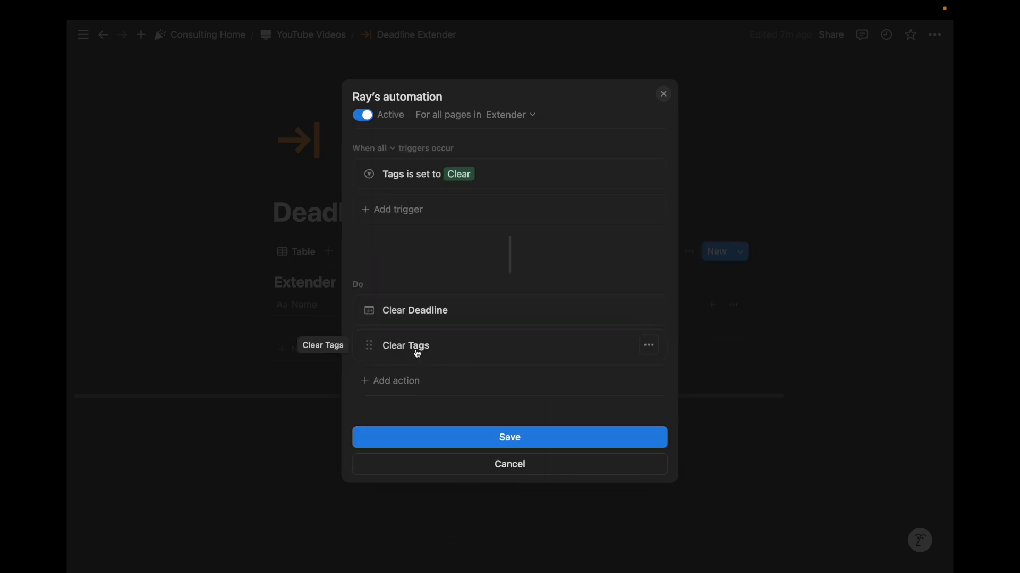
left_click(509, 437)
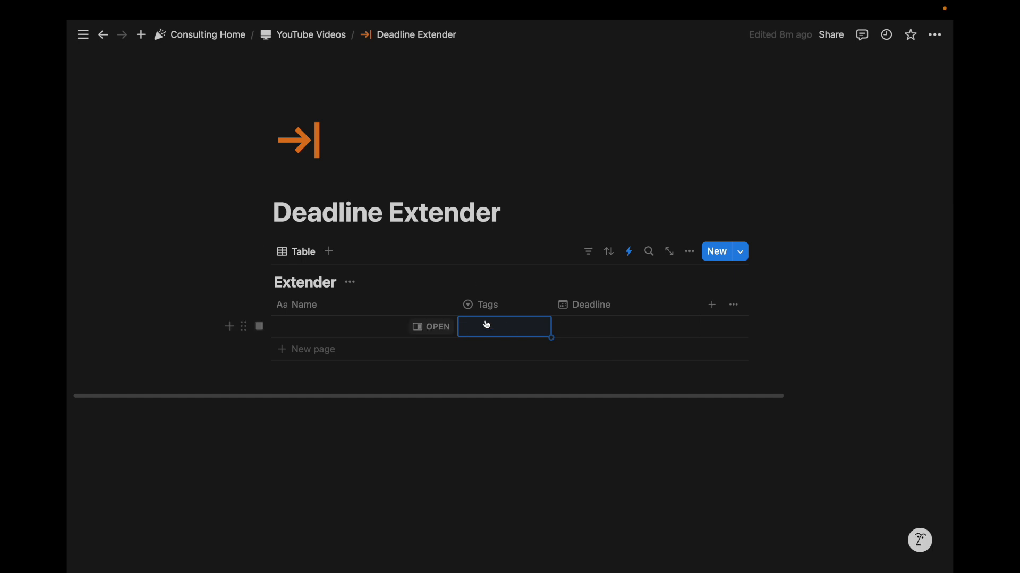
Tag the row Add 1 Week and set its Deadline to November 29, 2024.
left_click(504, 326)
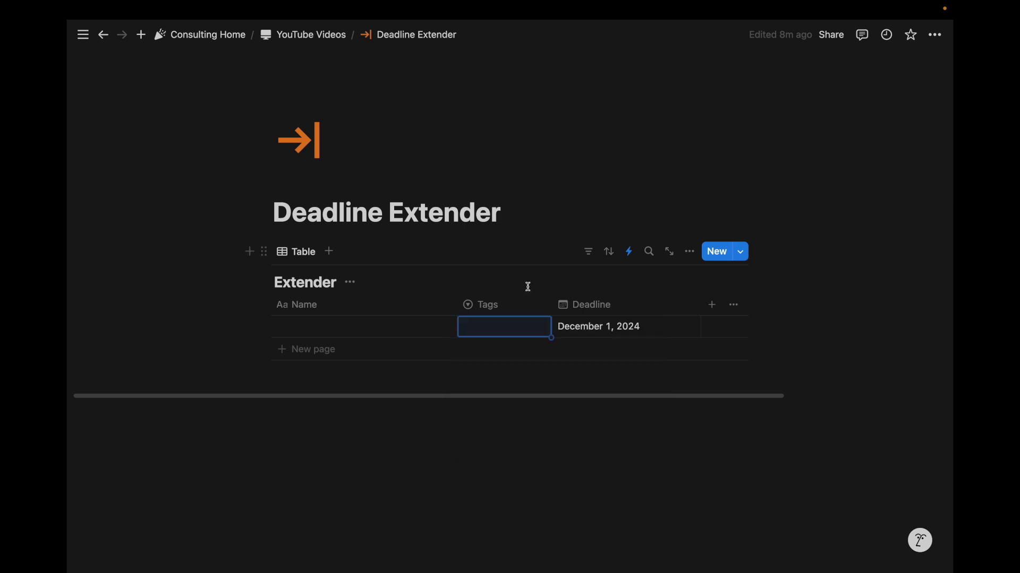
type("Clear")
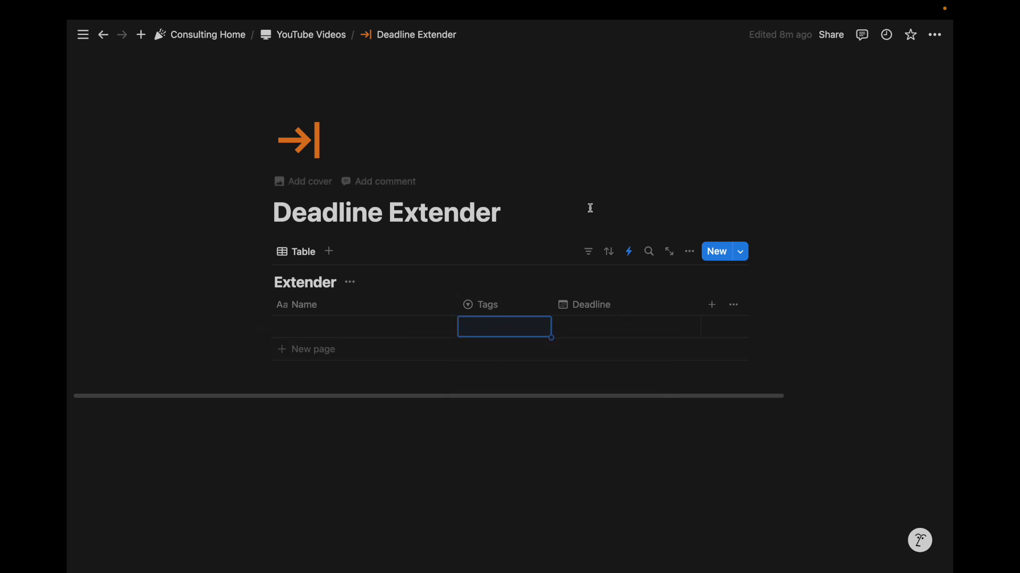
left_click(503, 326)
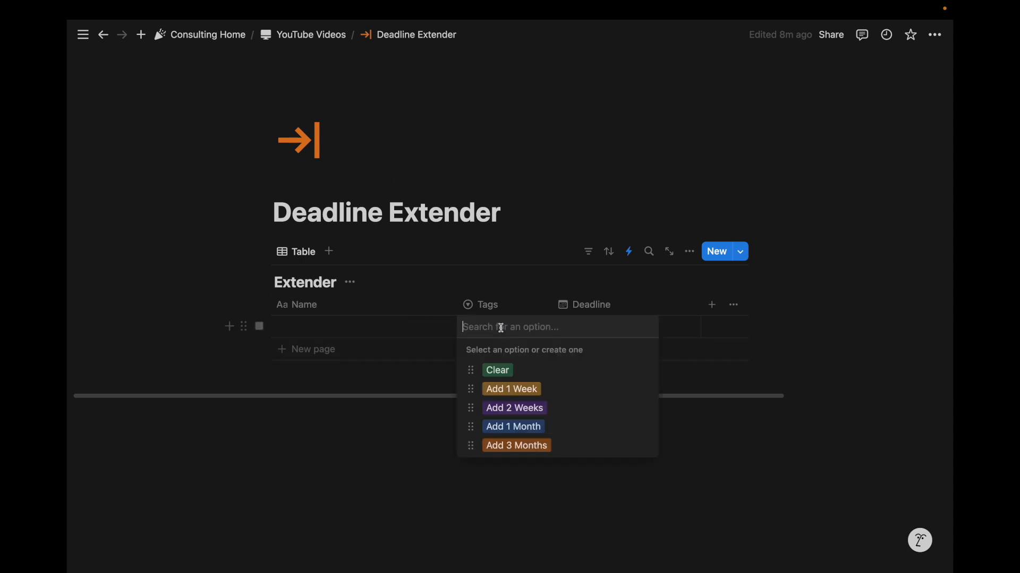
left_click(511, 389)
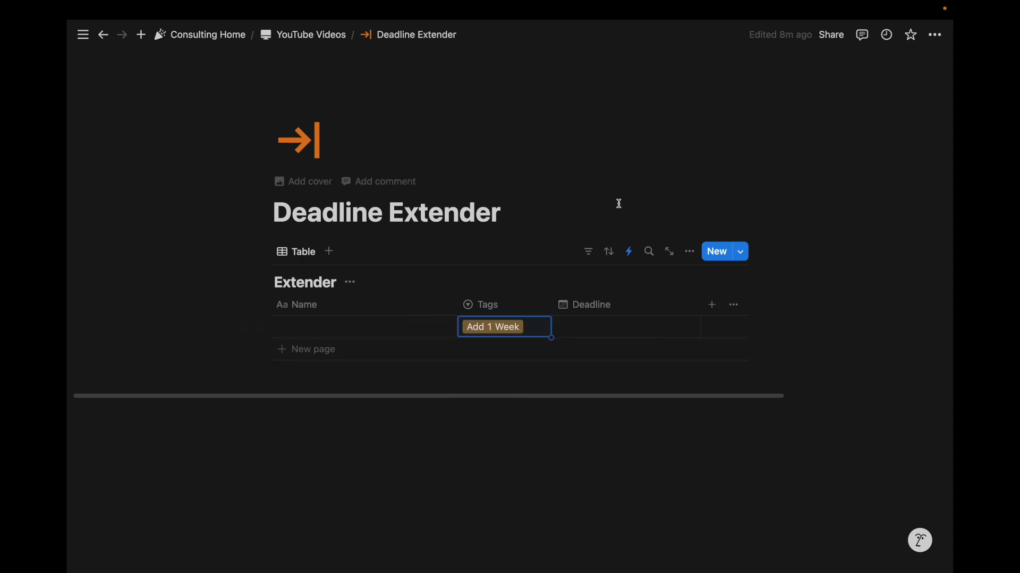
left_click(628, 326)
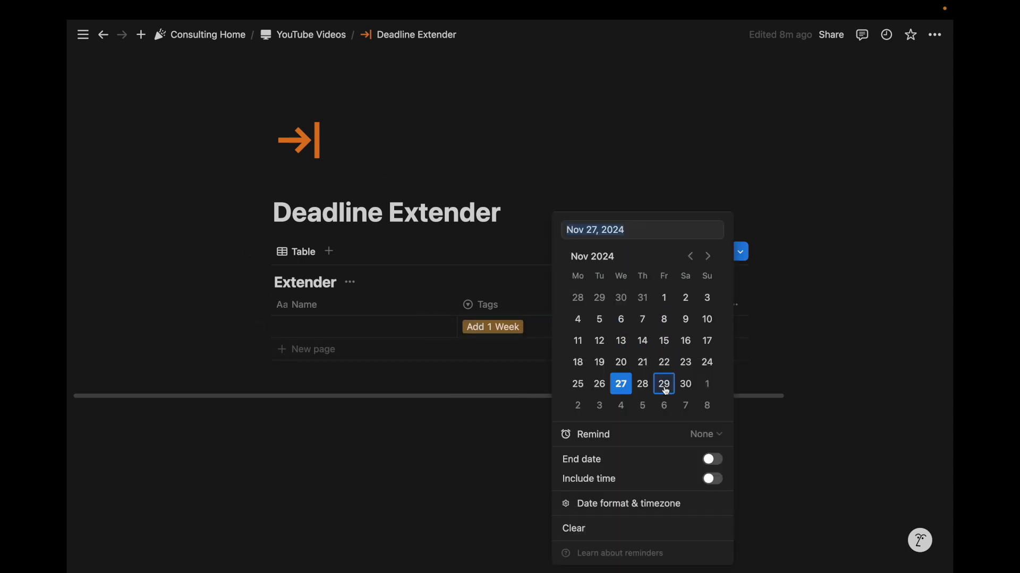
left_click(663, 383)
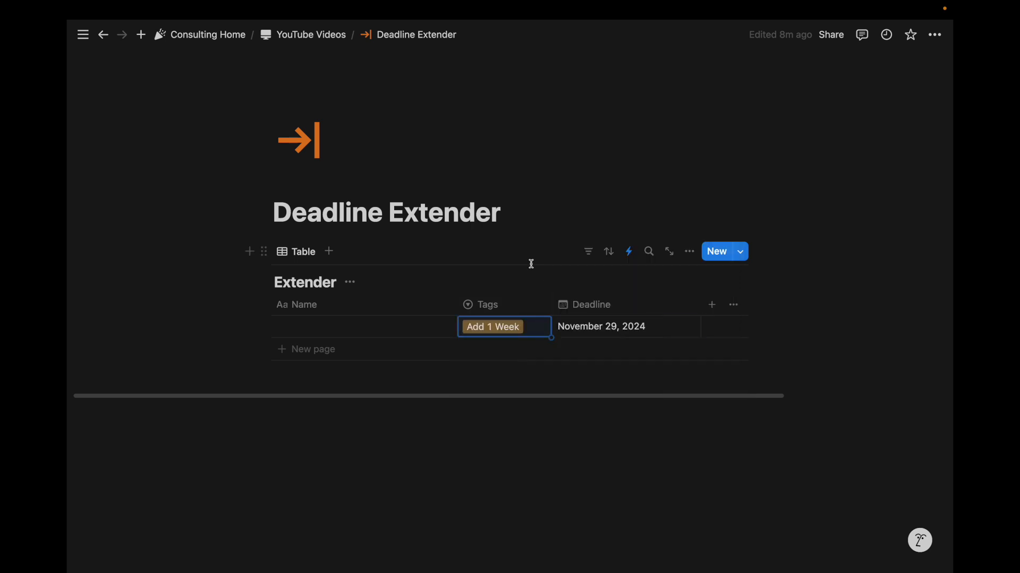
Watch the automation run, leaving Deadline Actions and Deadline empty again.
left_click(628, 252)
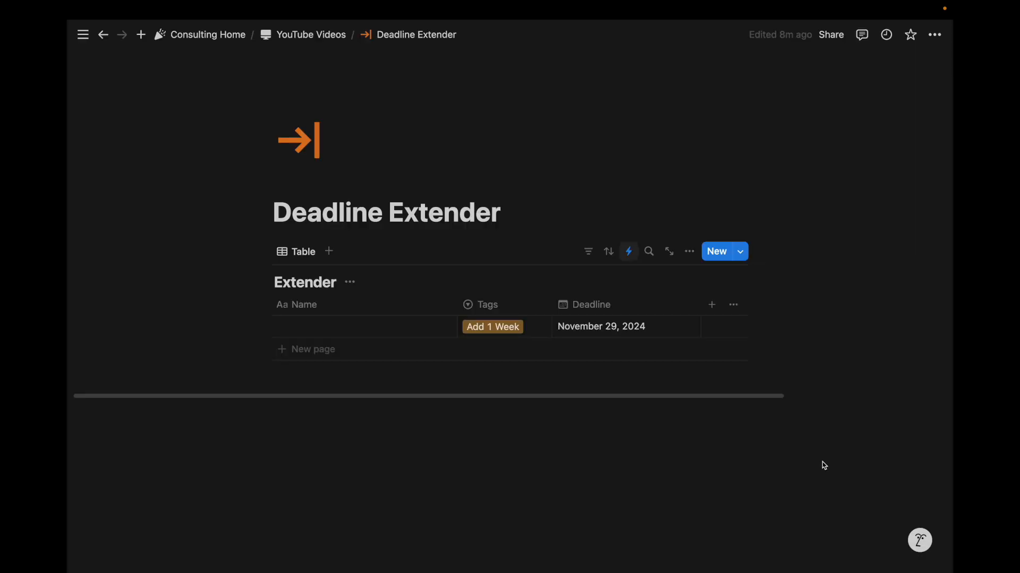
left_click(628, 252)
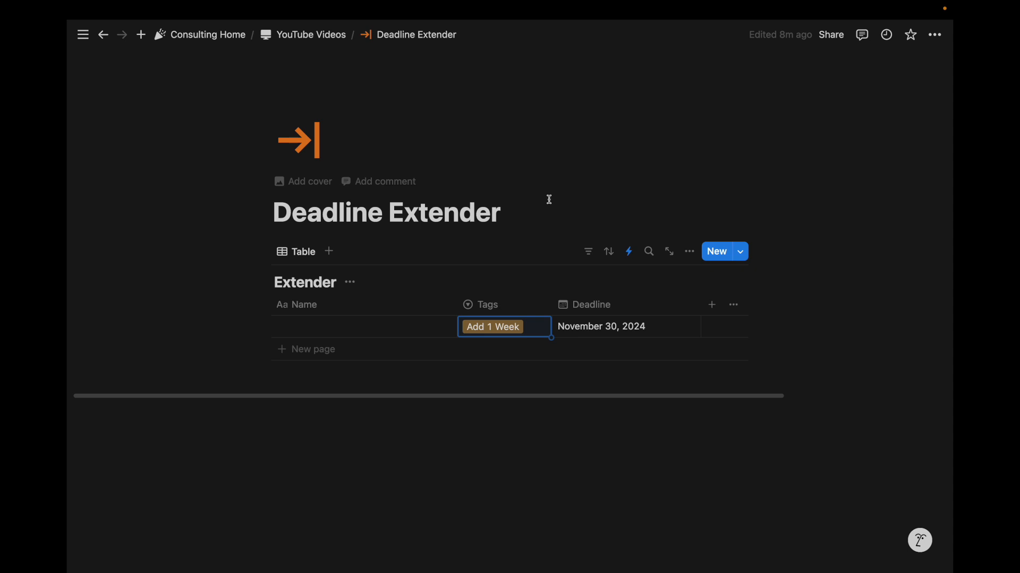
left_click(492, 326)
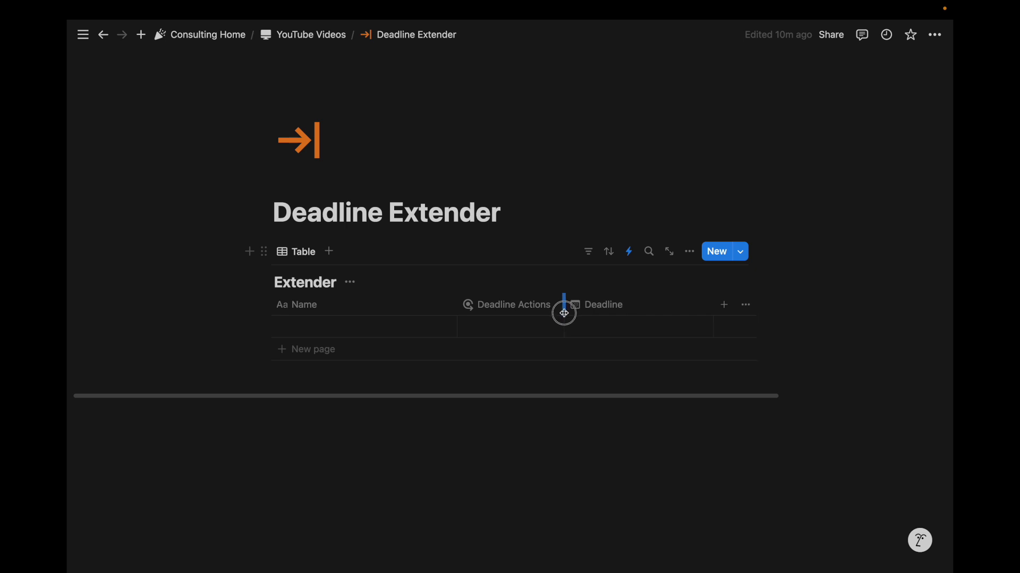
Tag the row Add 1 Week from Deadline Actions and check the automations list.
left_click(559, 326)
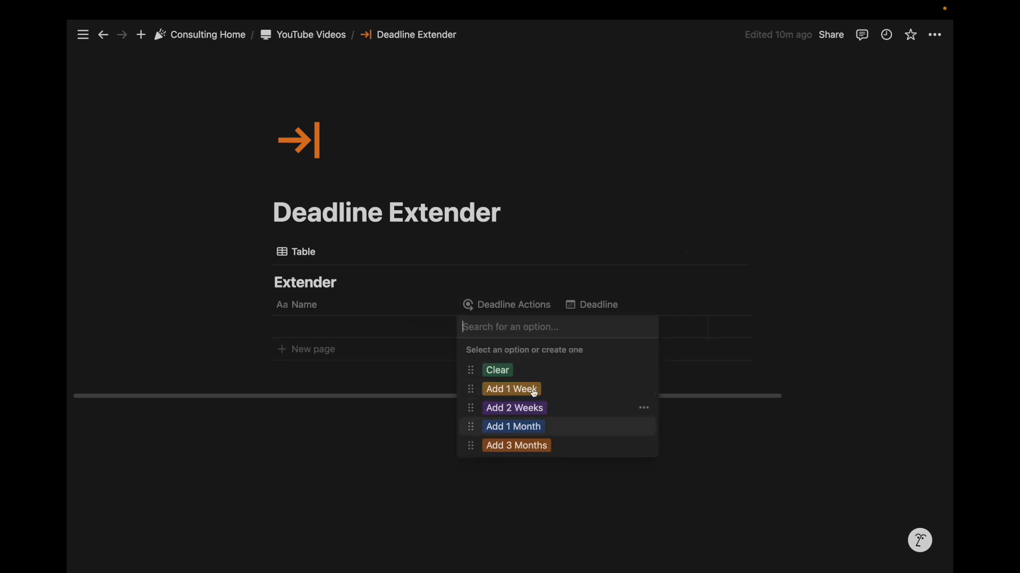
mouse_move(489, 285)
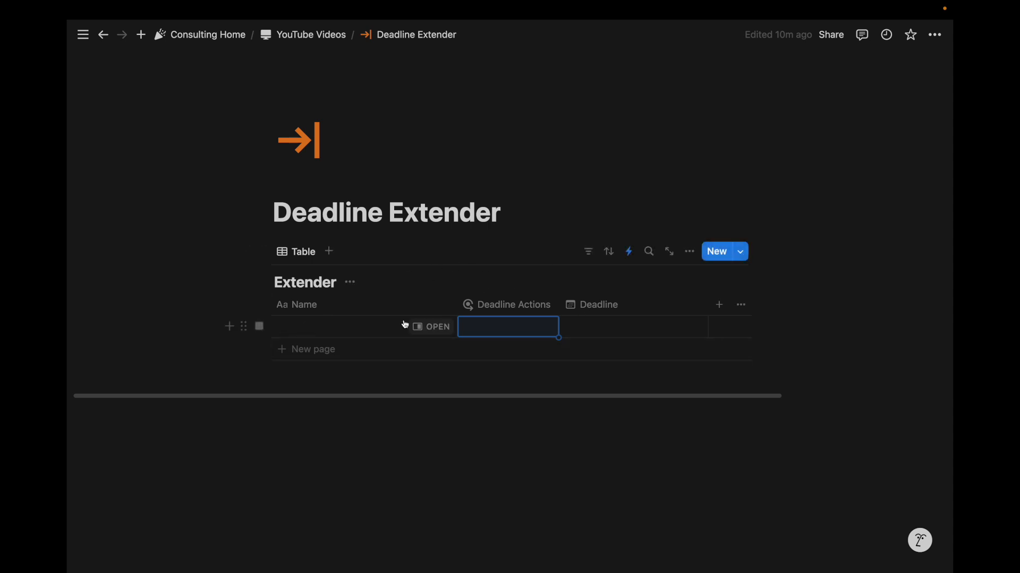
left_click(627, 252)
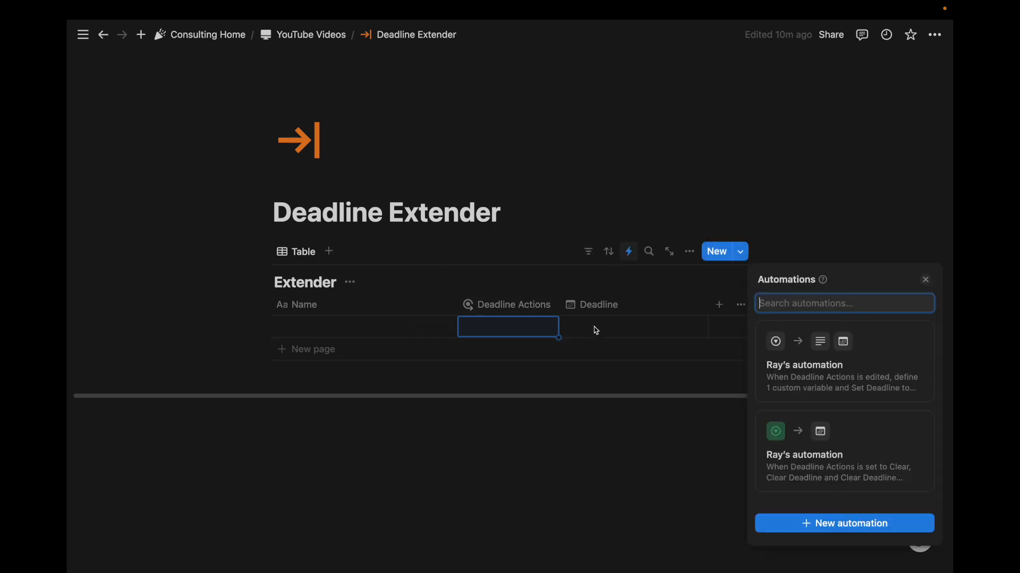
left_click(924, 279)
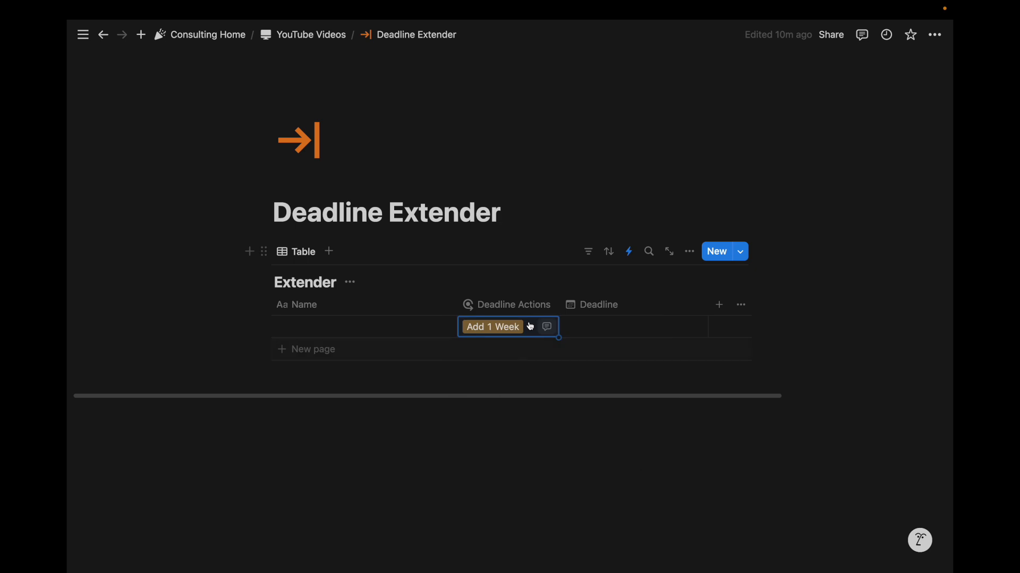
Re-select Add 1 Week and reopen the database automations, where the extender shows Paused.
left_click(507, 326)
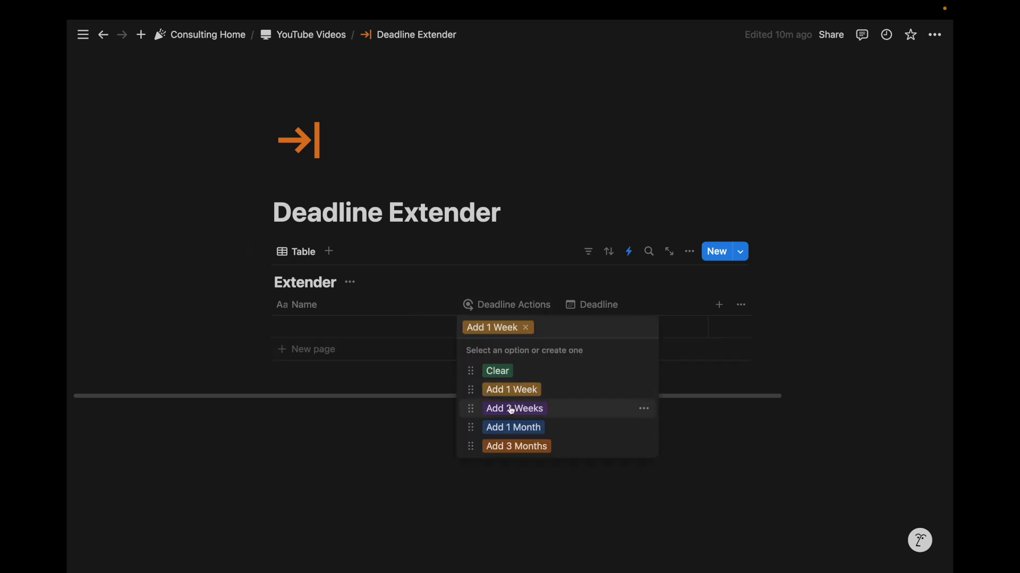
mouse_move(542, 284)
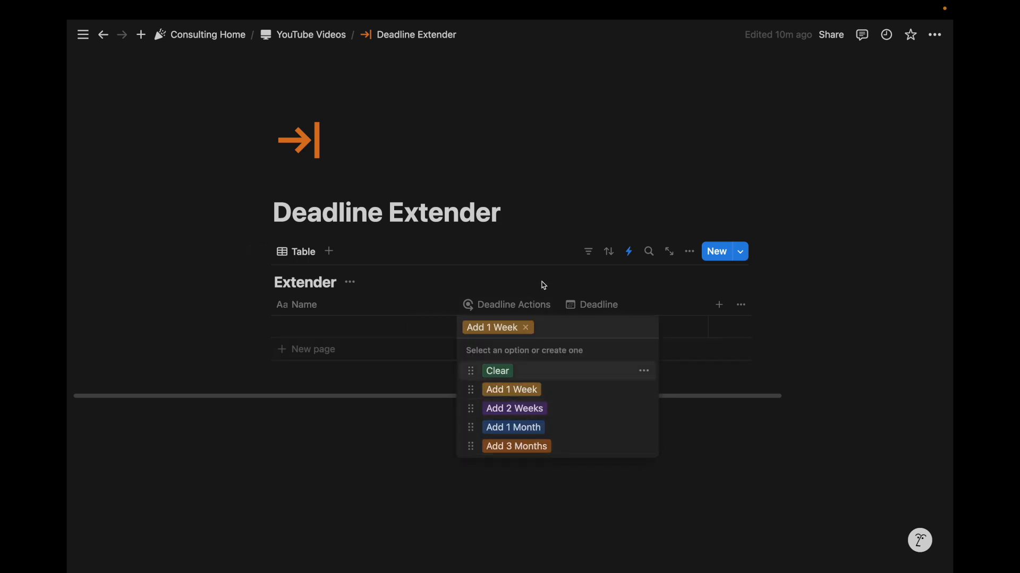
left_click(511, 389)
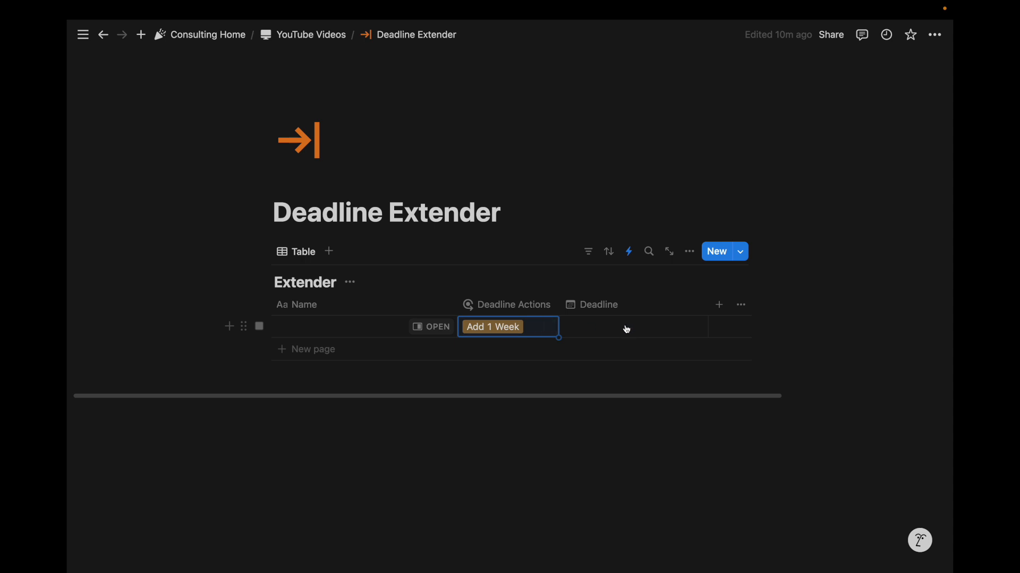
mouse_move(601, 342)
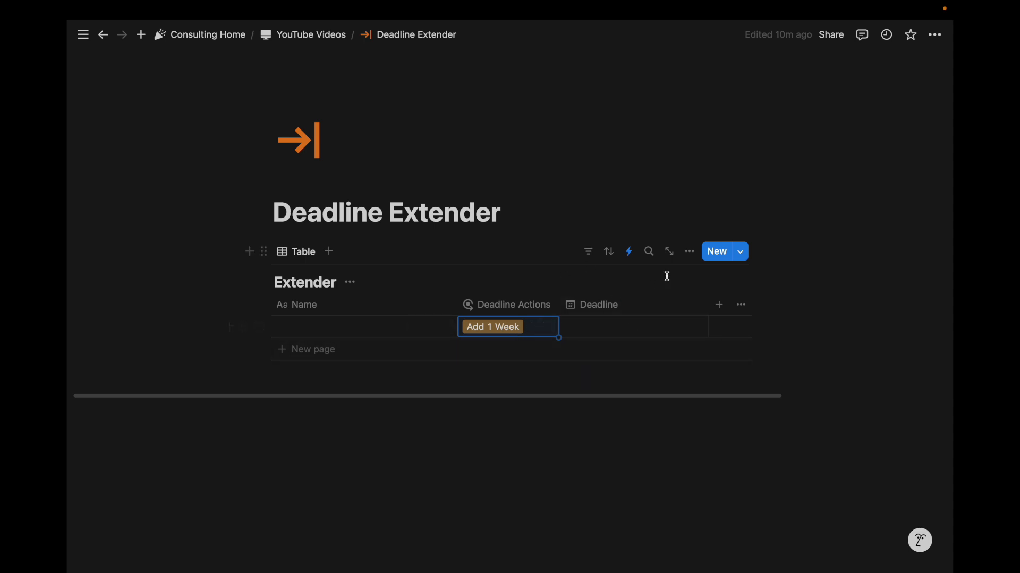
left_click(628, 251)
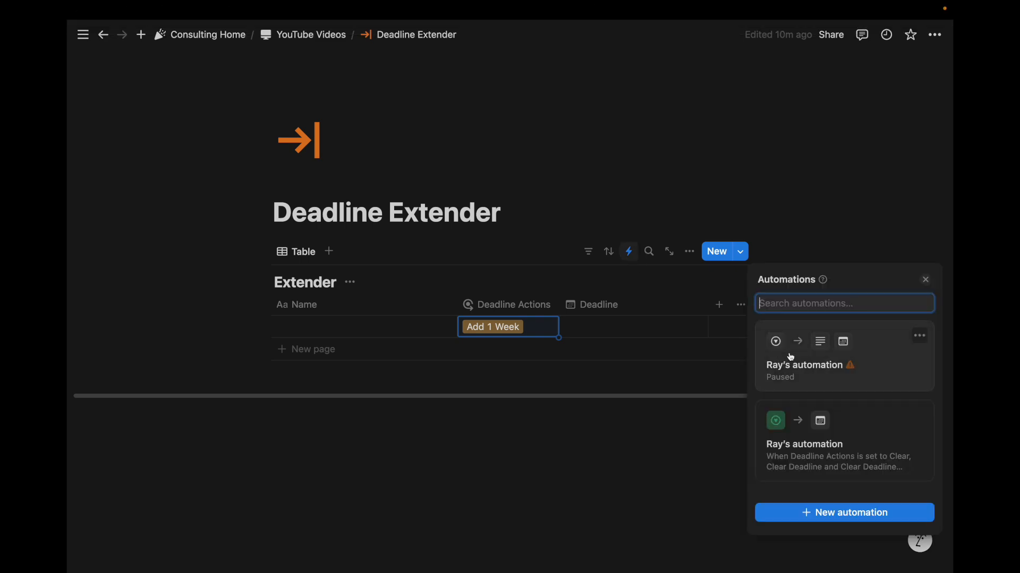
Start a new first condition !empty(Trigger page.Deadline) and in the paused automation's formula.
left_click(804, 365)
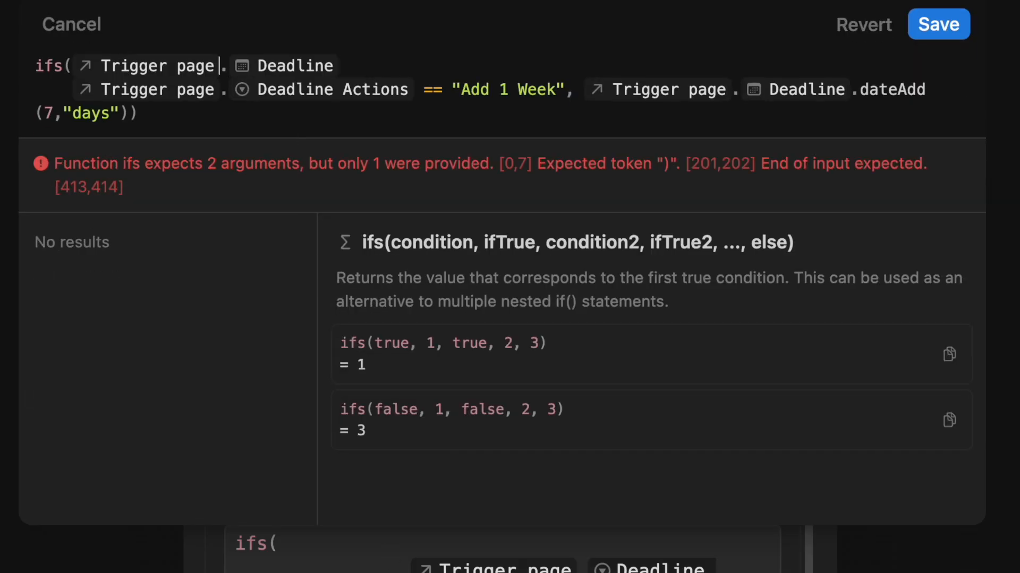
type("!empt")
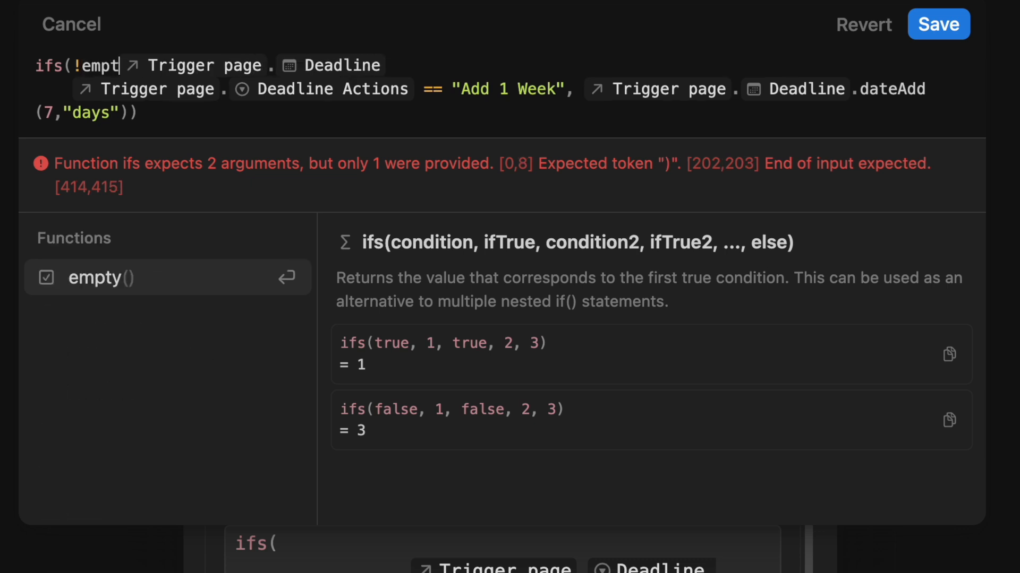
left_click(95, 277)
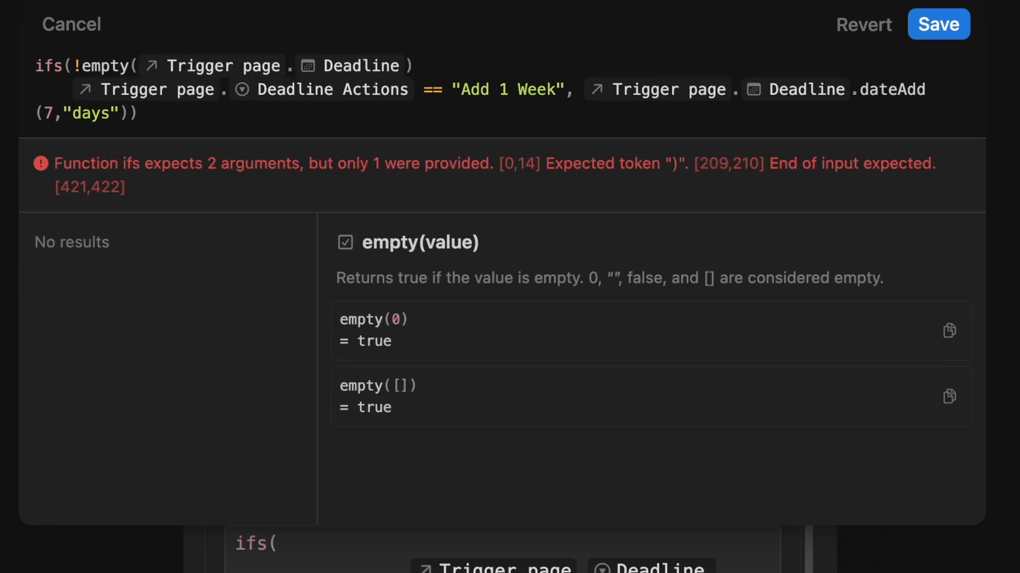
type("and")
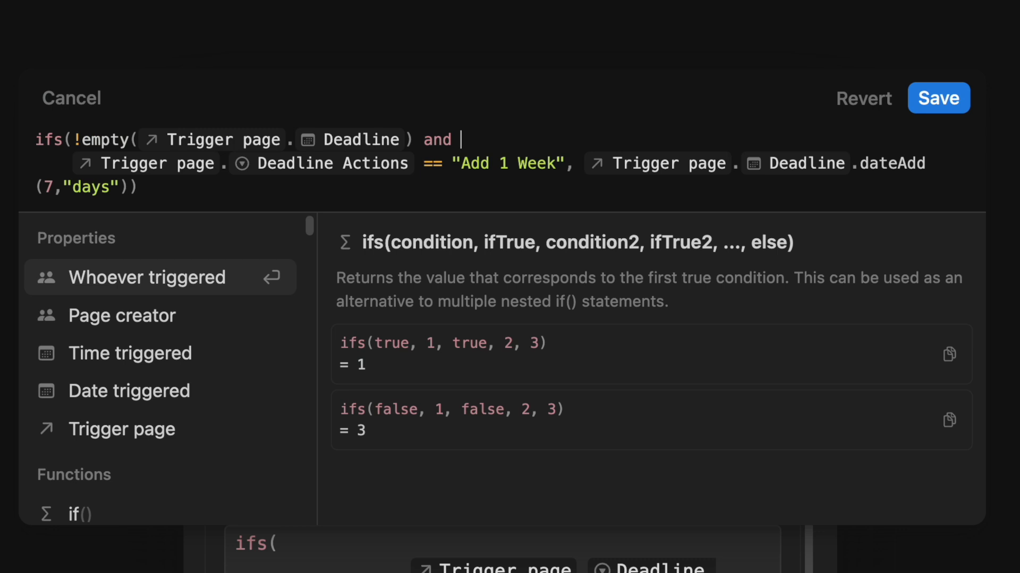
Complete it with Deadline Actions == "Add 1 Week" returning now().dateAdd(7, "days").
type("Trigger page.deadline Actions ==")
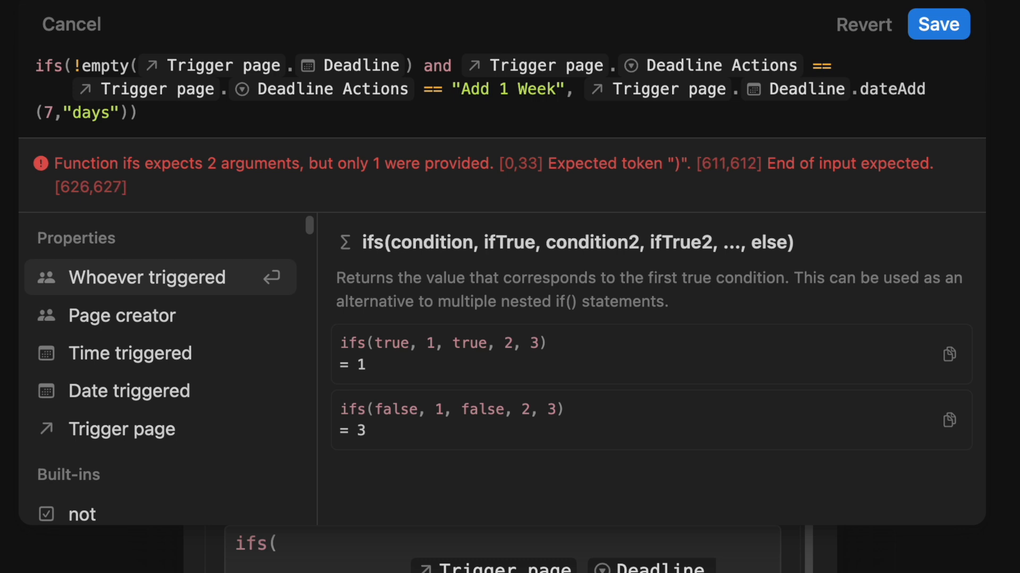
type("trig")
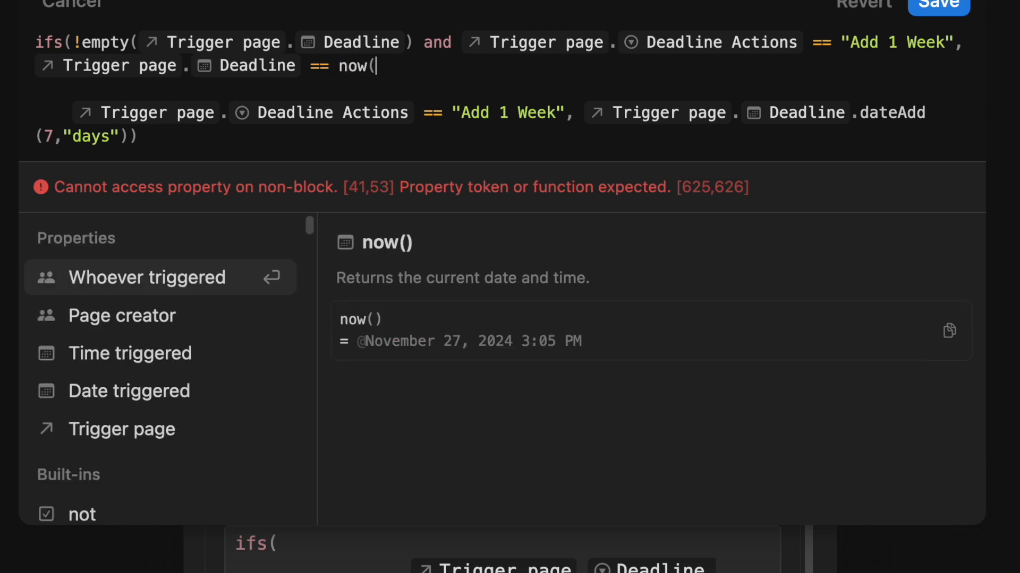
type(").dateAdd(7, \"days\")")
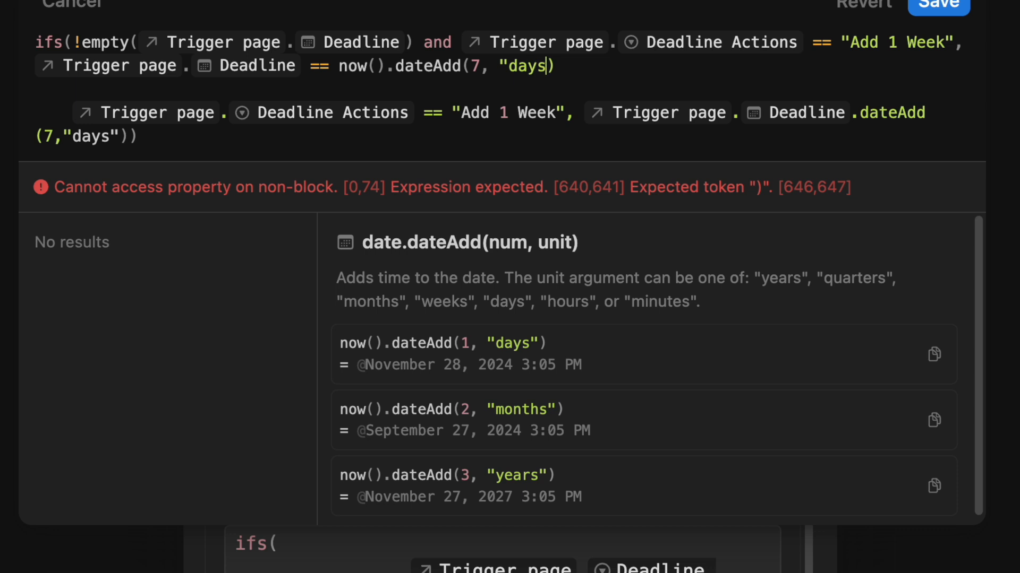
type(",")
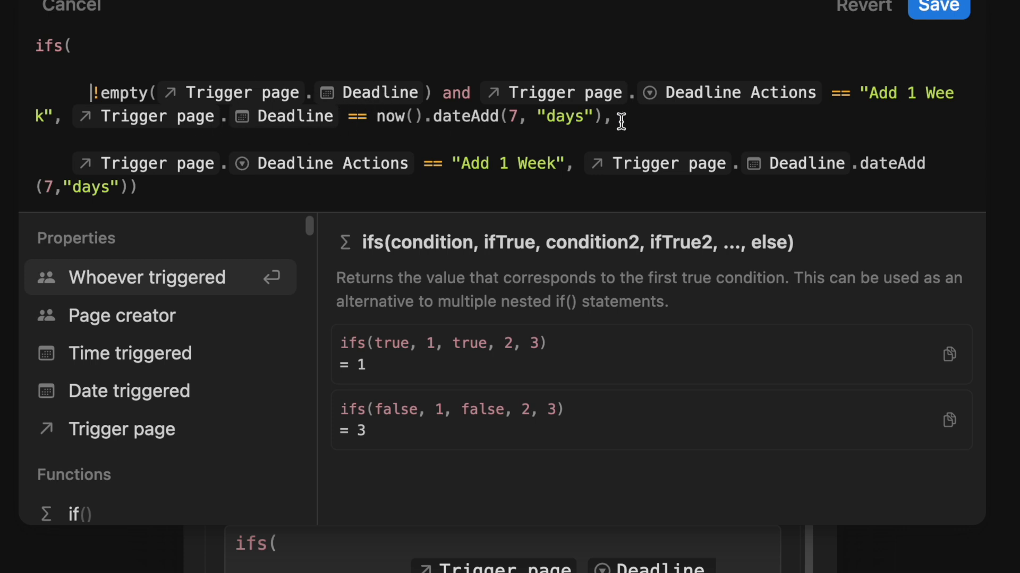
mouse_move(891, 117)
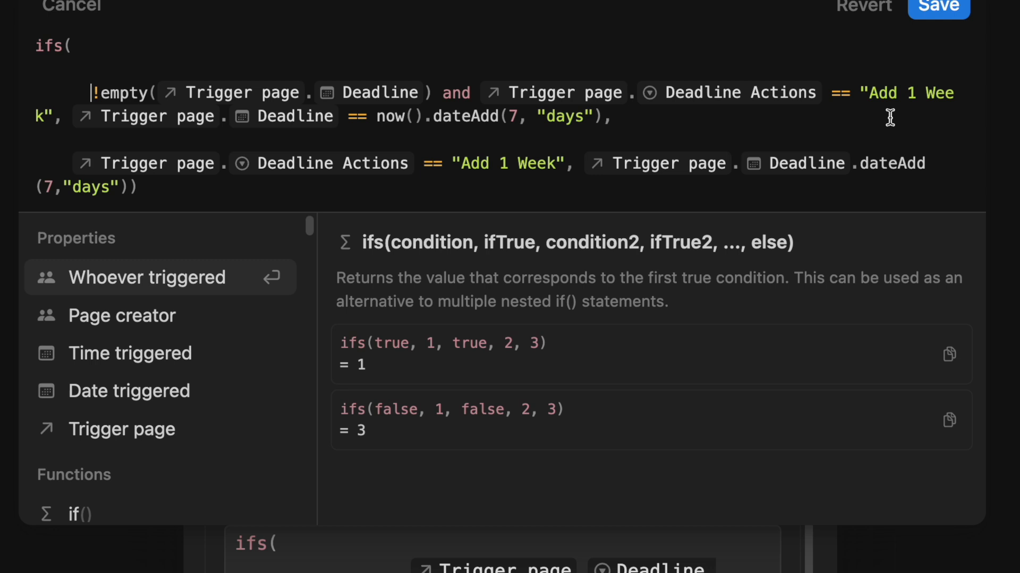
mouse_move(413, 141)
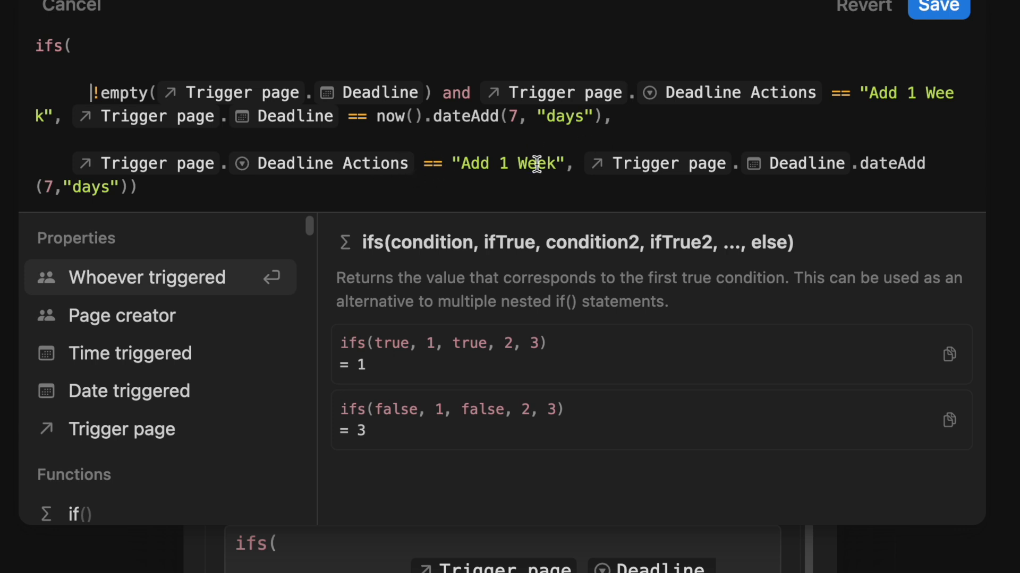
mouse_move(839, 130)
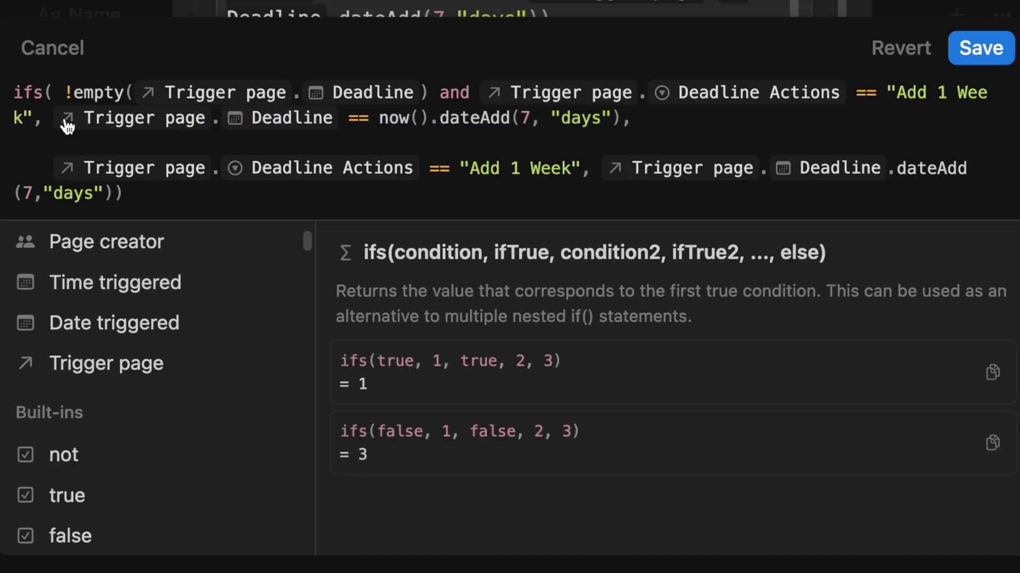
scroll("up", 3)
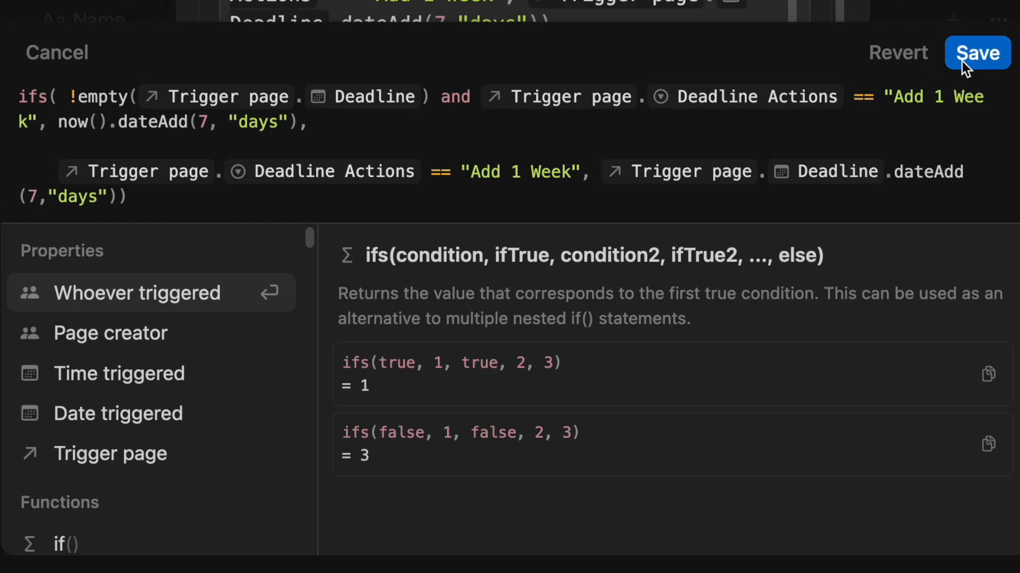
Save the formula and automation, then set Deadline Actions to Add 1 Week to test.
left_click(977, 53)
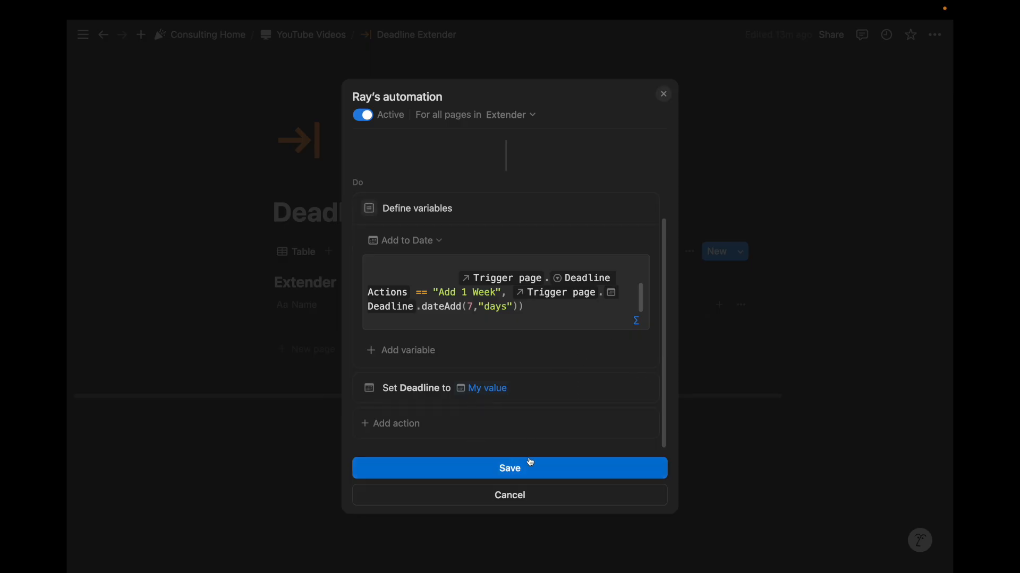
mouse_move(555, 457)
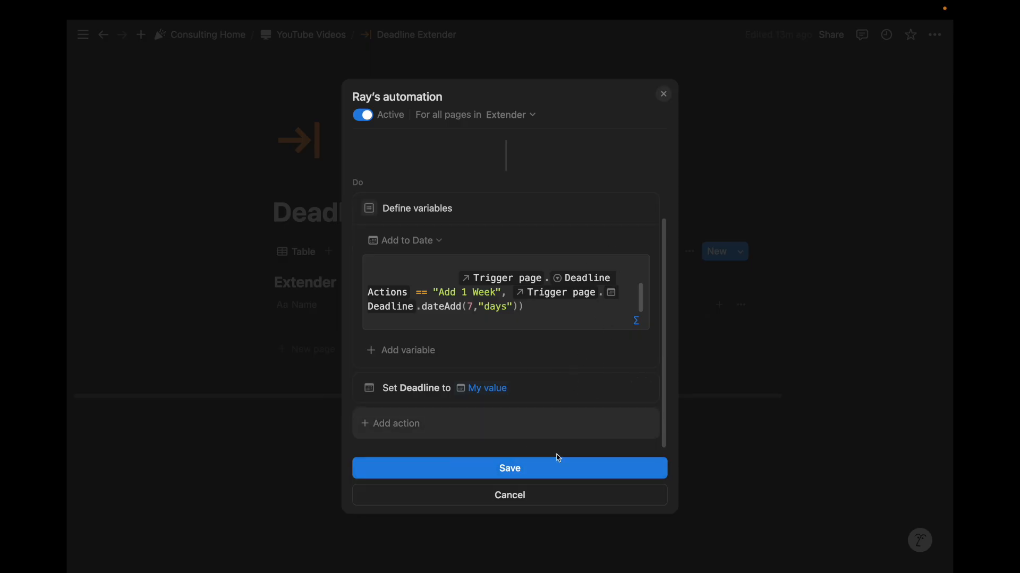
mouse_move(574, 404)
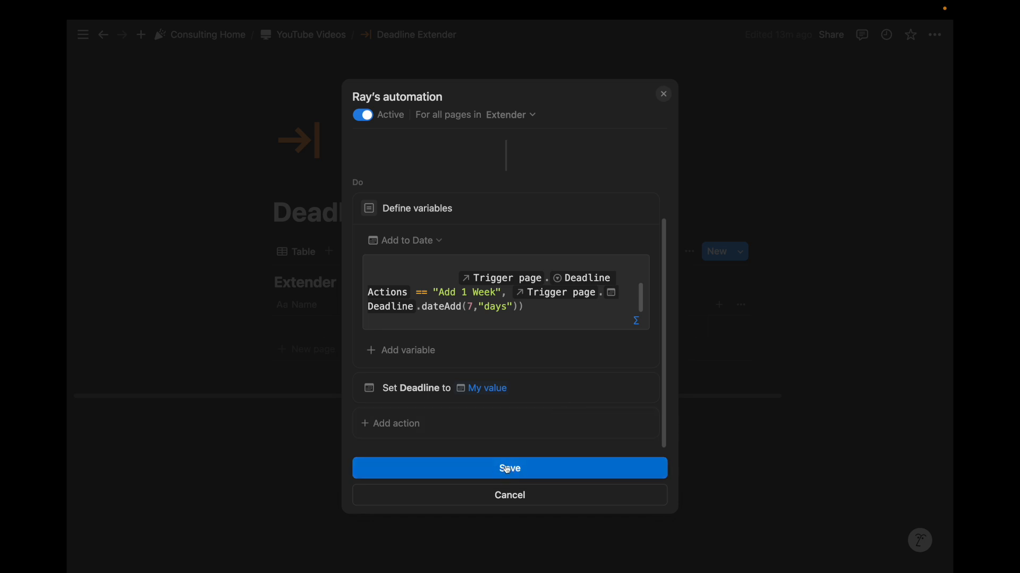
left_click(508, 469)
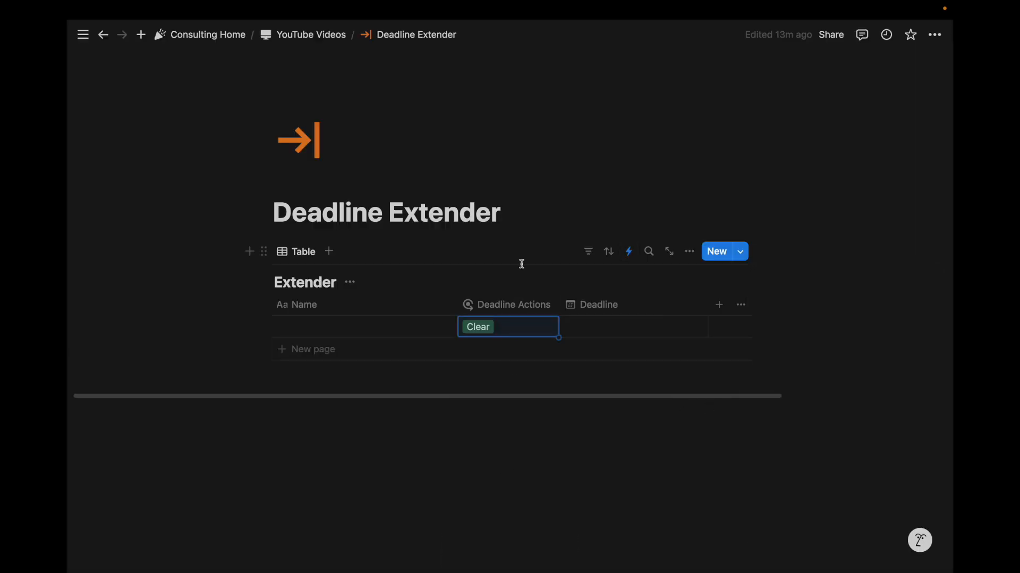
left_click(628, 252)
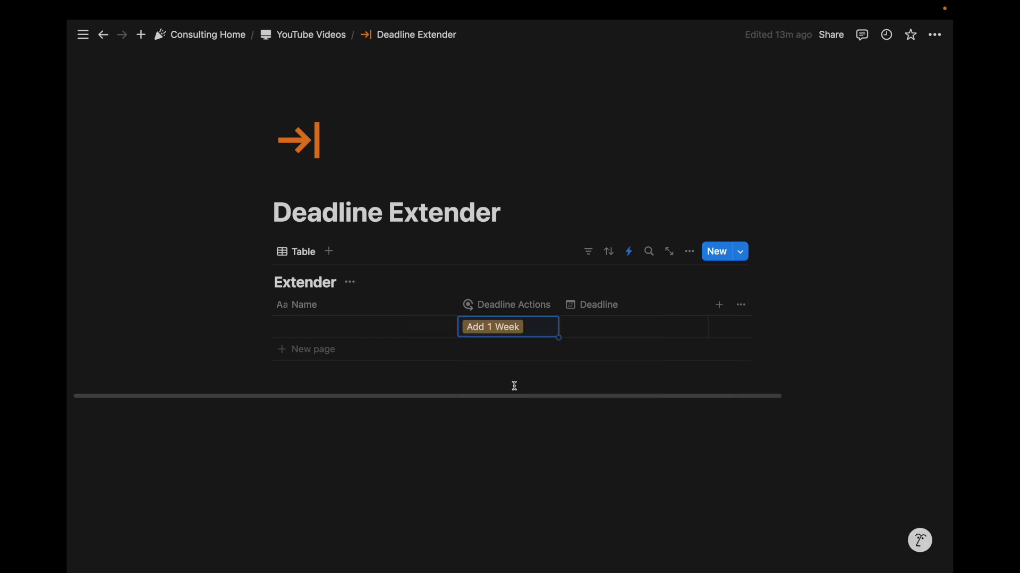
mouse_move(628, 251)
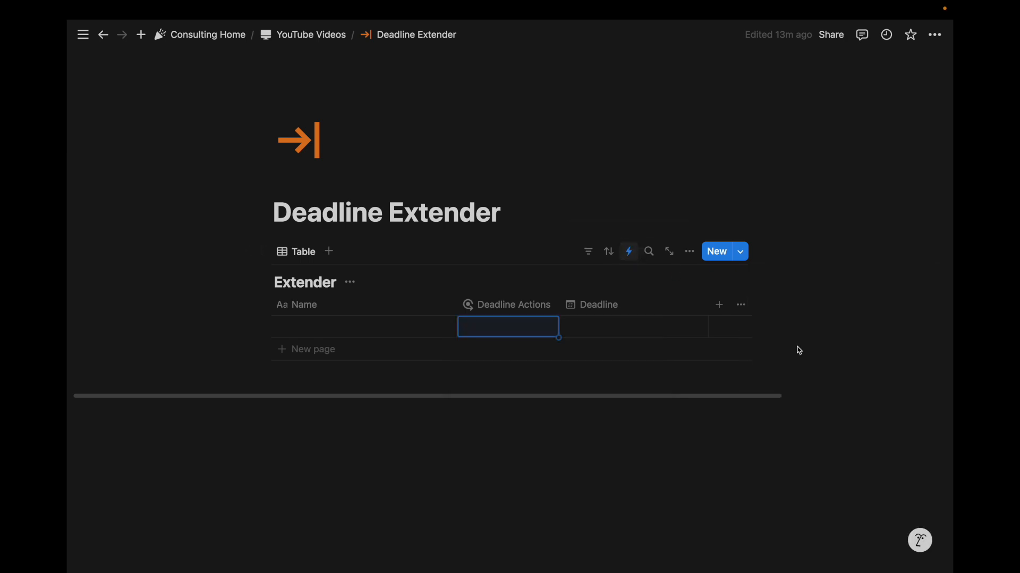
Remove the ! so the first case checks empty(Deadline), and save the formula.
left_click(507, 326)
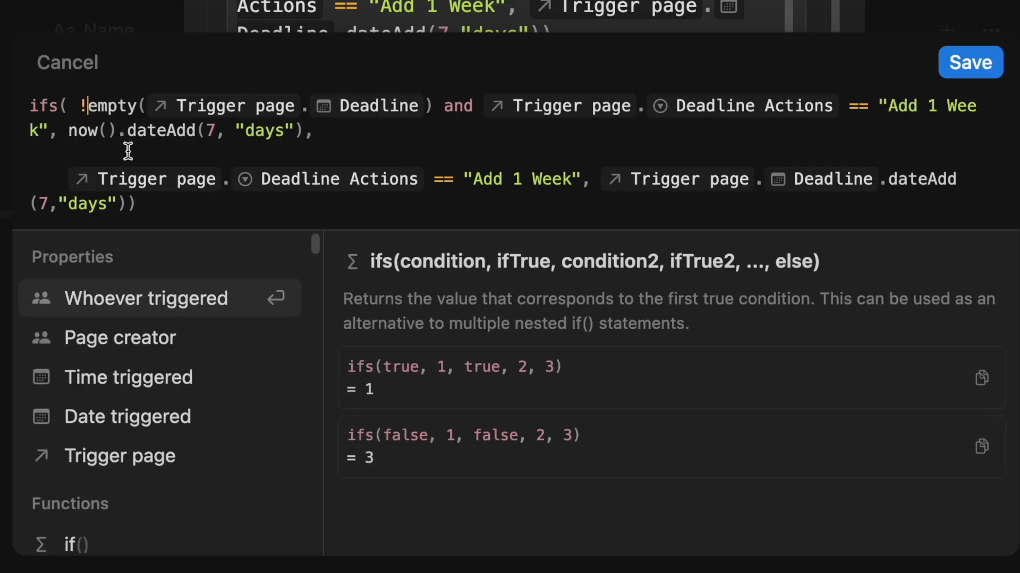
key("Backspace")
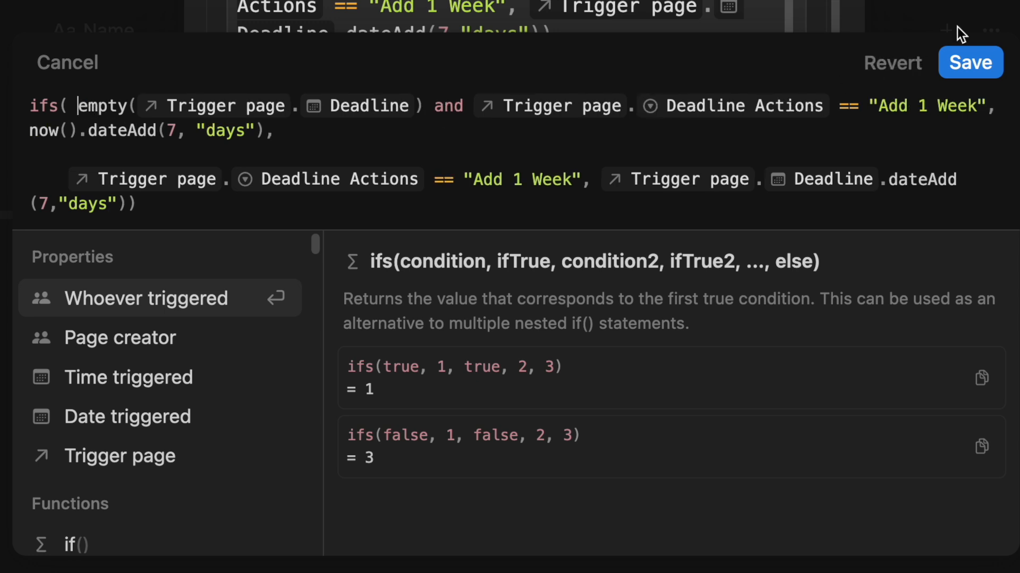
mouse_move(110, 116)
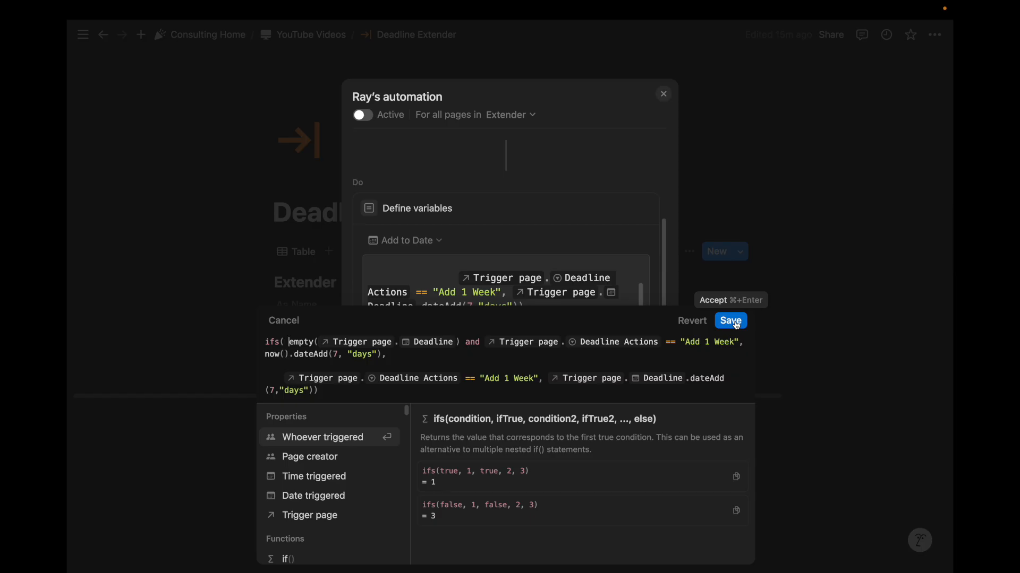
left_click(730, 320)
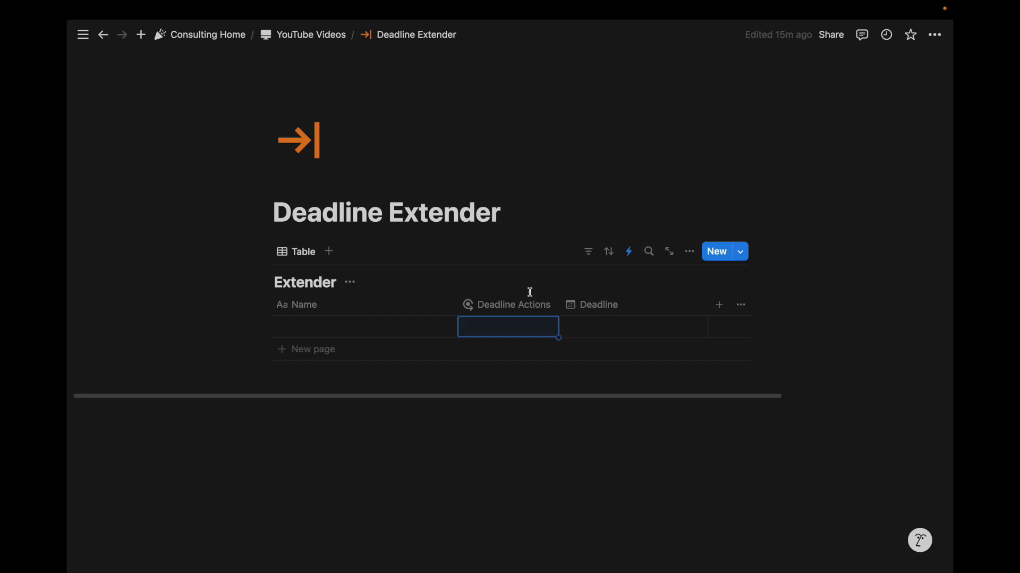
mouse_move(518, 323)
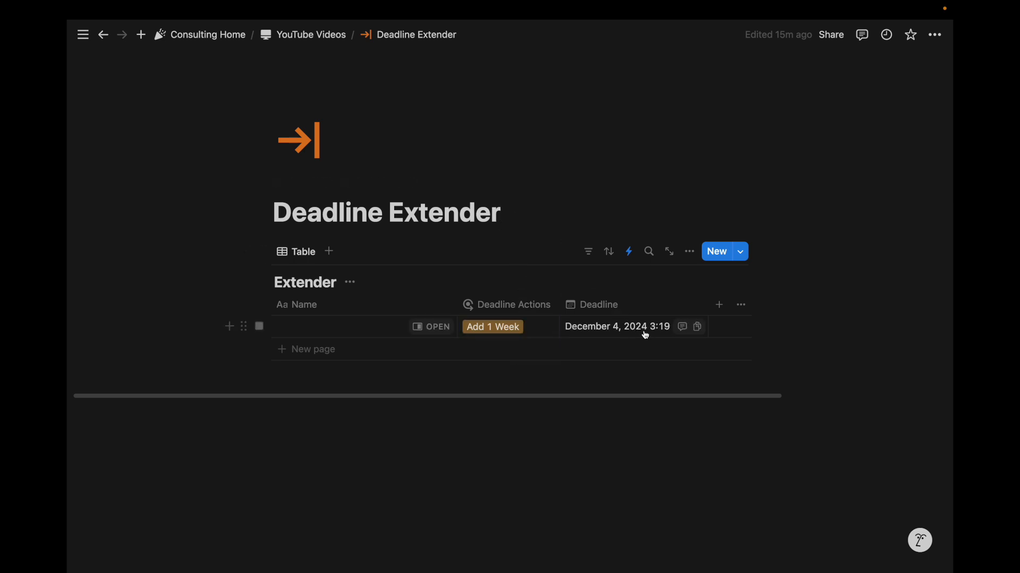
mouse_move(615, 335)
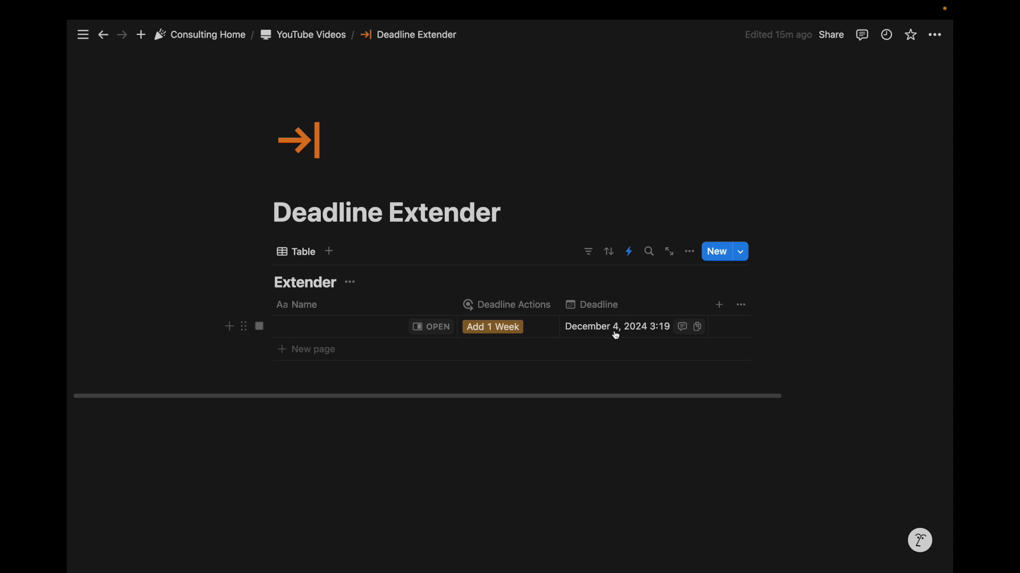
mouse_move(662, 333)
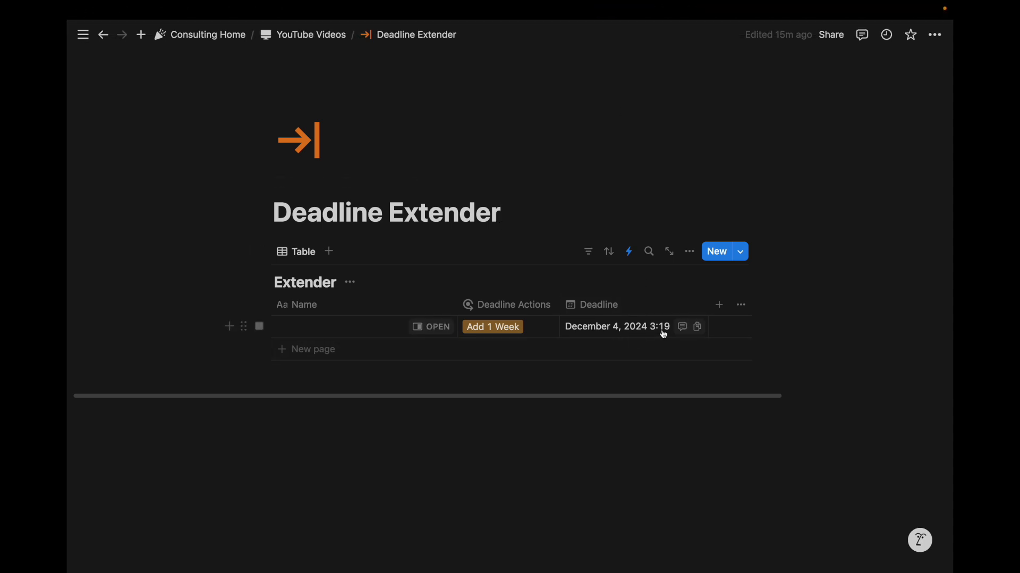
Inspect the Deadline now filled with December 4, 2024 3:19 after choosing Add 1 Week.
left_click(598, 305)
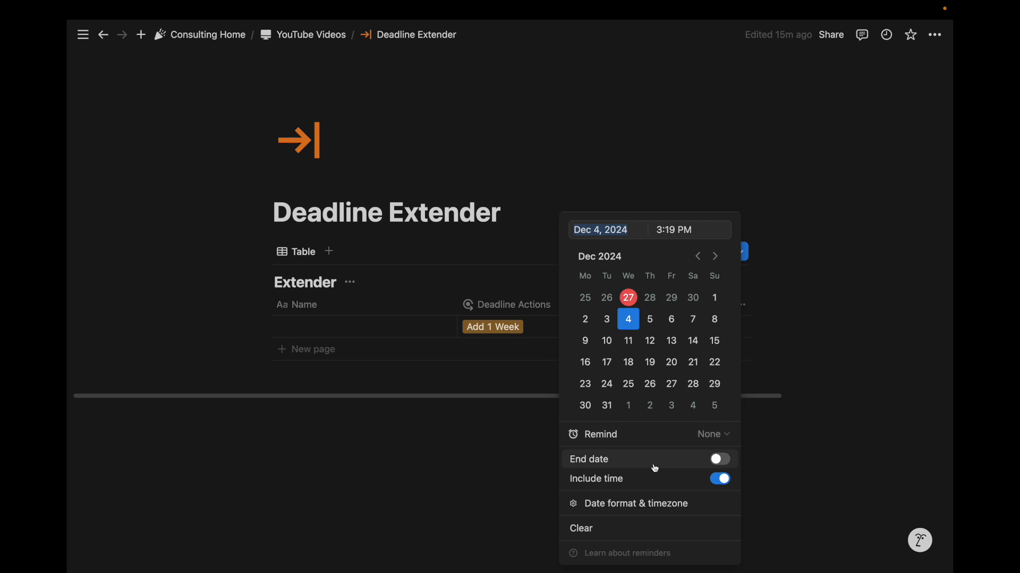
Review the Deadline's Remind options, then bring up the database automations list.
left_click(709, 435)
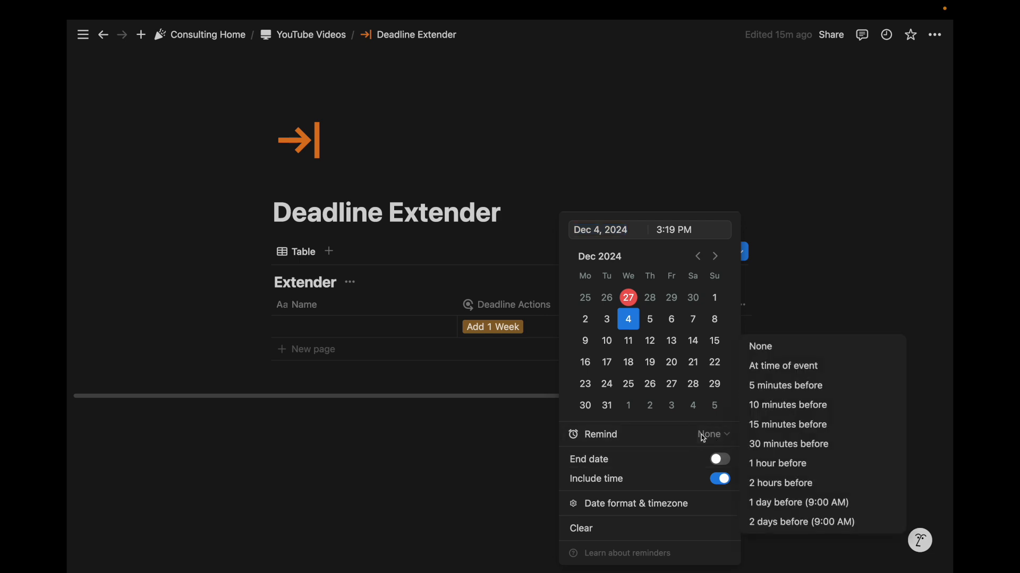
mouse_move(783, 365)
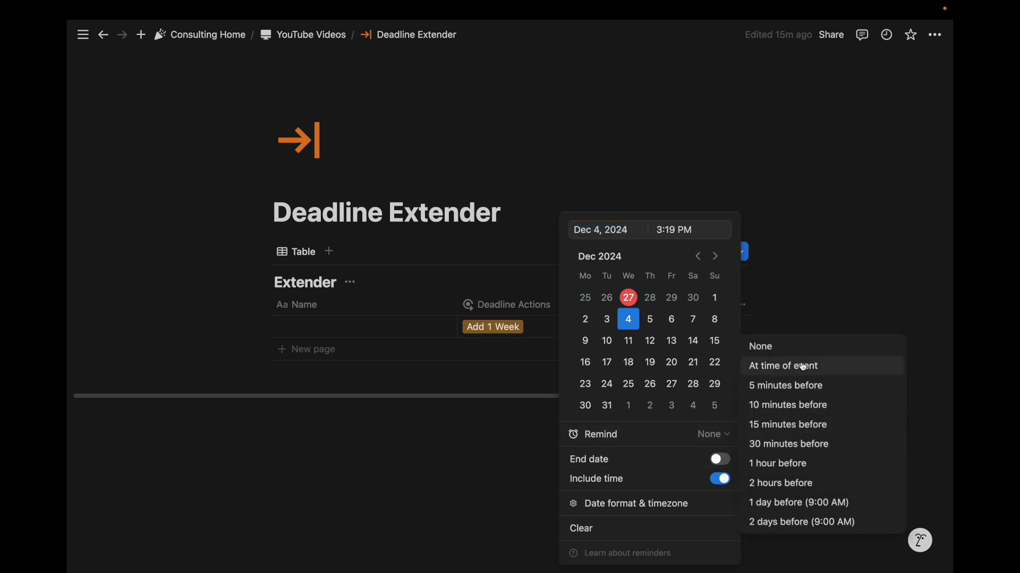
mouse_move(804, 368)
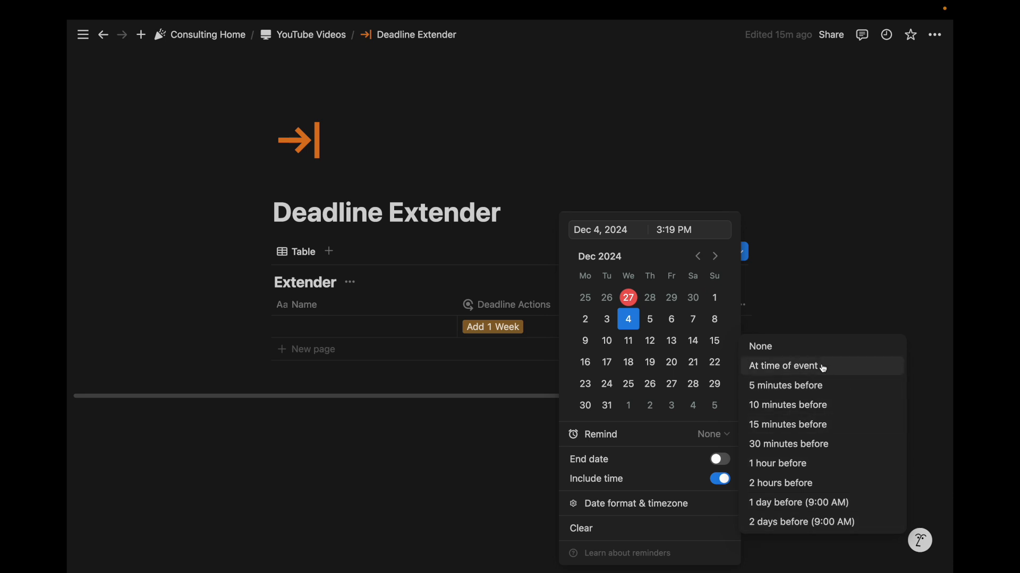
mouse_move(785, 490)
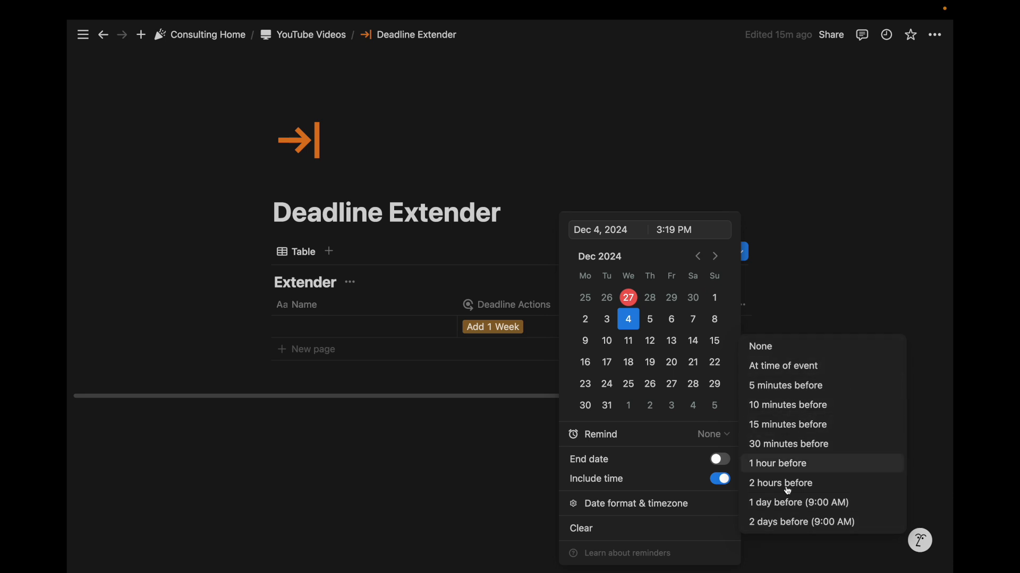
mouse_move(784, 484)
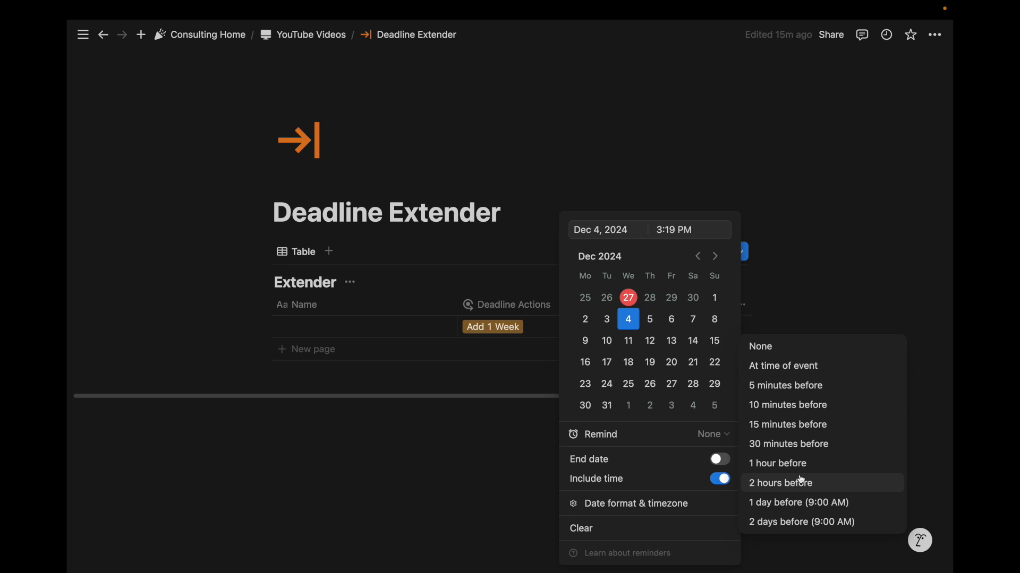
mouse_move(666, 444)
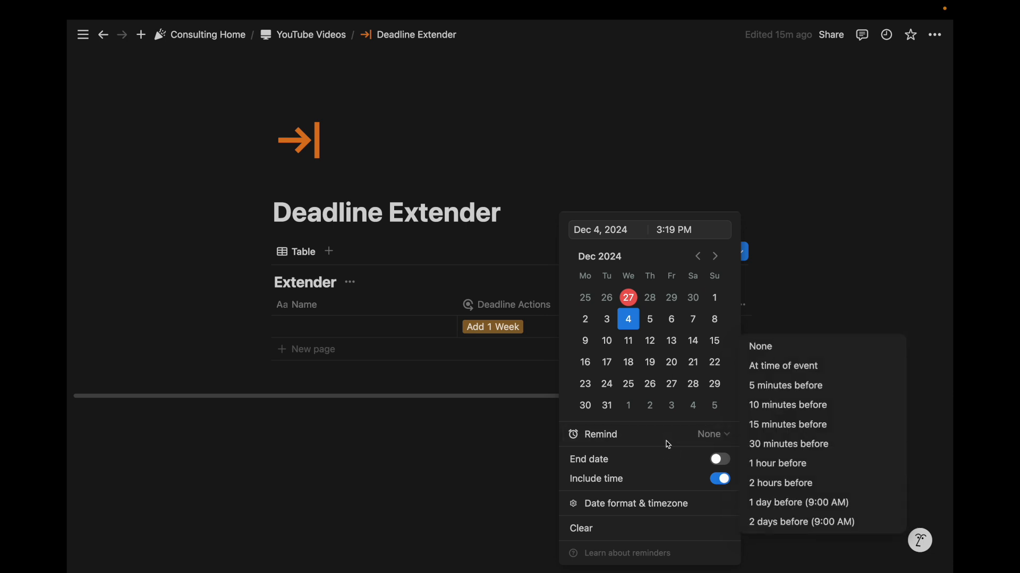
key("Escape")
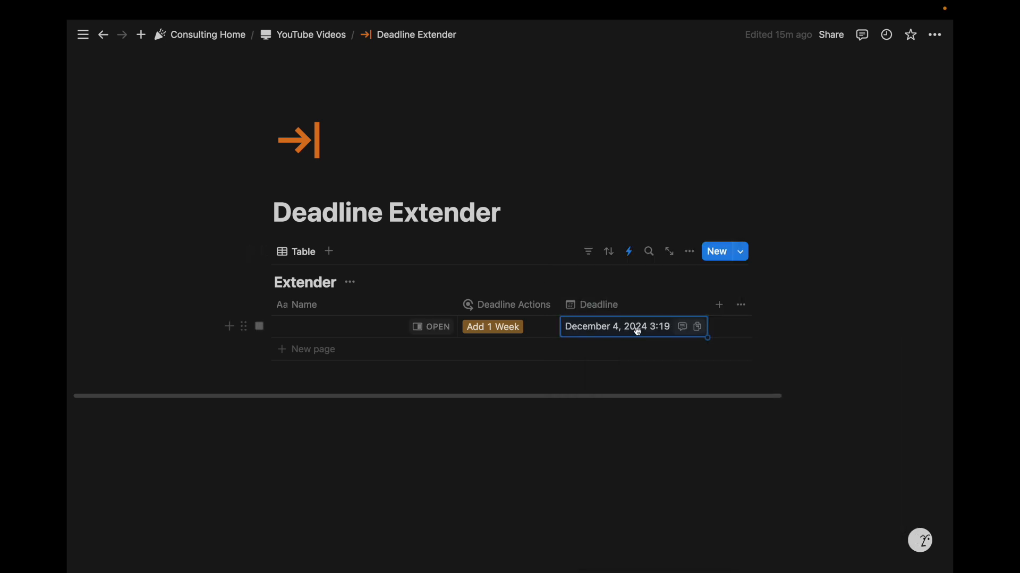
mouse_move(553, 331)
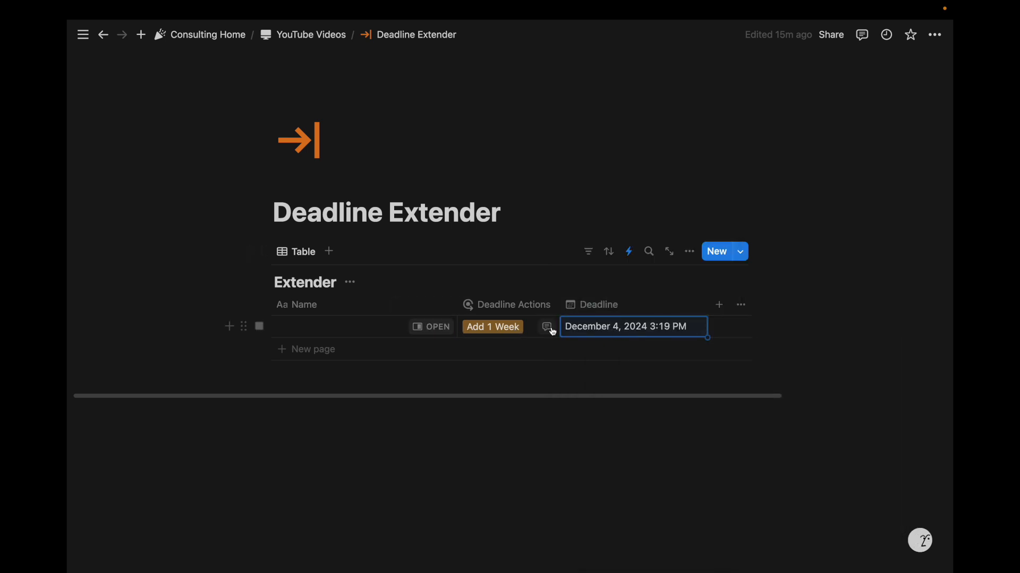
left_click(630, 326)
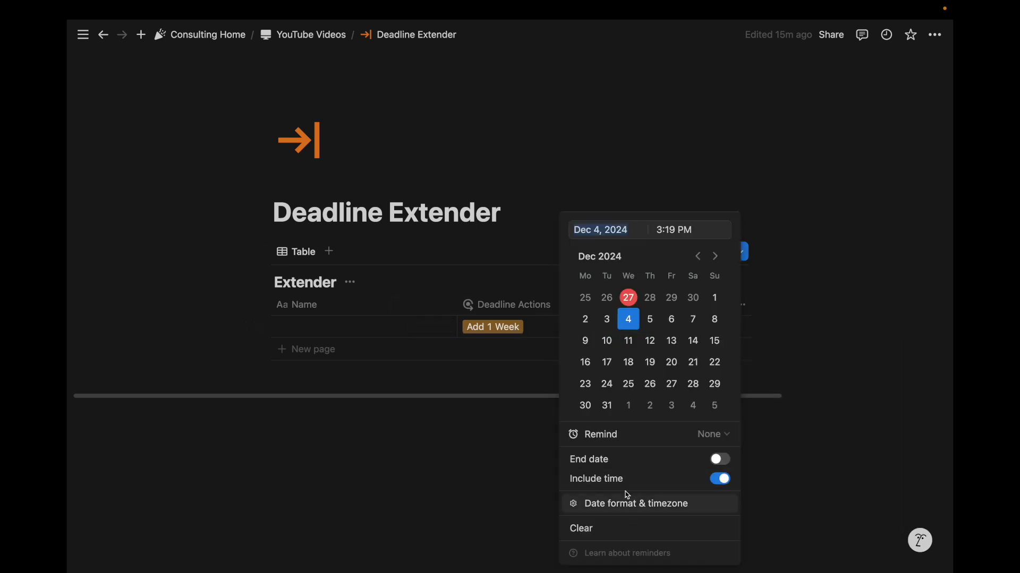
left_click(709, 435)
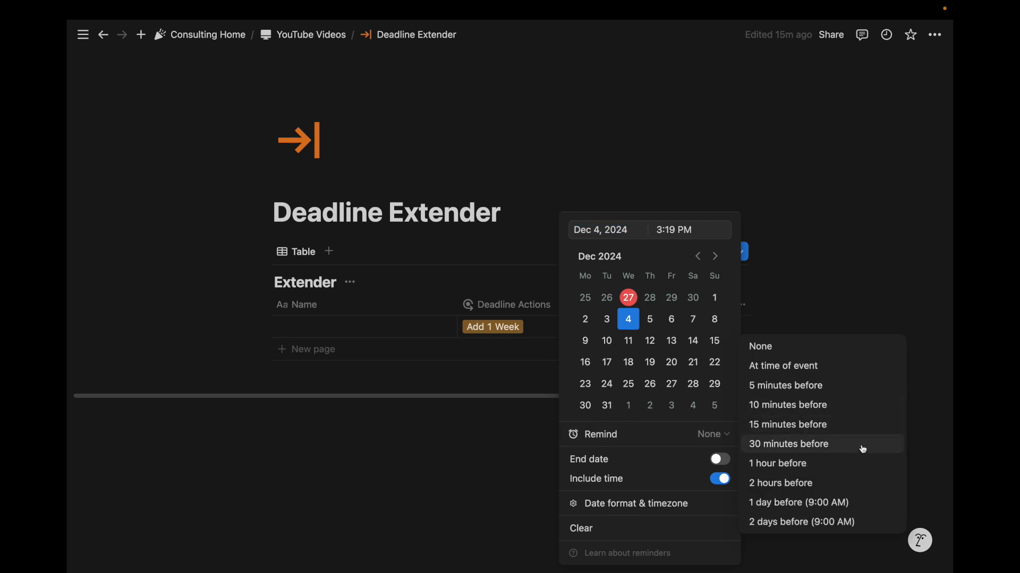
left_click(628, 252)
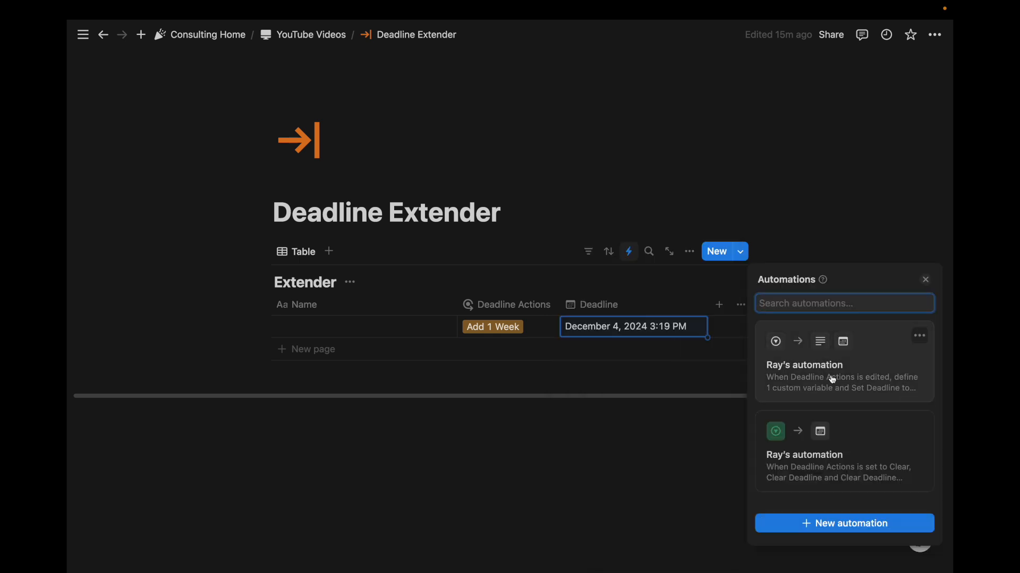
Close the list and open the Deadline Actions automation showing its Add to Date variable.
left_click(492, 326)
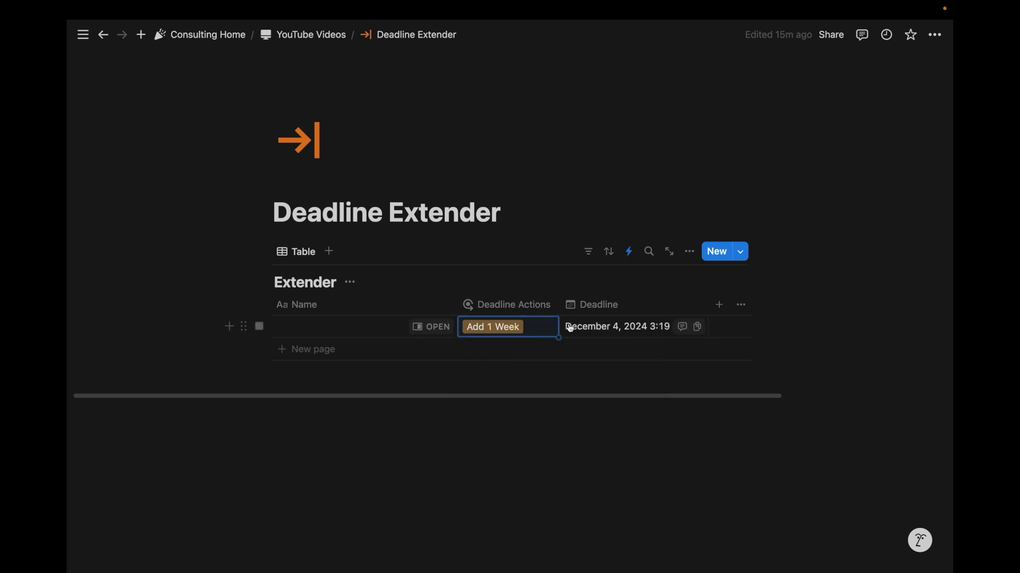
mouse_move(630, 331)
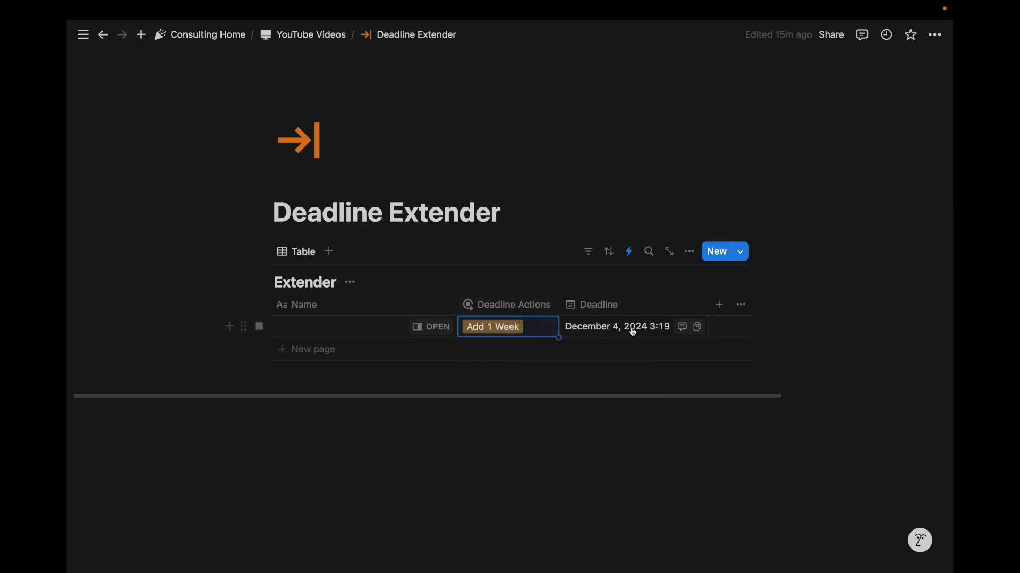
left_click(508, 326)
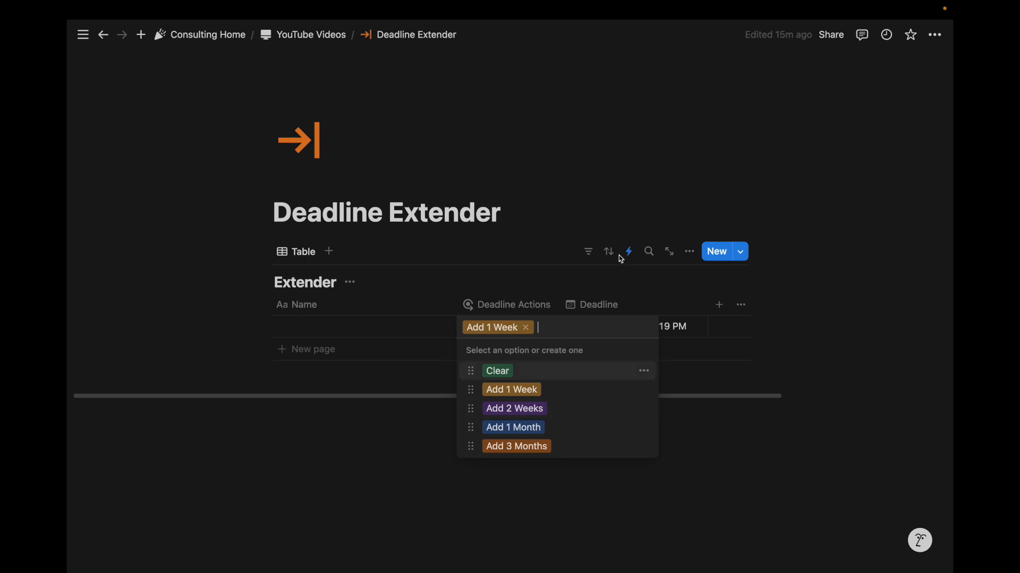
left_click(627, 252)
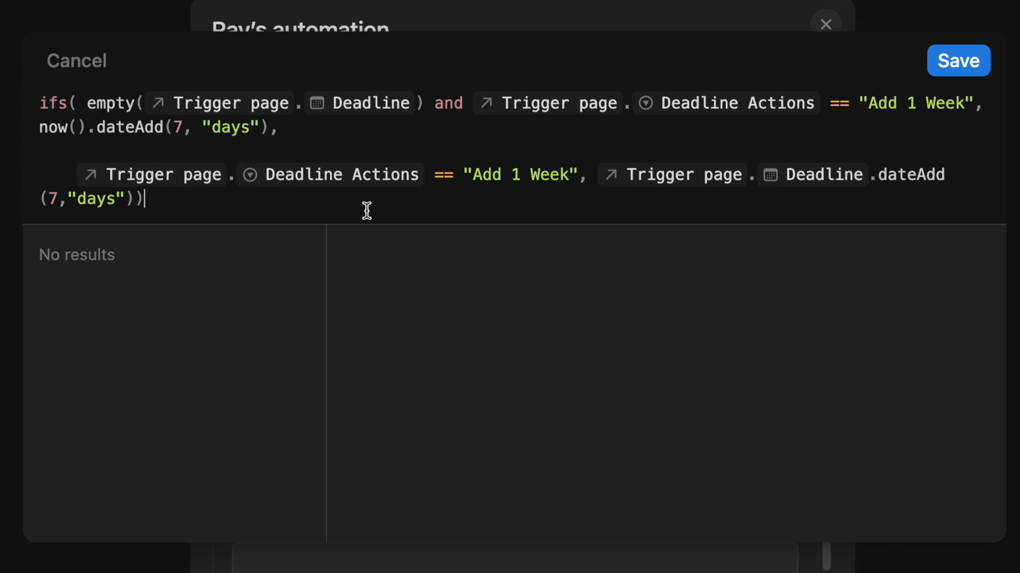
mouse_move(226, 198)
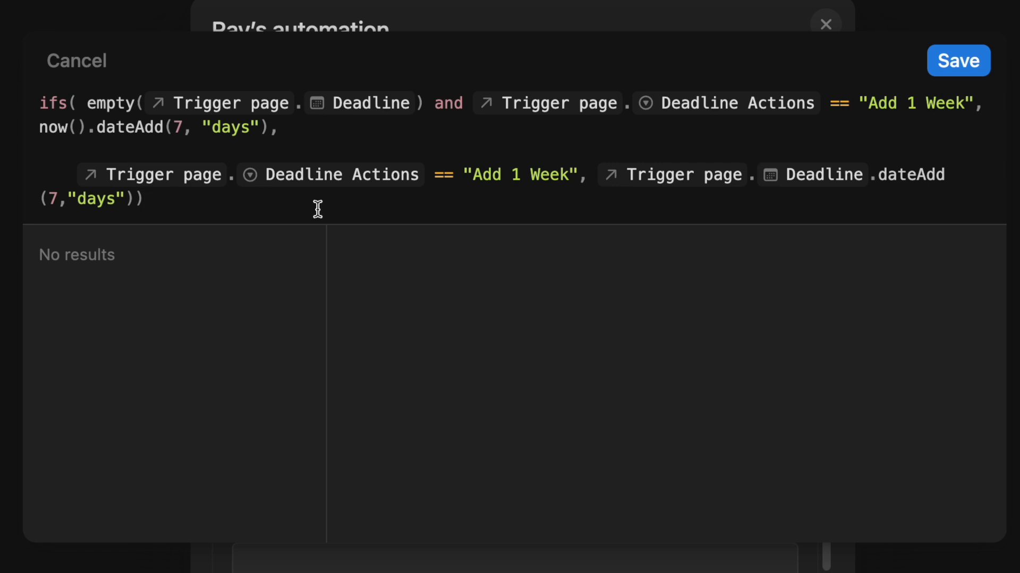
mouse_move(513, 175)
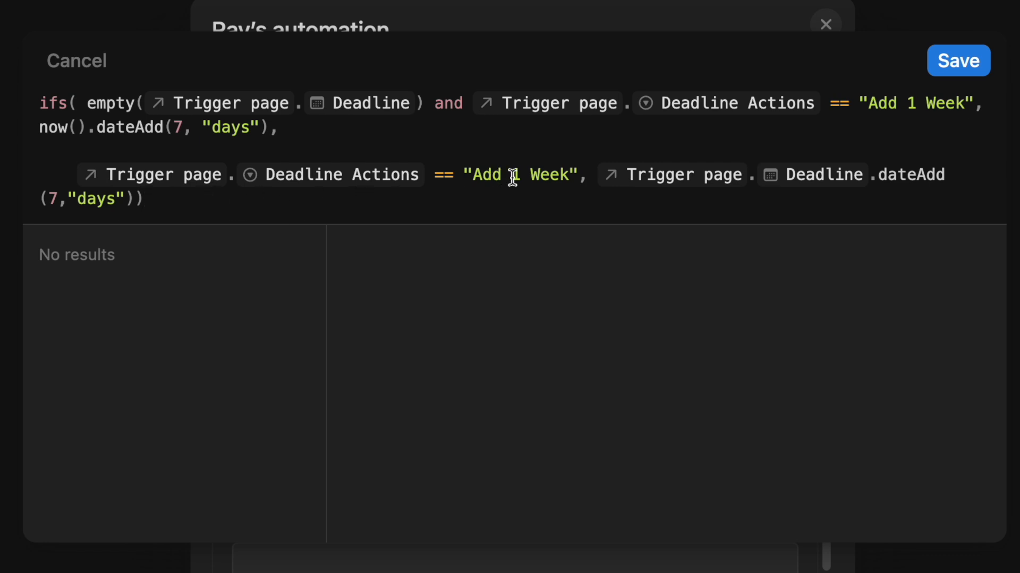
mouse_move(712, 189)
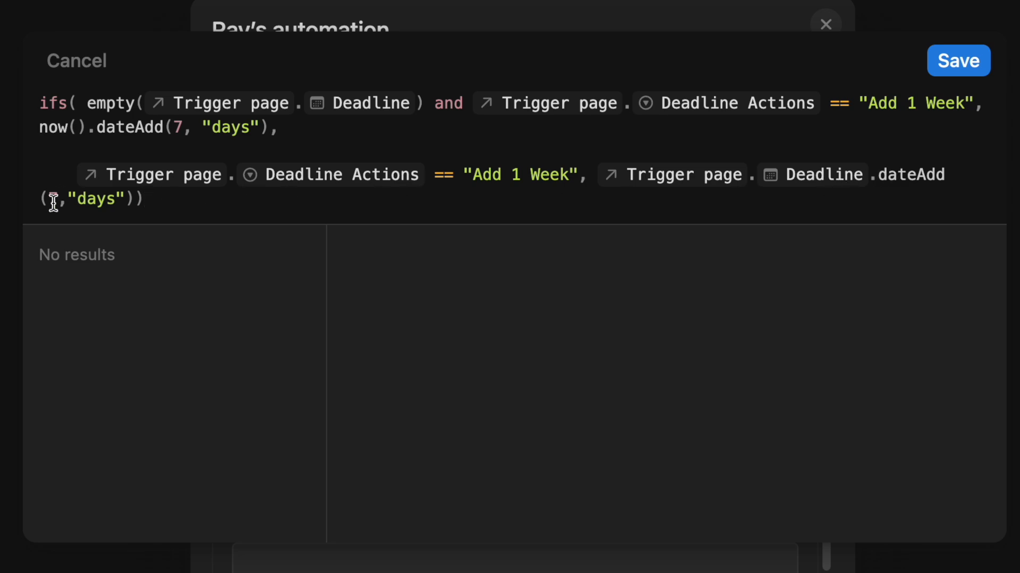
mouse_move(125, 199)
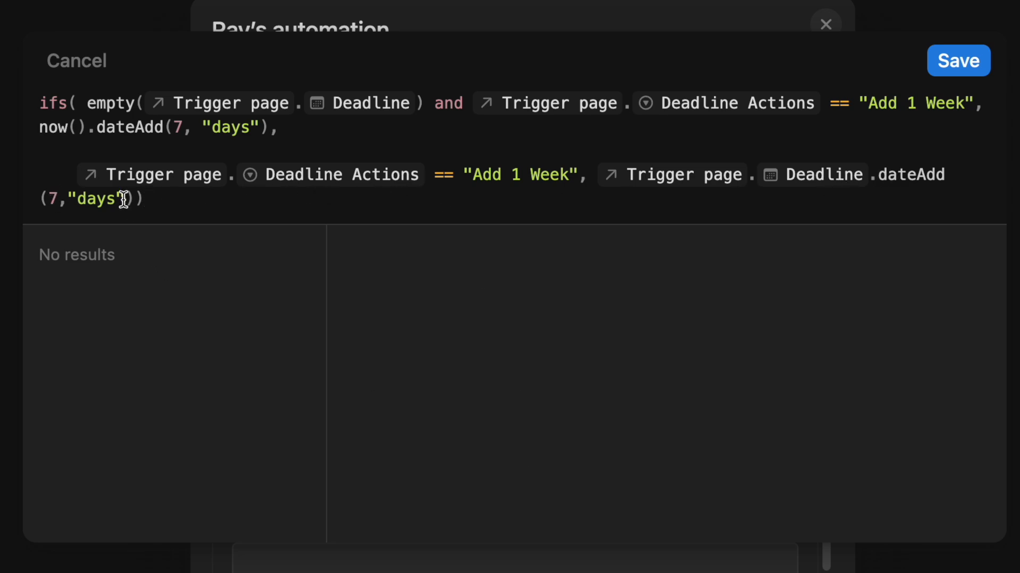
mouse_move(279, 170)
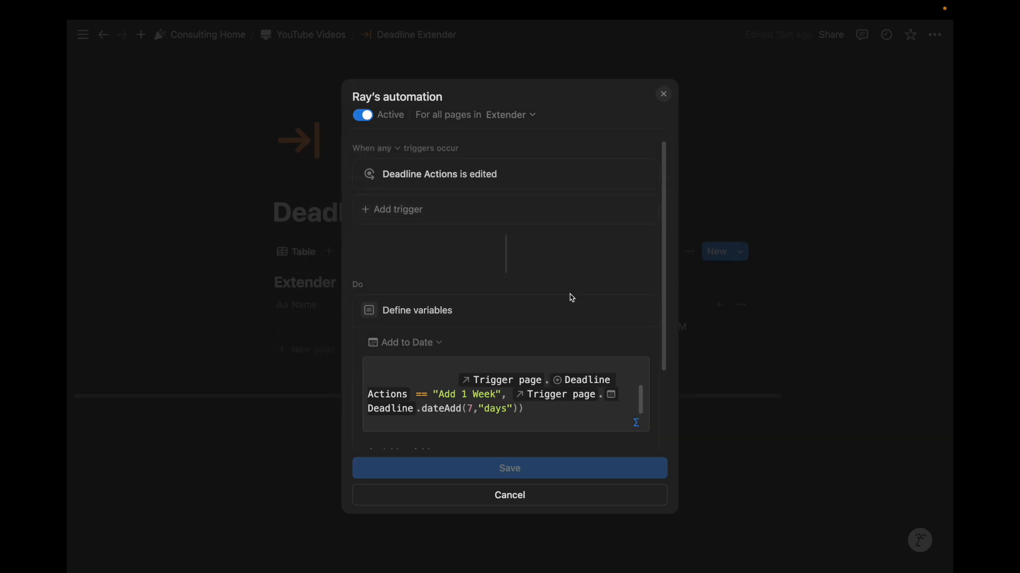
Scroll the automation dialog to review the trigger and Set Deadline action.
scroll("down", 3)
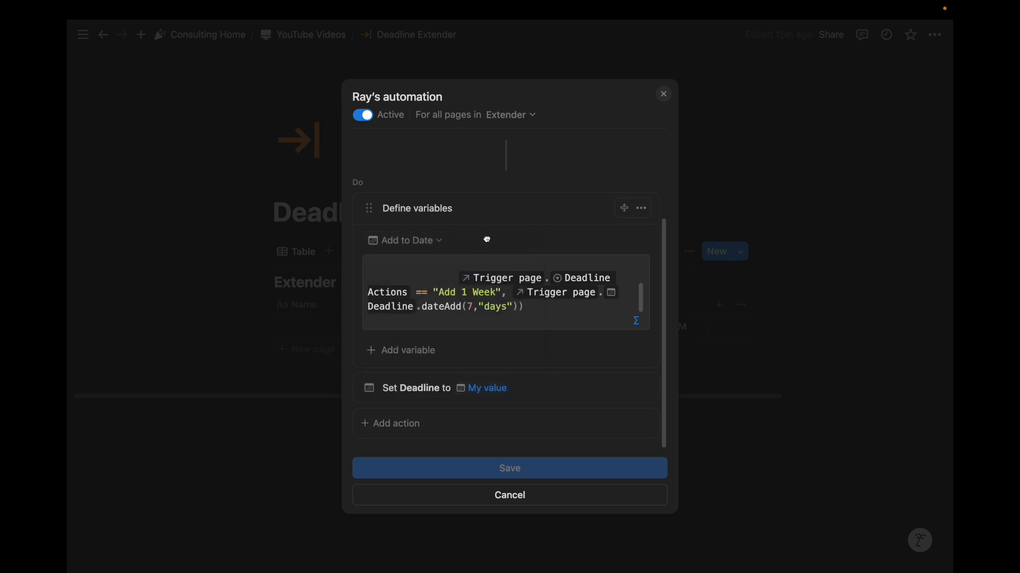
mouse_move(481, 229)
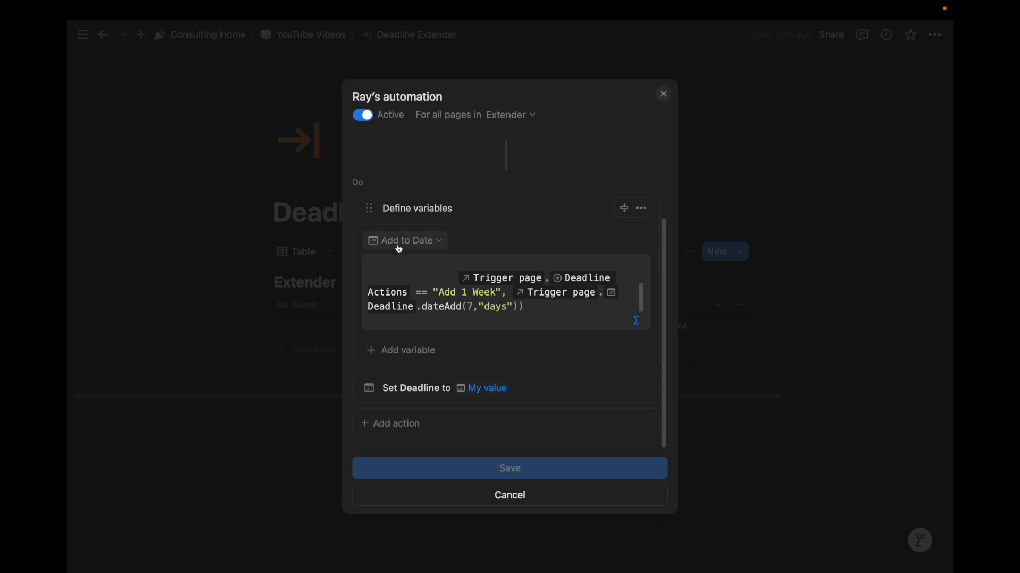
scroll("up", 3)
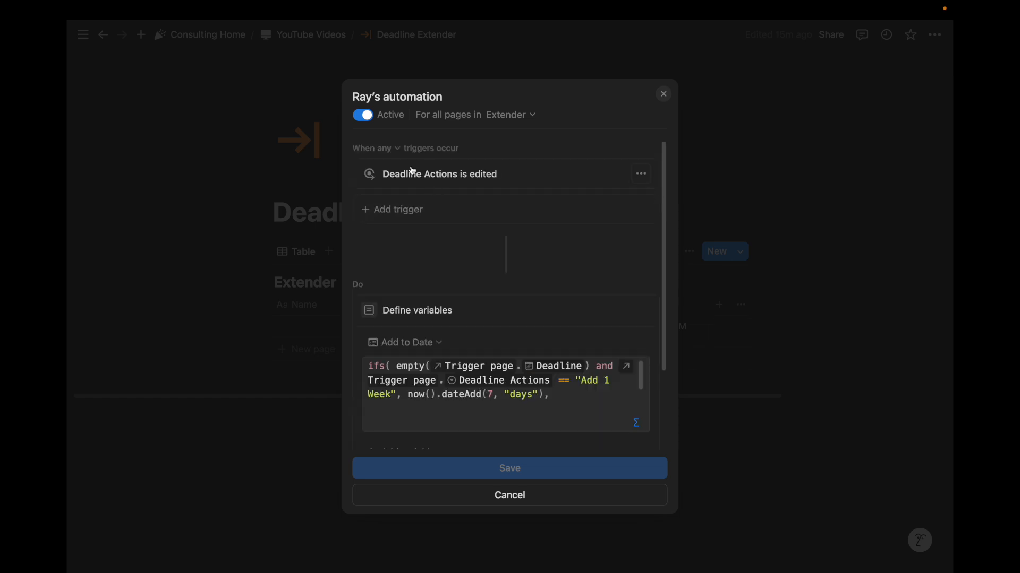
mouse_move(458, 189)
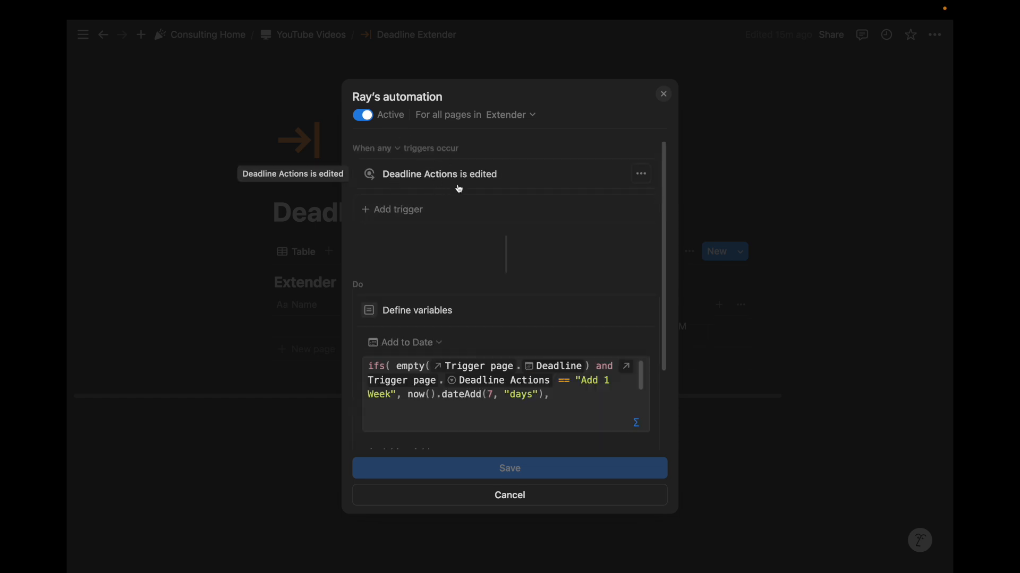
scroll("down", 3)
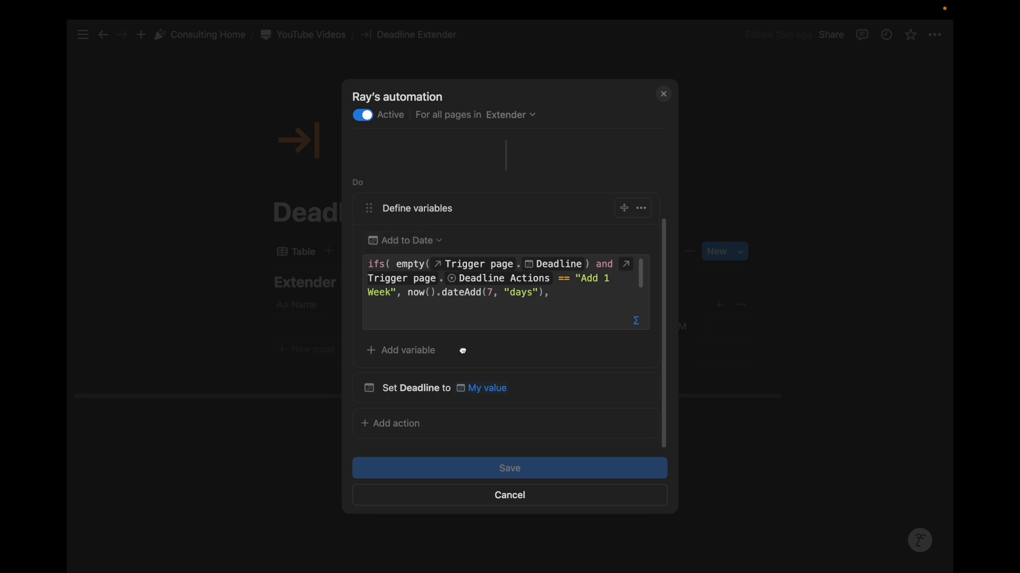
mouse_move(517, 390)
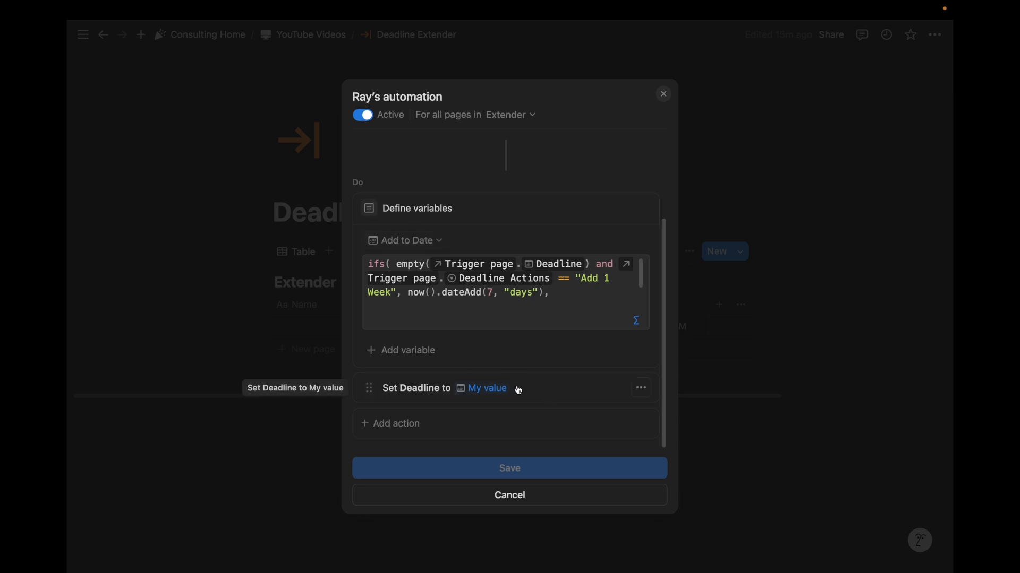
mouse_move(519, 396)
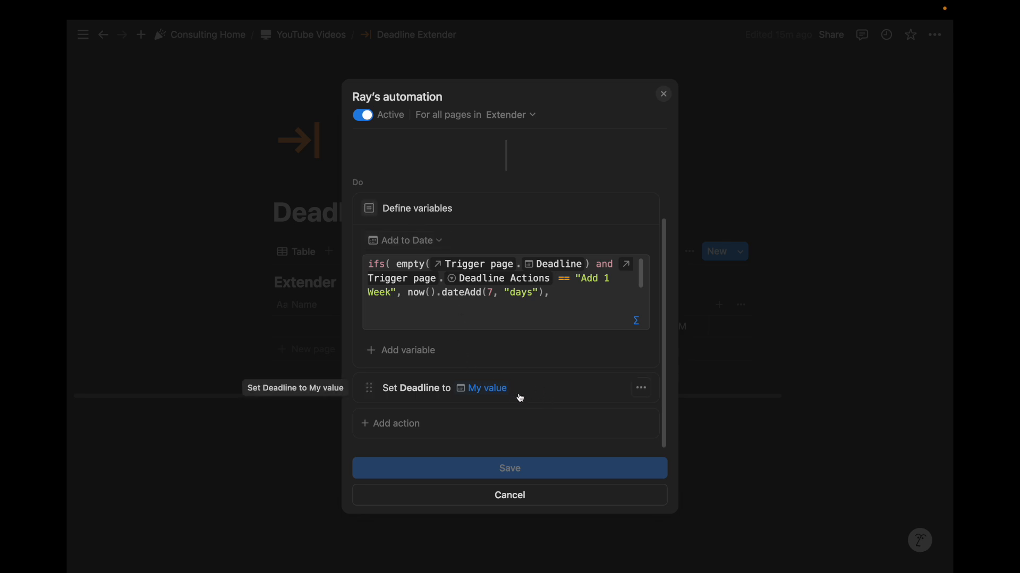
mouse_move(502, 210)
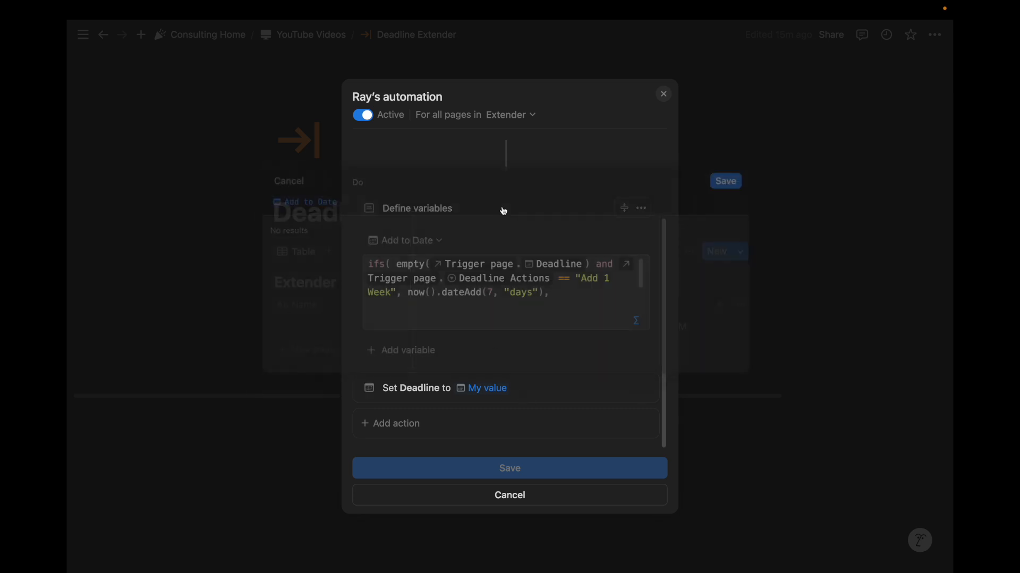
mouse_move(481, 308)
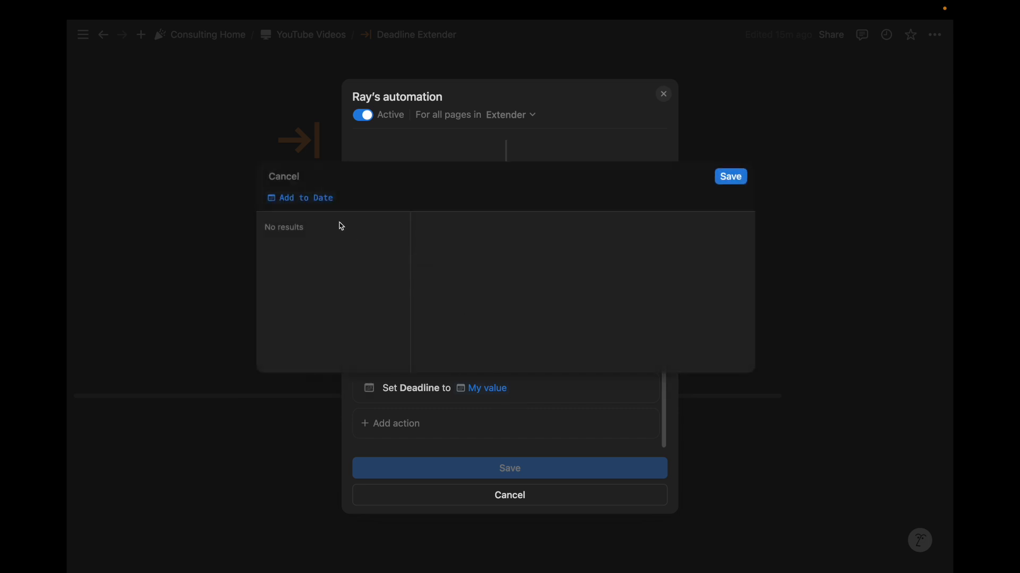
mouse_move(288, 198)
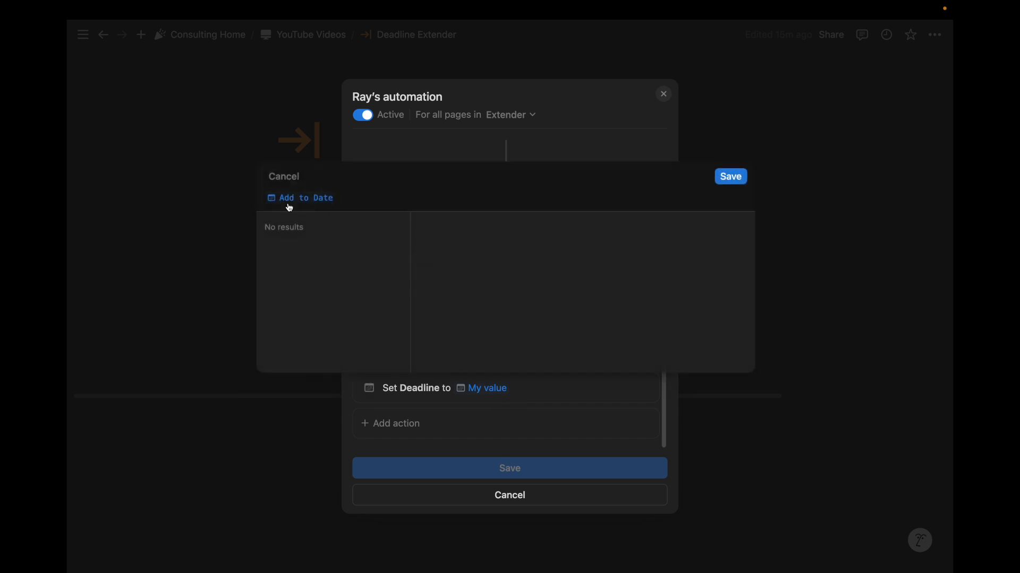
mouse_move(308, 190)
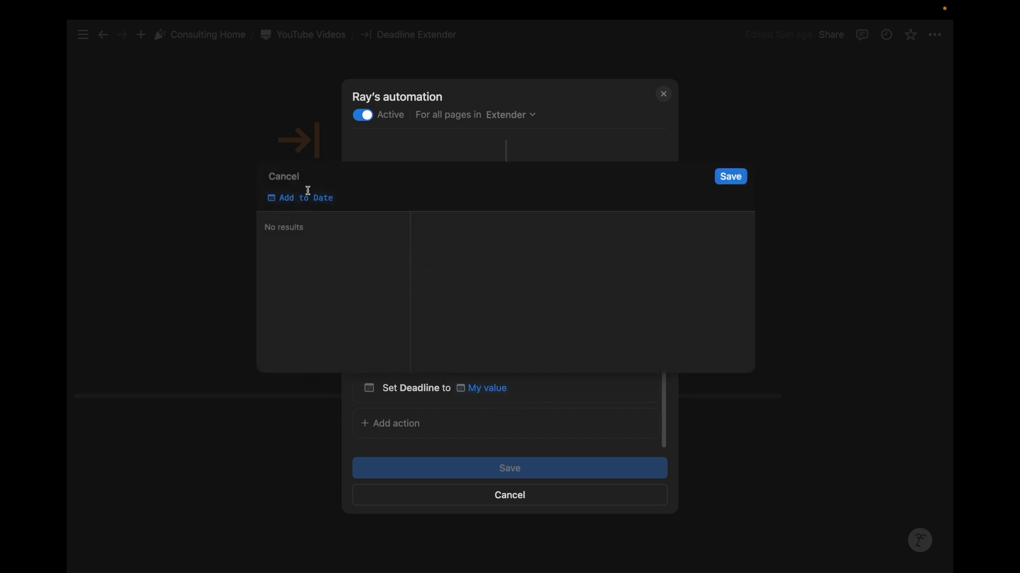
mouse_move(647, 207)
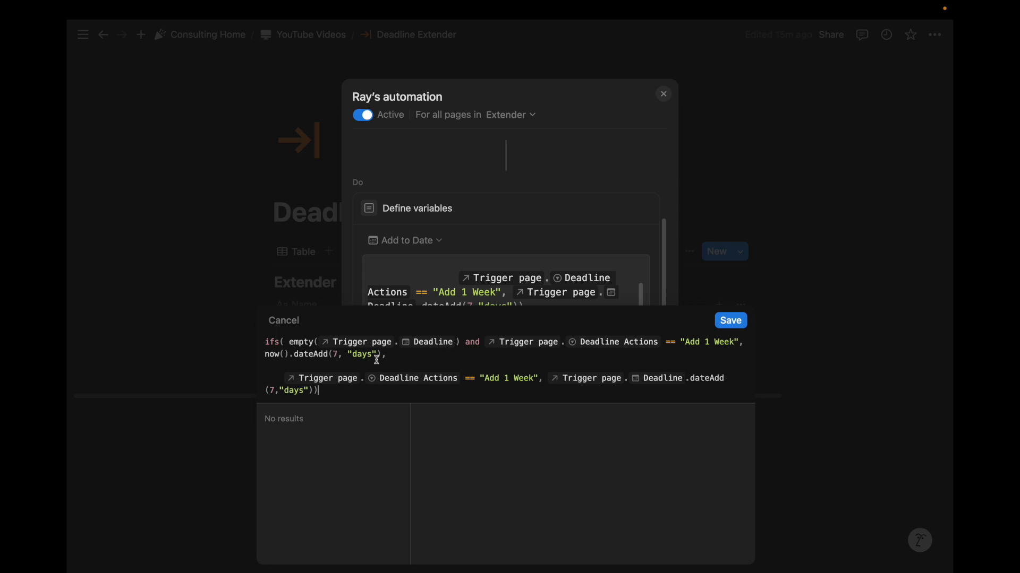
mouse_move(730, 320)
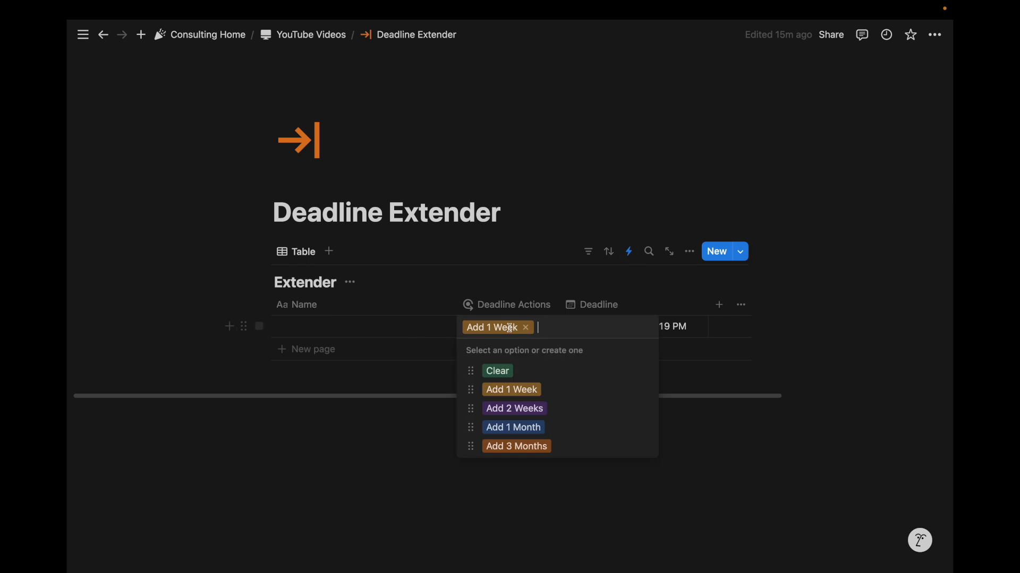
mouse_move(579, 385)
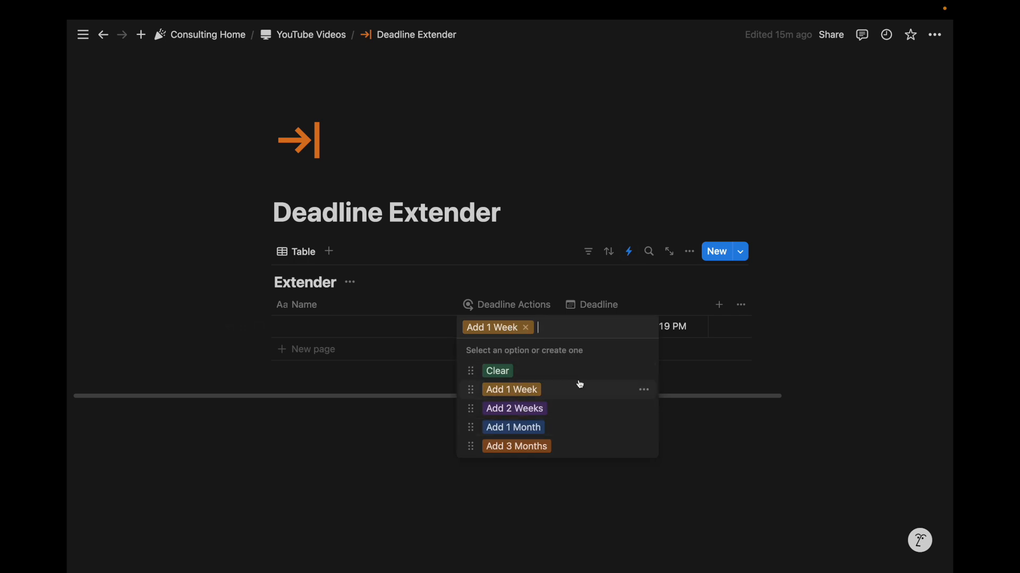
mouse_move(532, 396)
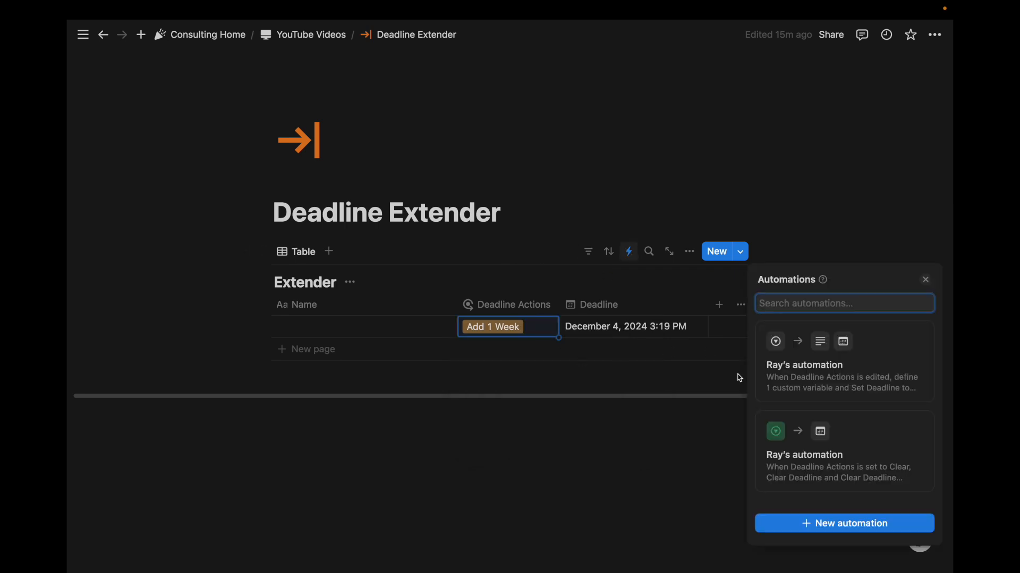
Tag the Extender row's Deadline Actions as Clear so both its Deadline and action cells empty.
left_click(508, 326)
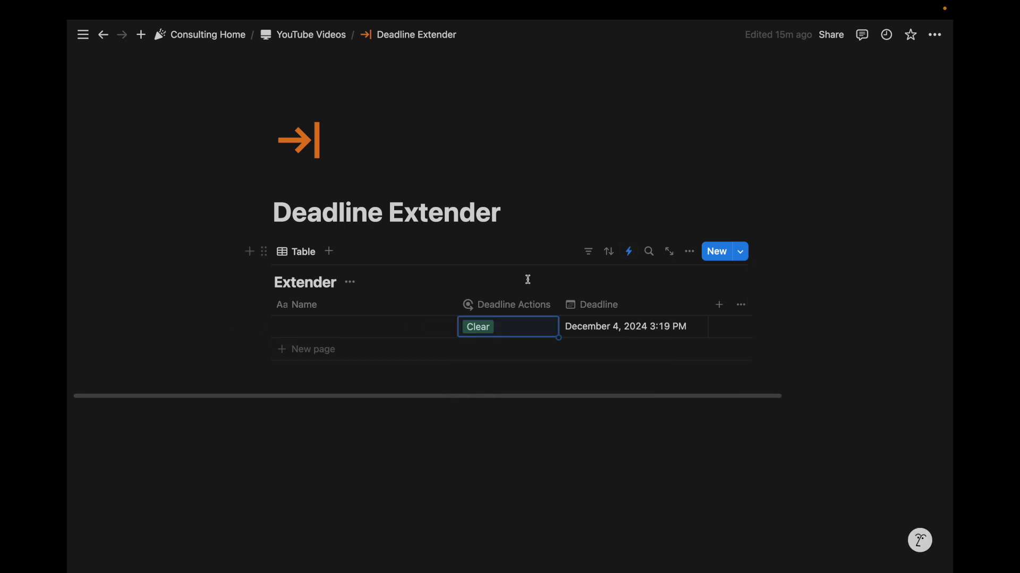
left_click(477, 326)
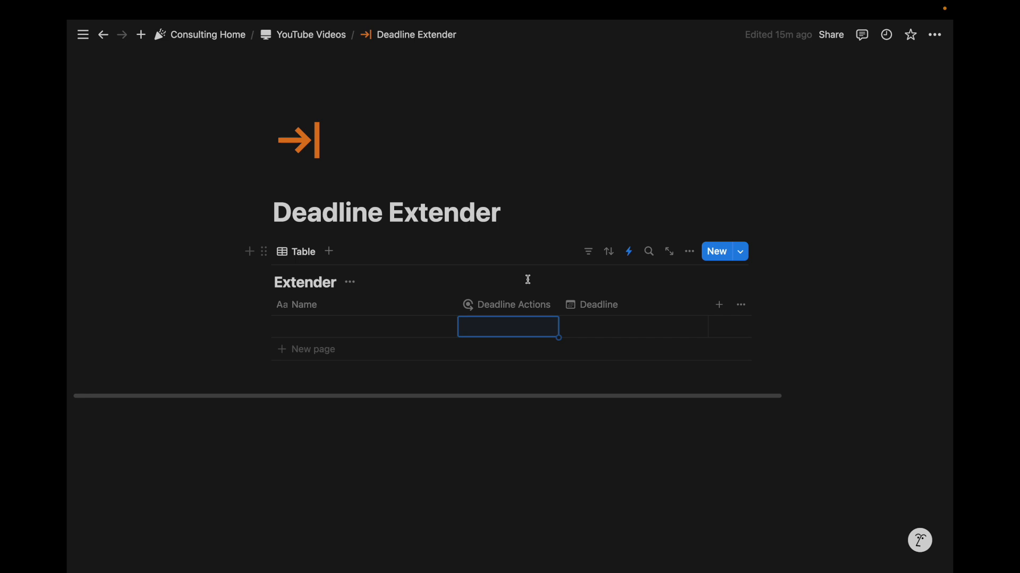
mouse_move(521, 331)
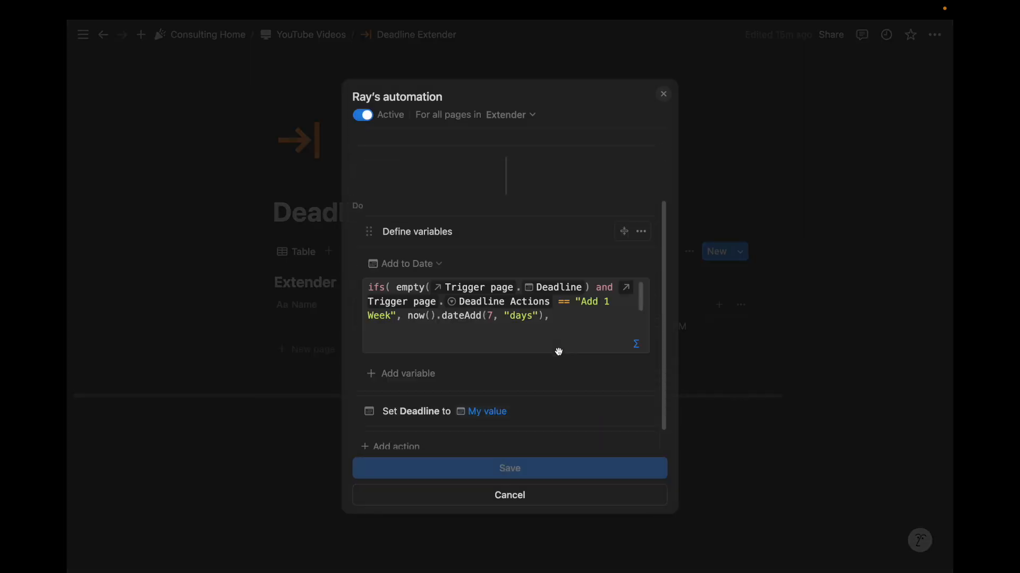
Add an Edit property action that clears Deadline Actions, then save the extending automation.
left_click(396, 446)
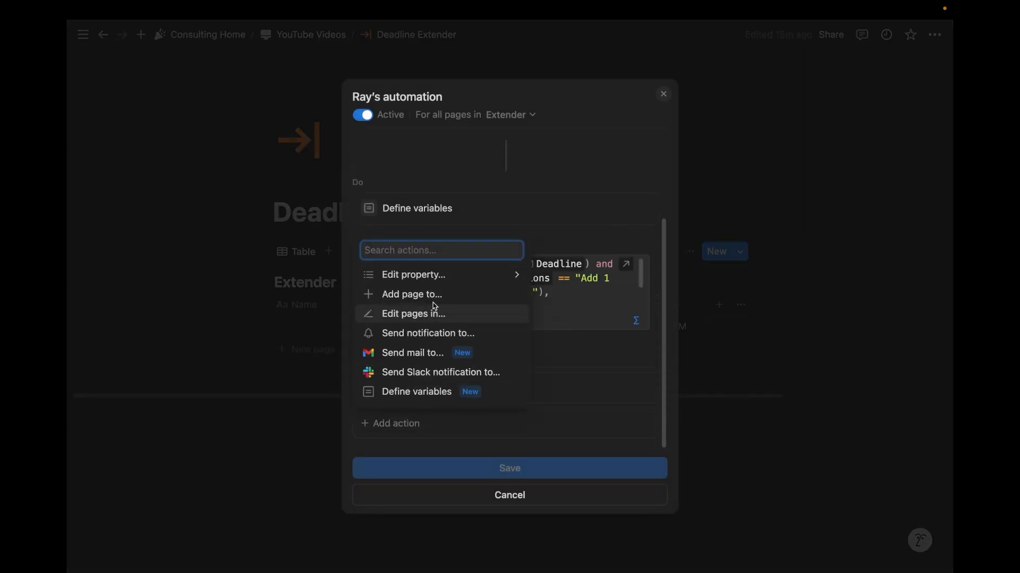
left_click(413, 274)
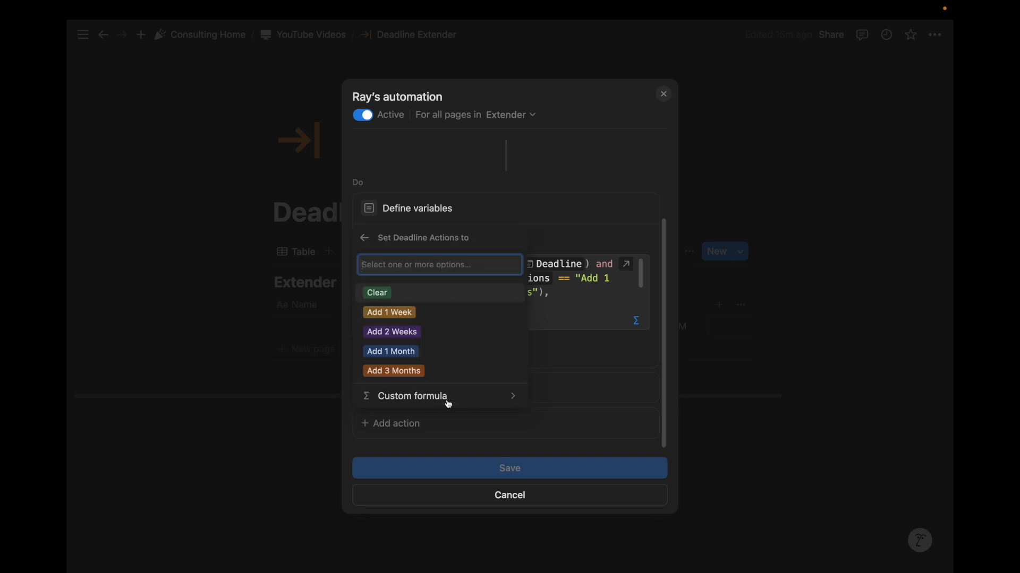
left_click(412, 396)
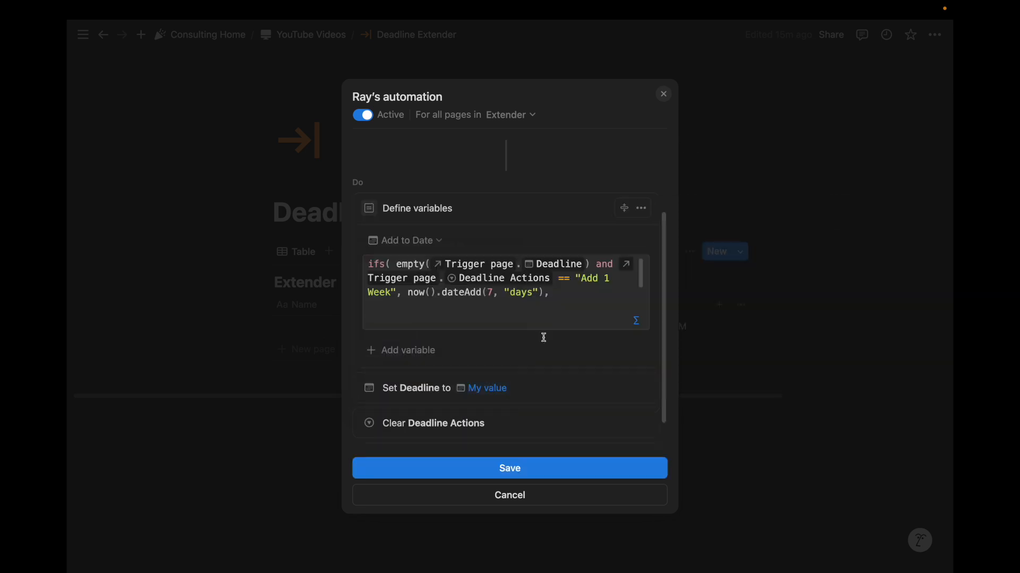
left_click(508, 469)
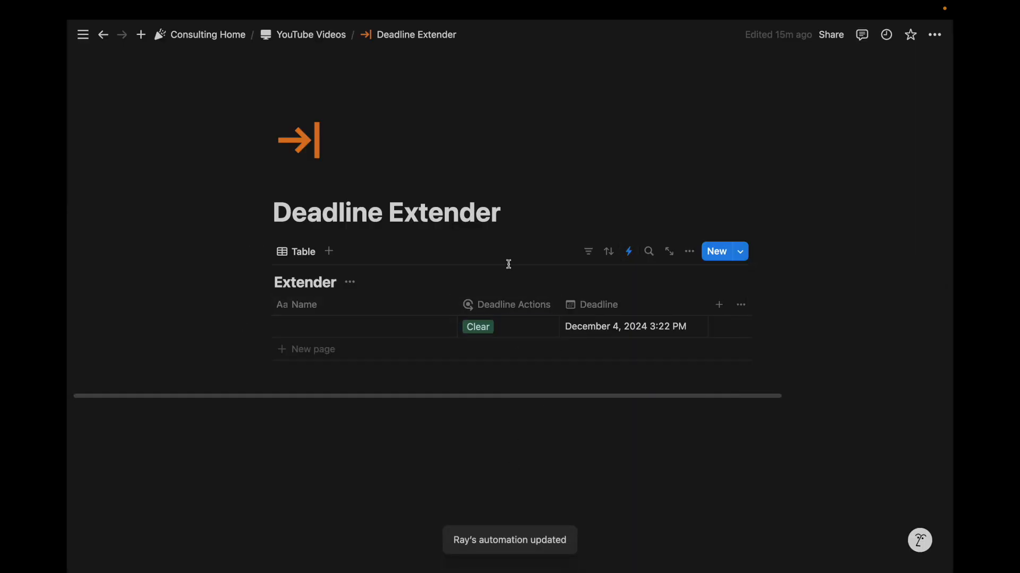
Choose Add 1 Week in Deadline Actions so Deadline becomes December 11, 2024 3:23 PM and the action clears.
left_click(507, 326)
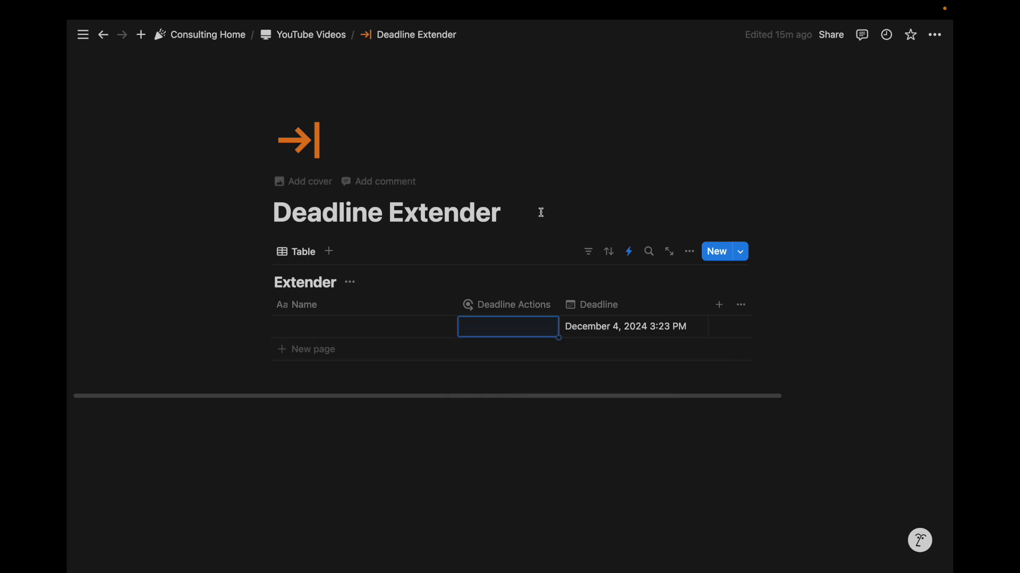
mouse_move(618, 333)
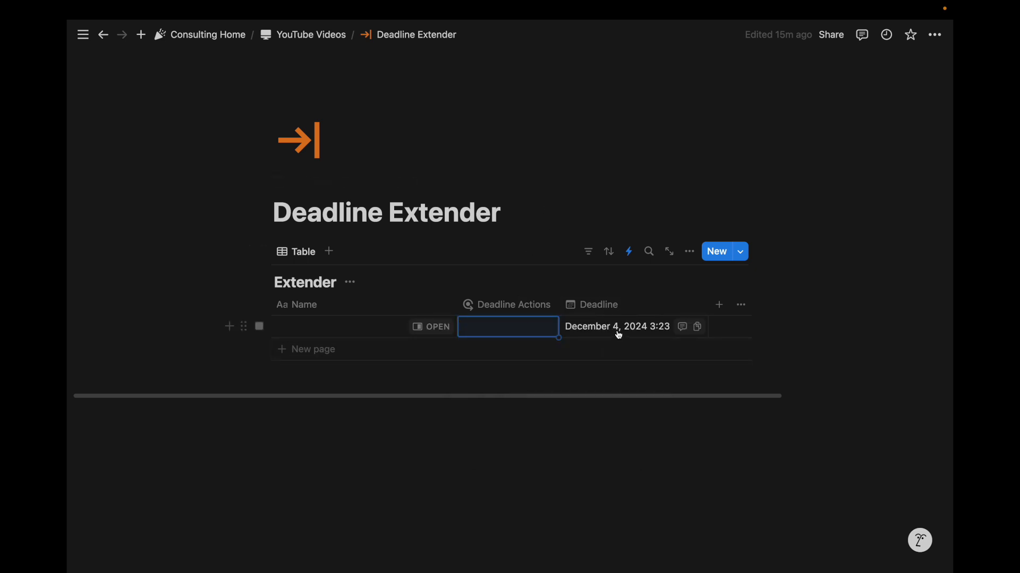
mouse_move(524, 328)
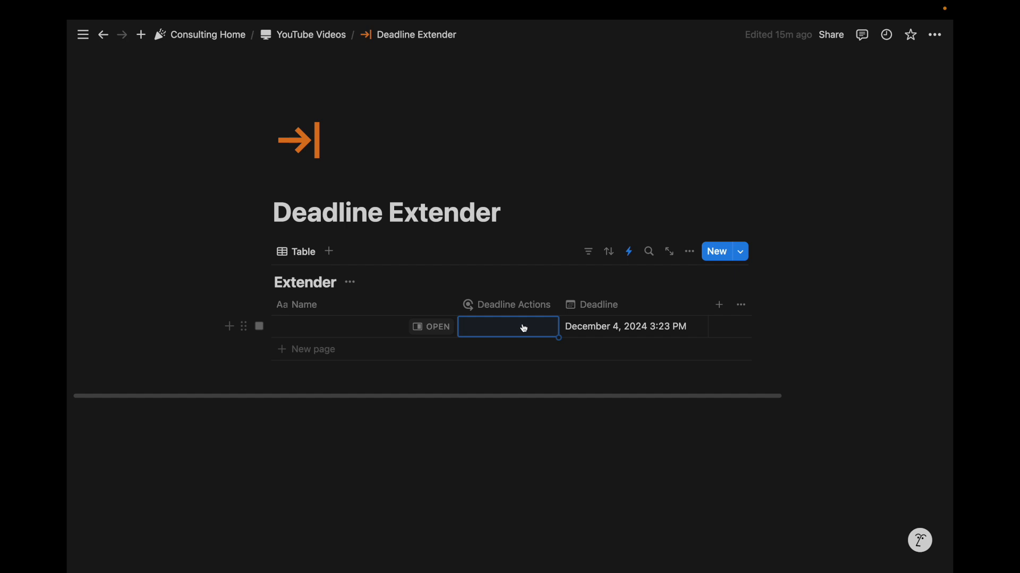
left_click(508, 326)
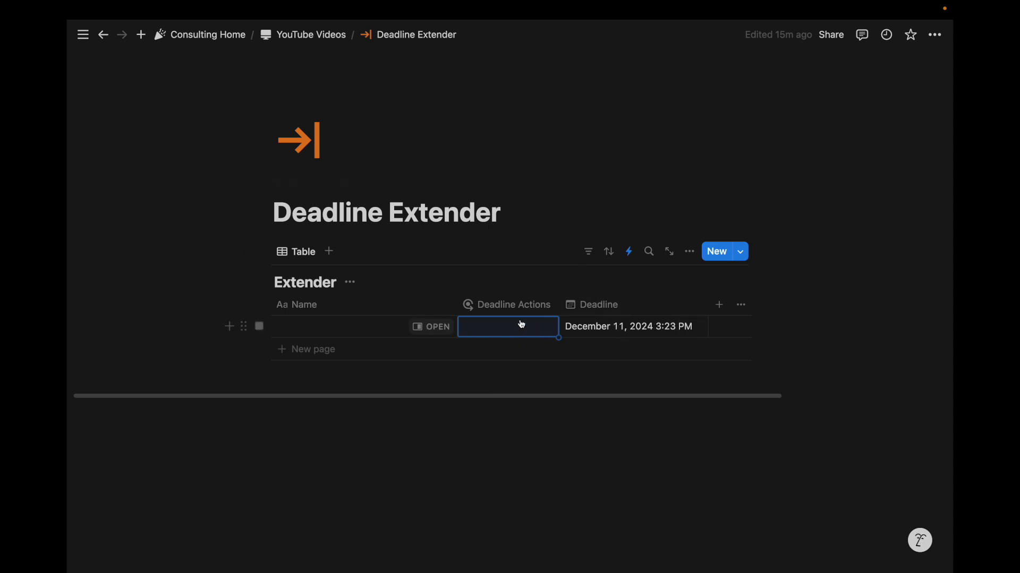
left_click(508, 326)
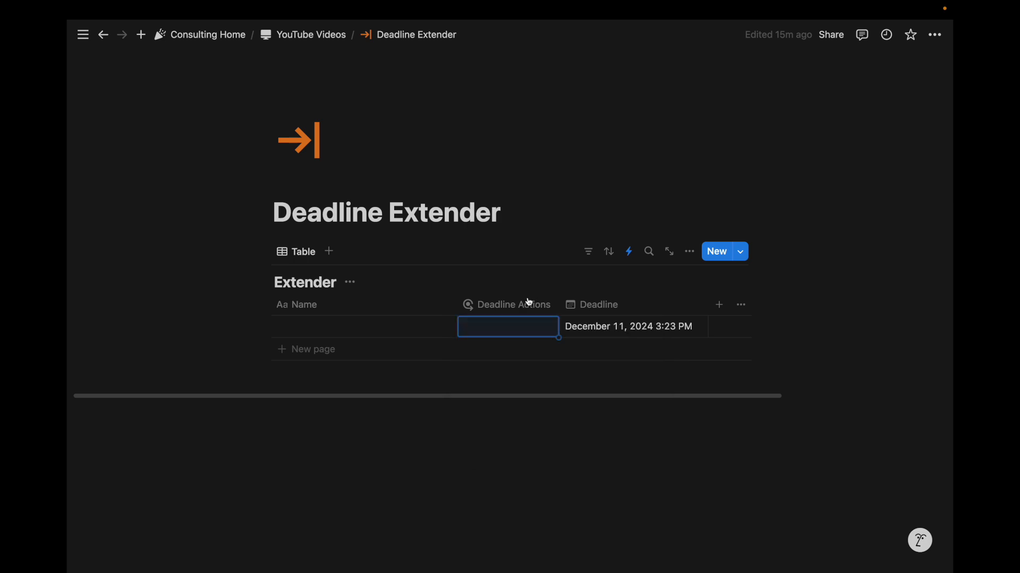
left_click(508, 326)
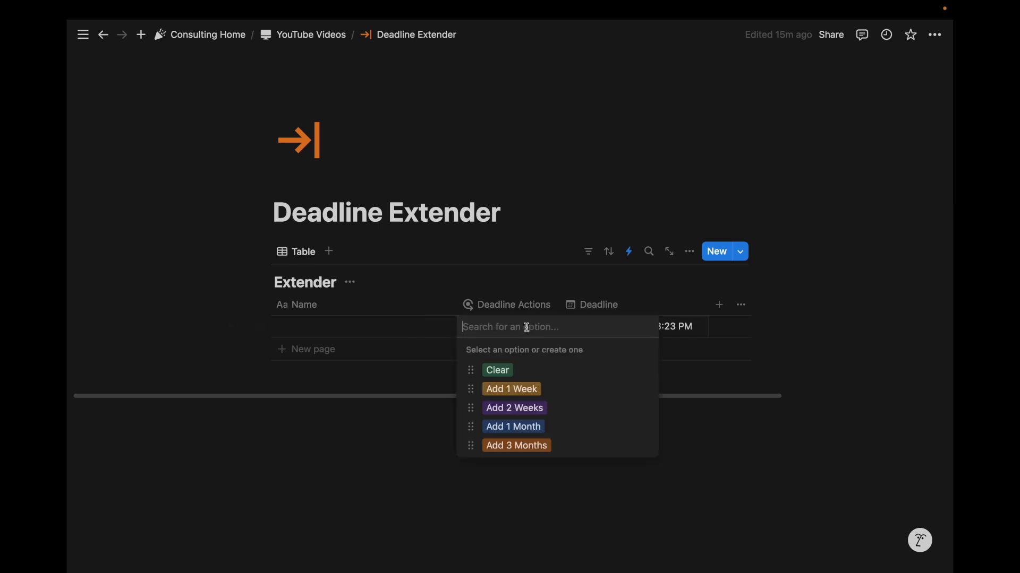
mouse_move(543, 389)
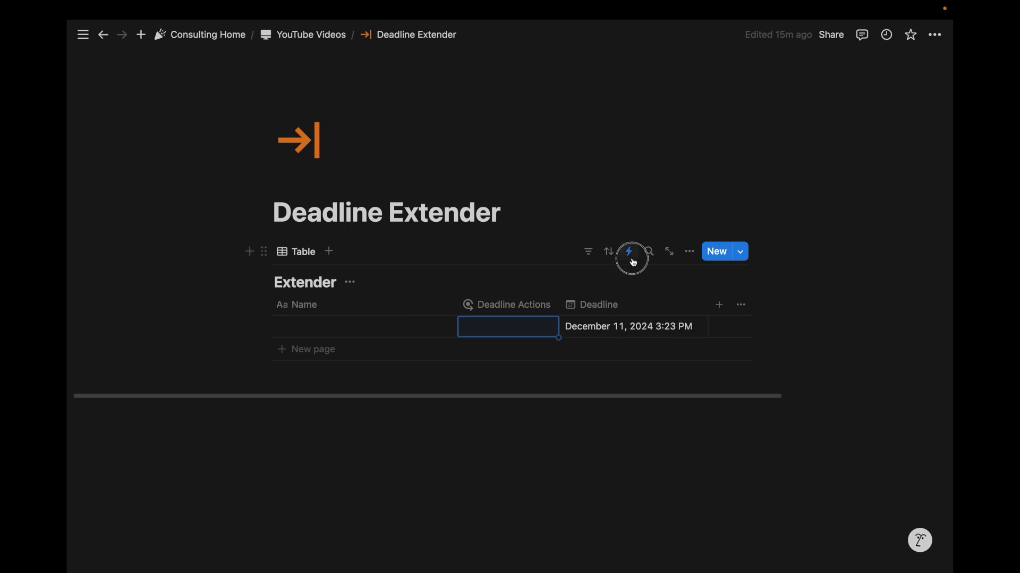
Show the Extender database's Automations panel listing both automations via the lightning-bolt icon.
left_click(630, 252)
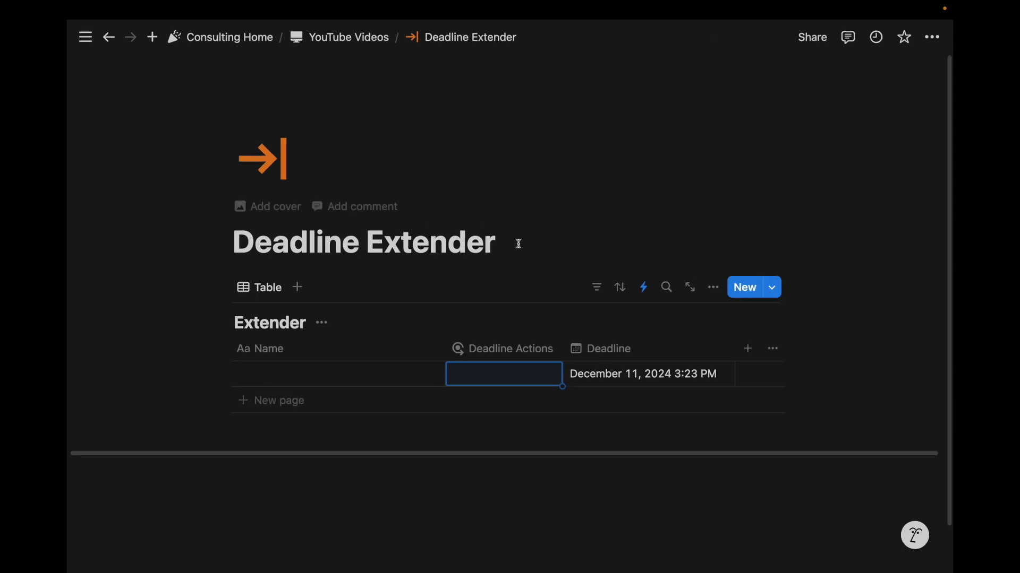
mouse_move(499, 199)
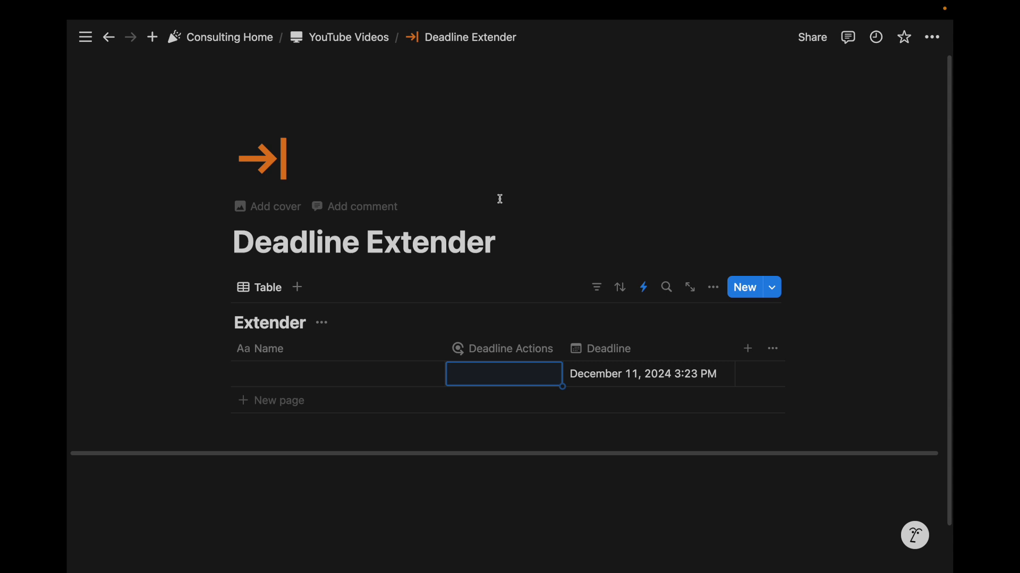
mouse_move(618, 351)
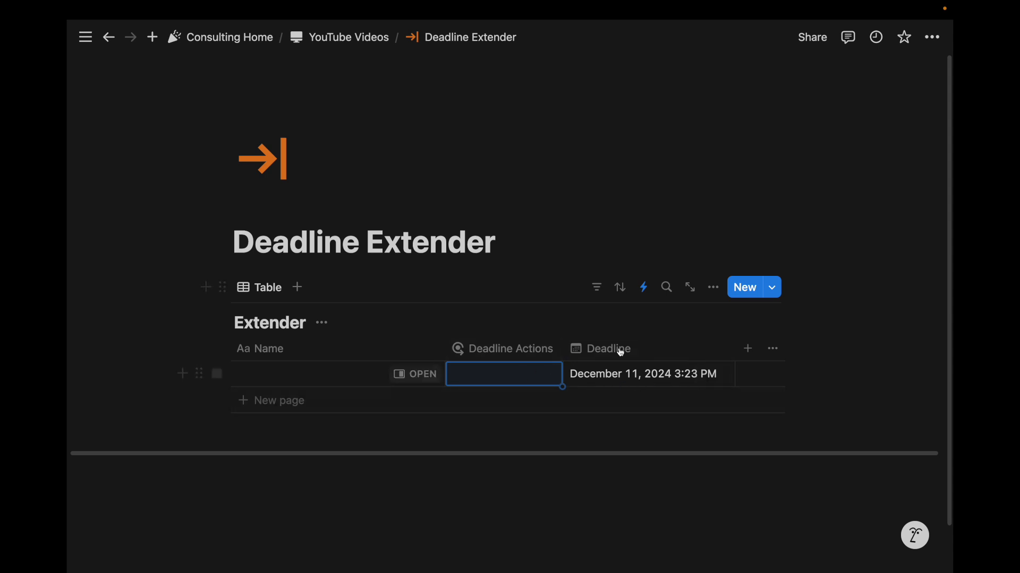
mouse_move(642, 287)
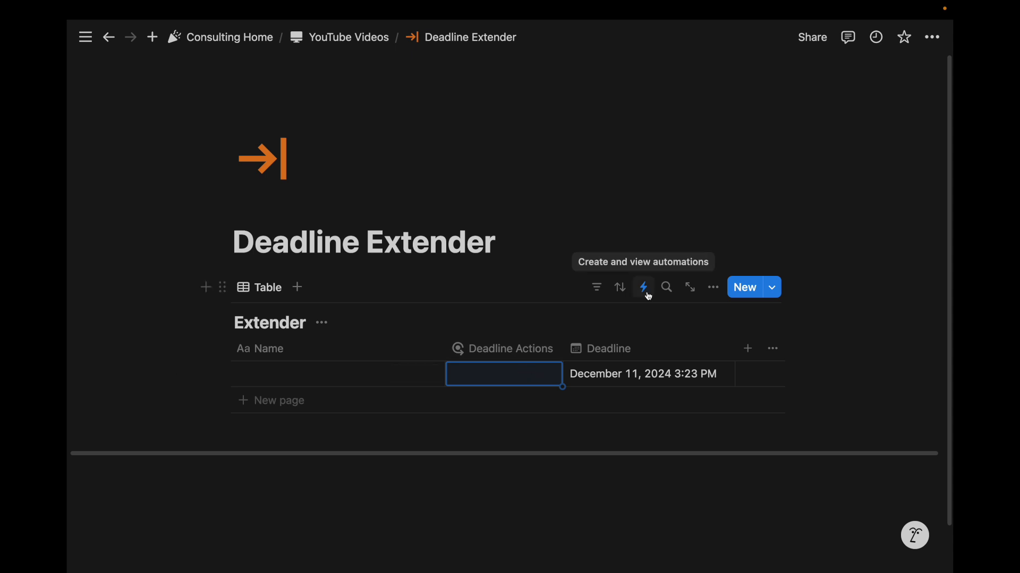
left_click(643, 287)
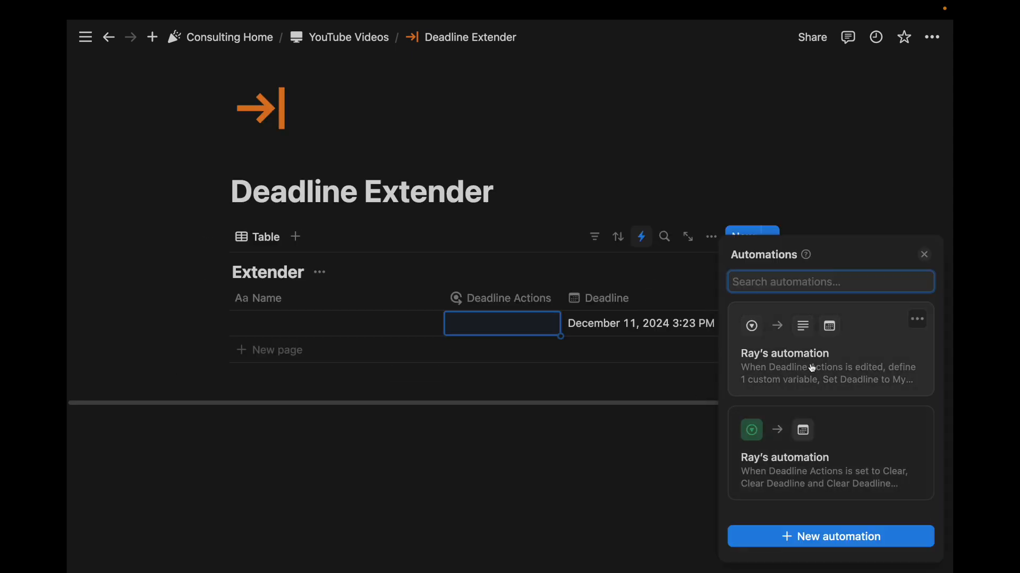
left_click(923, 254)
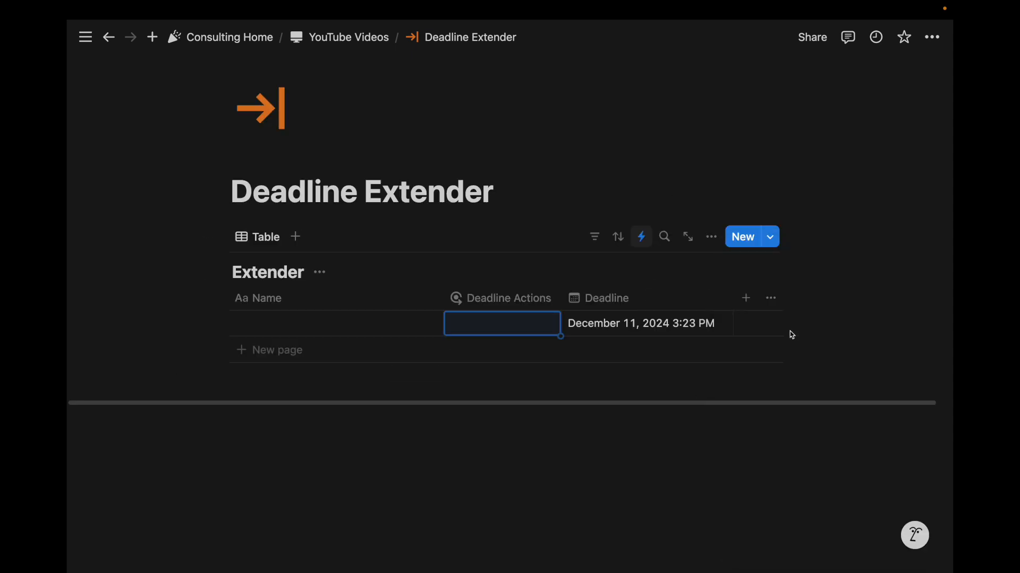
left_click(641, 235)
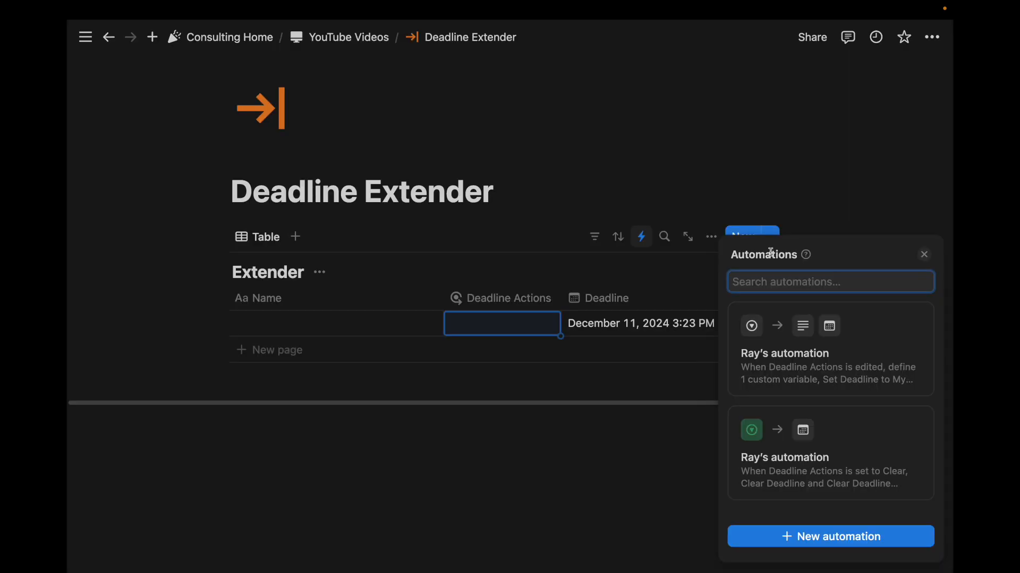
mouse_move(627, 170)
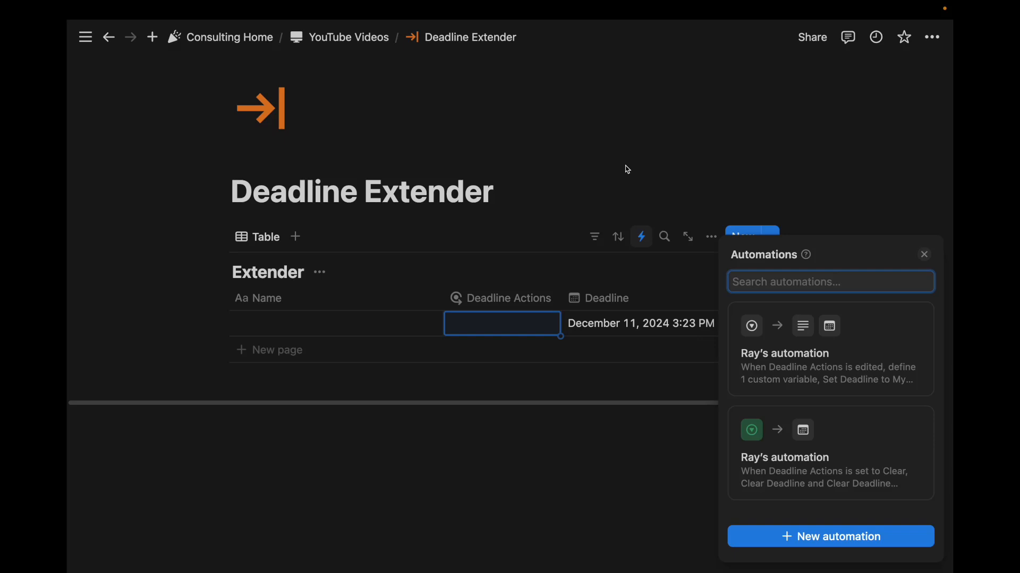
mouse_move(841, 364)
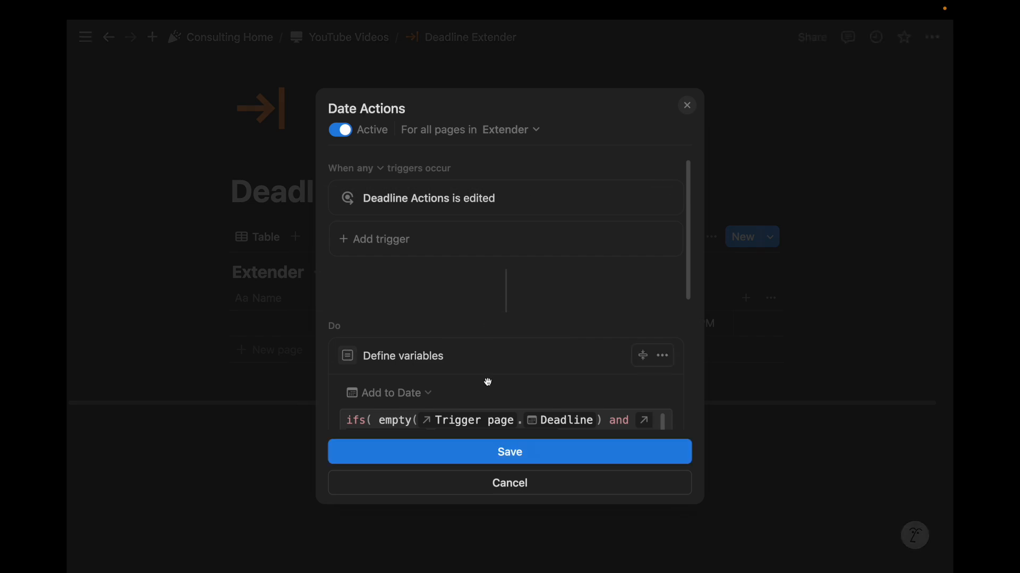
Close the Date Actions automation dialog and return to the Deadline Extender table.
left_click(510, 452)
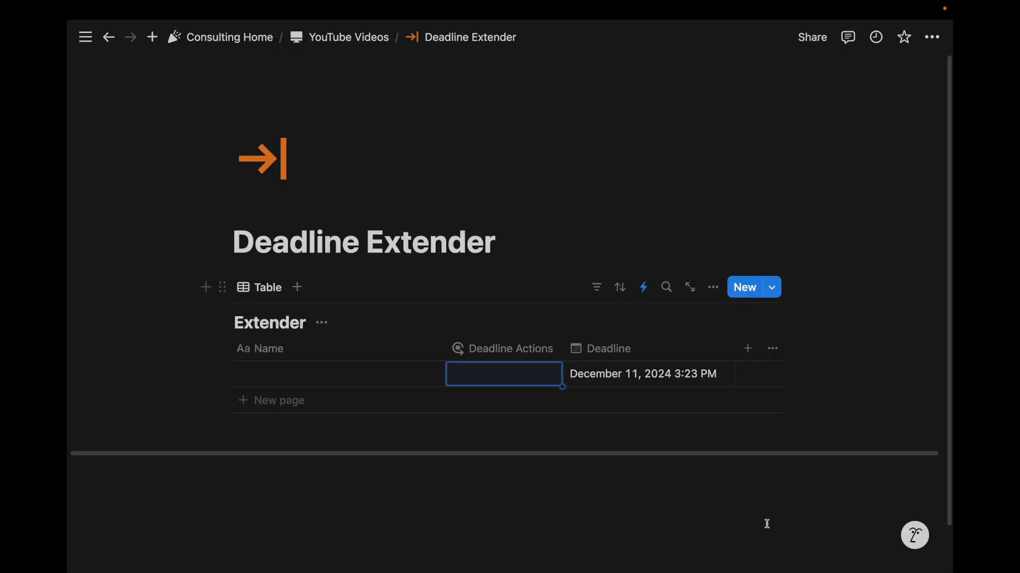
mouse_move(768, 554)
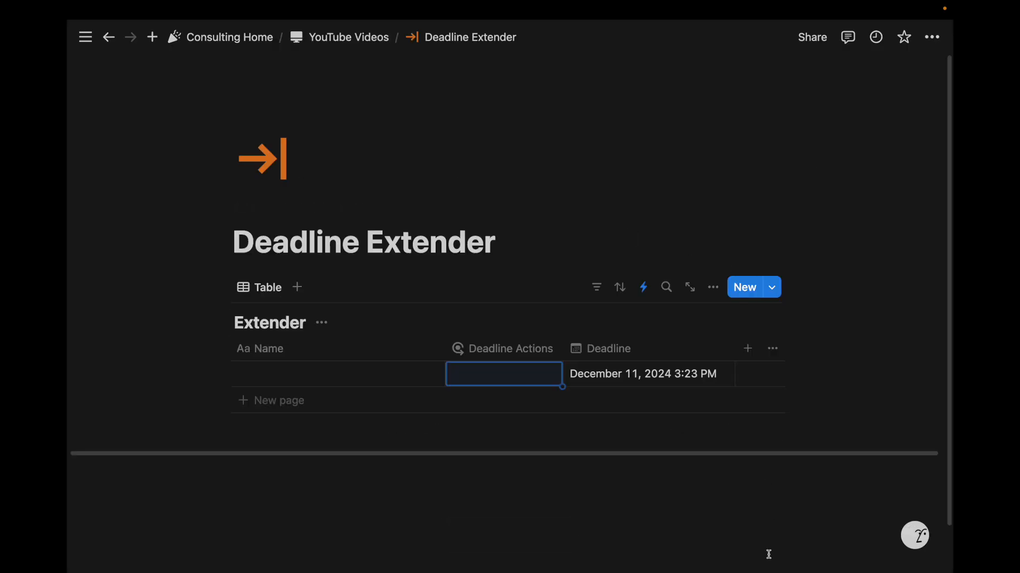